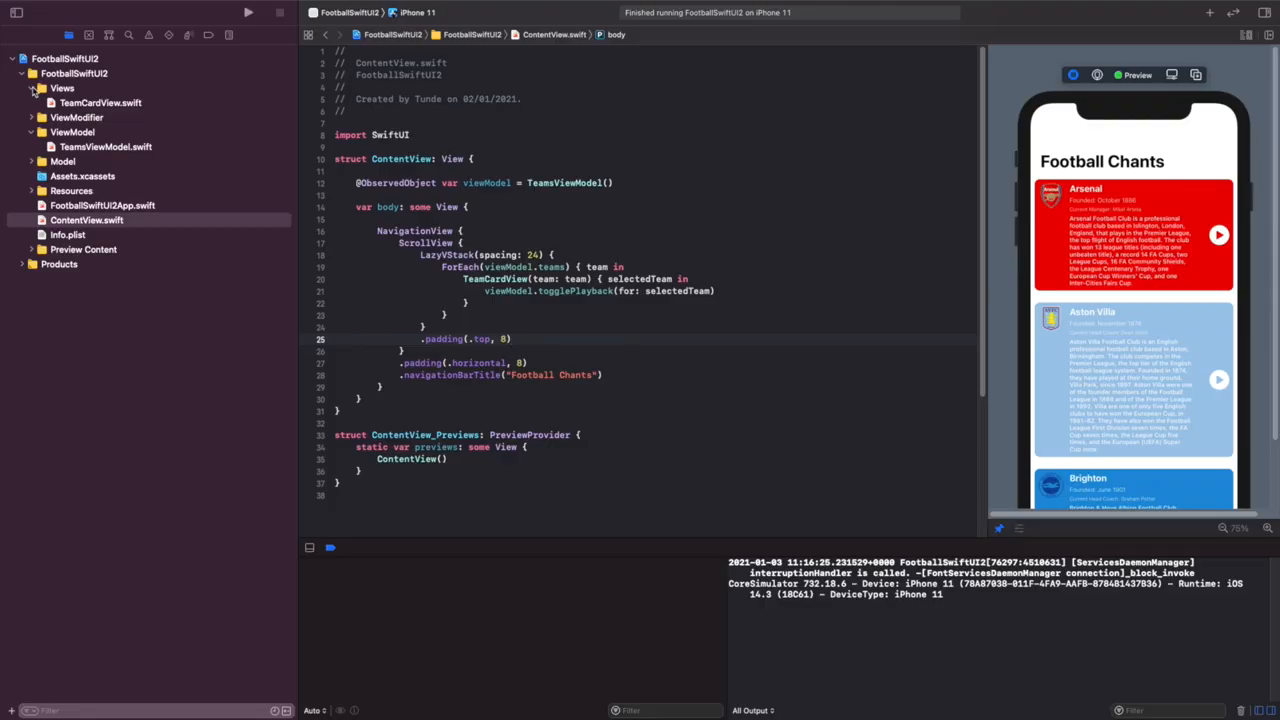
- Add a plain Swift file named AudioManagerViewModel under the ViewModel group
left_click(32, 88)
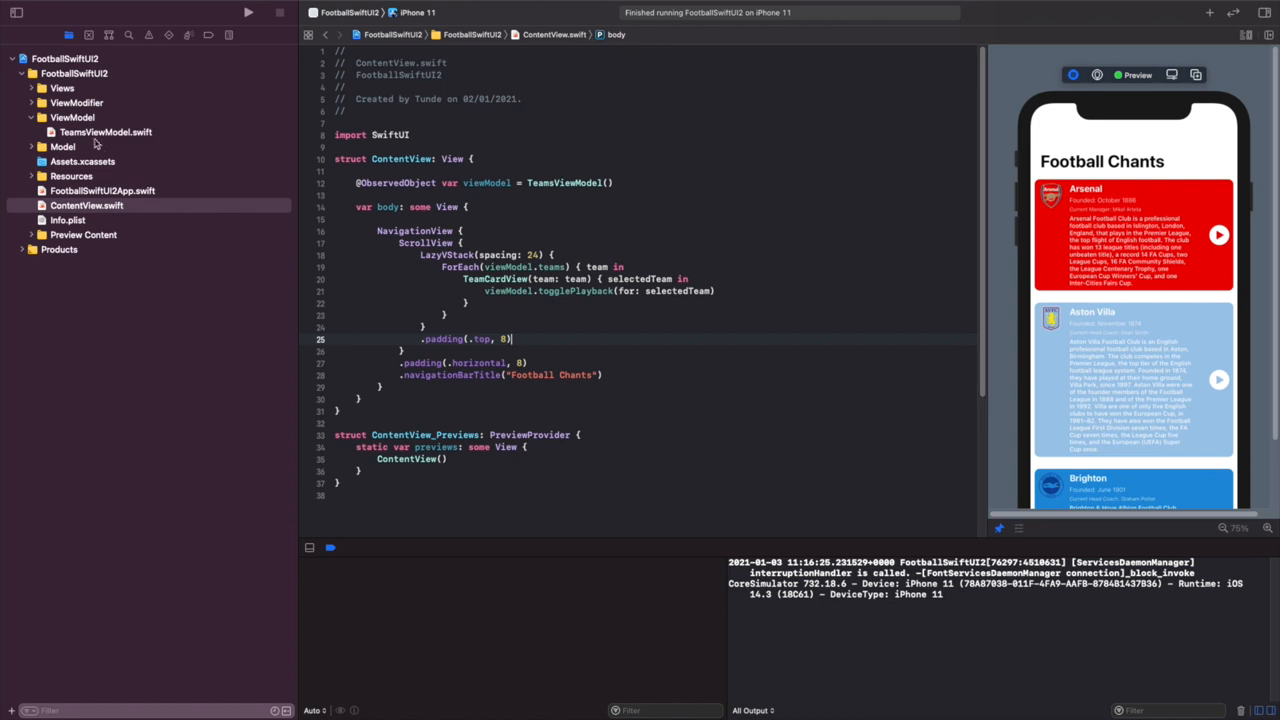
right_click(72, 117)
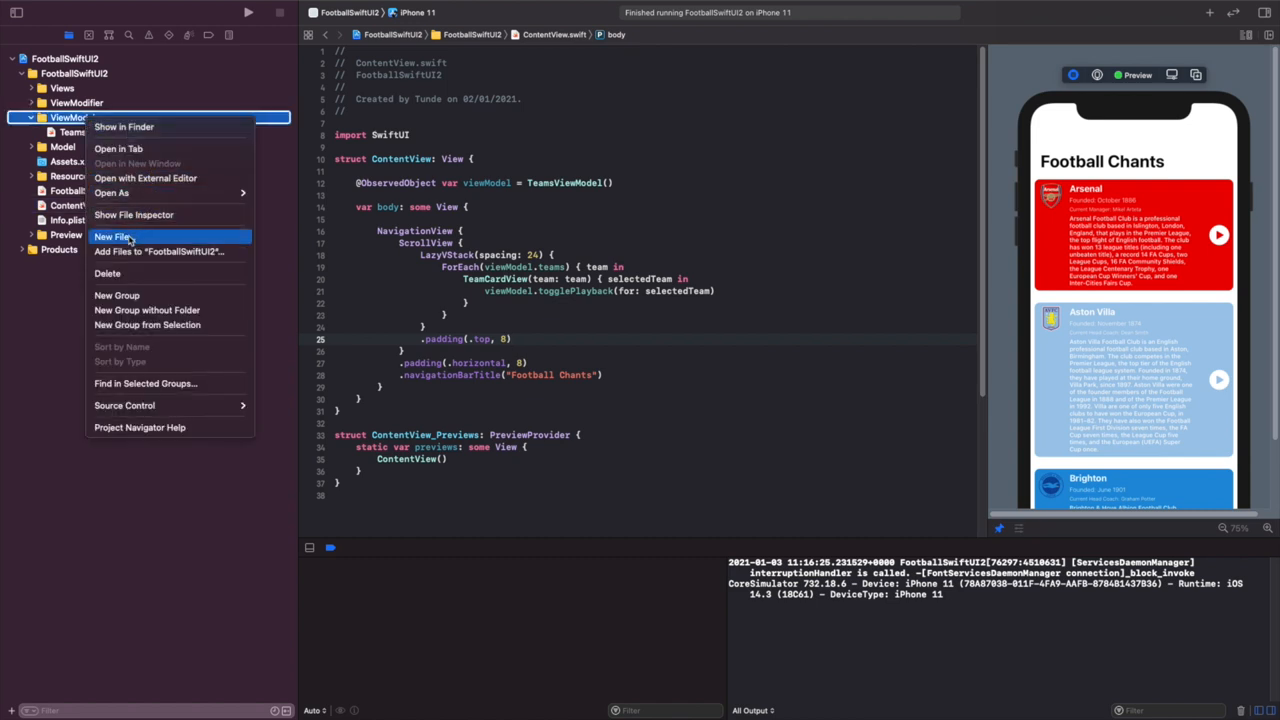
left_click(113, 236)
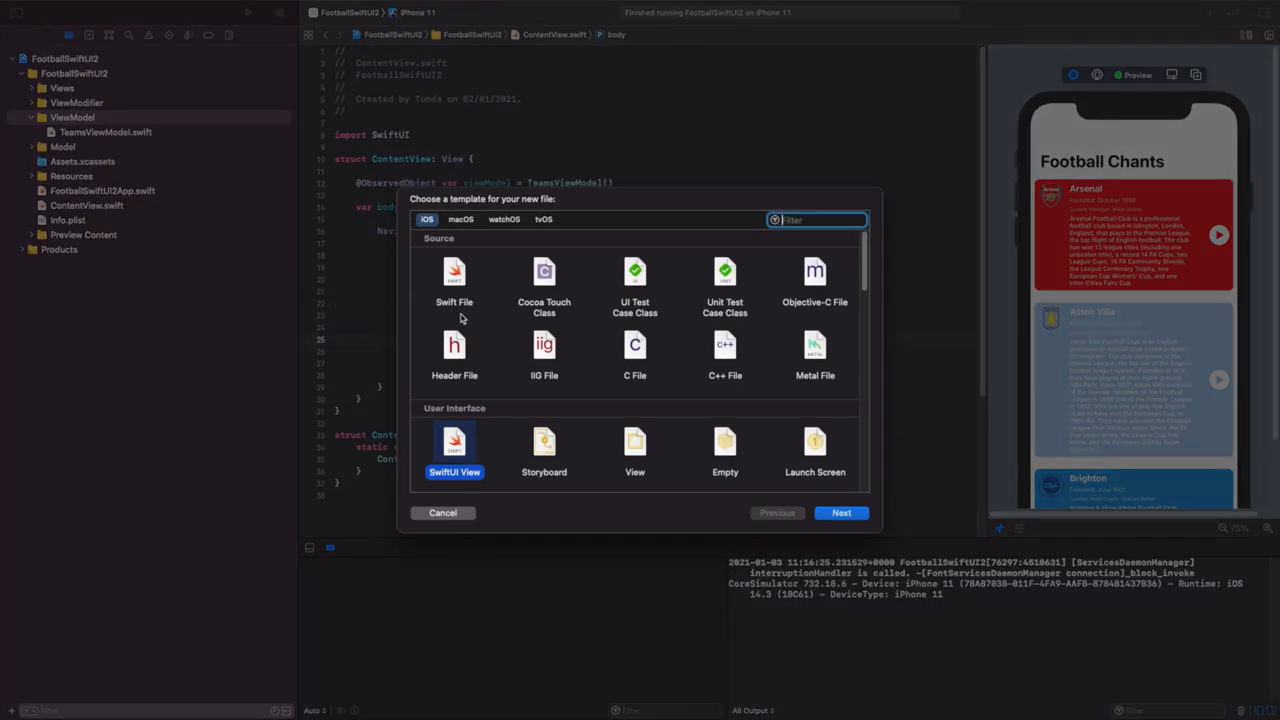
left_click(454, 283)
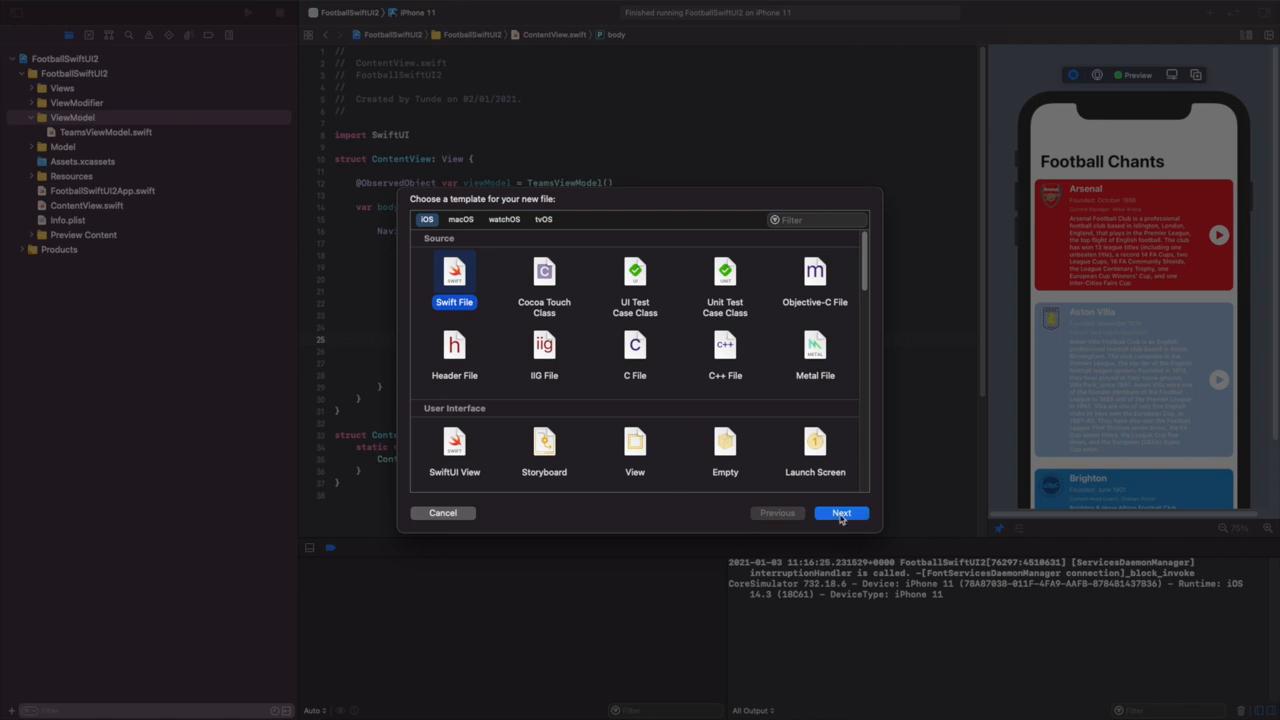
left_click(841, 512)
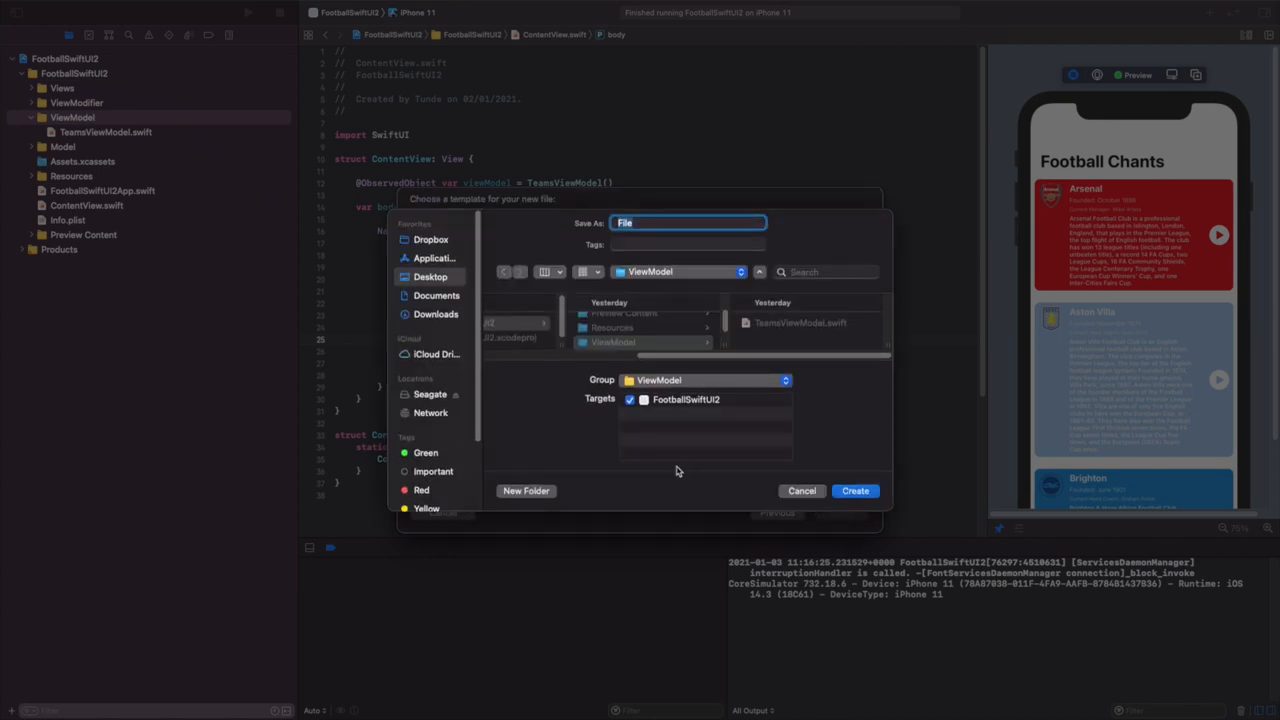
type("AudioManagerVirew")
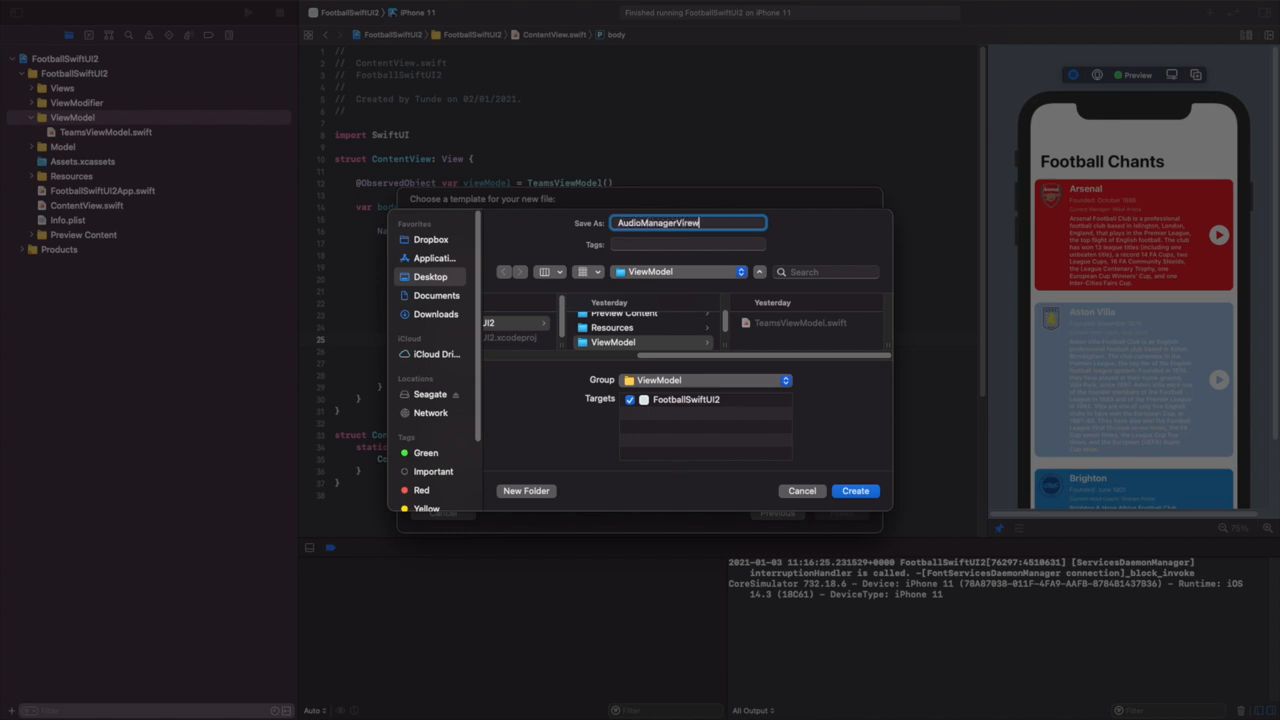
type("Model")
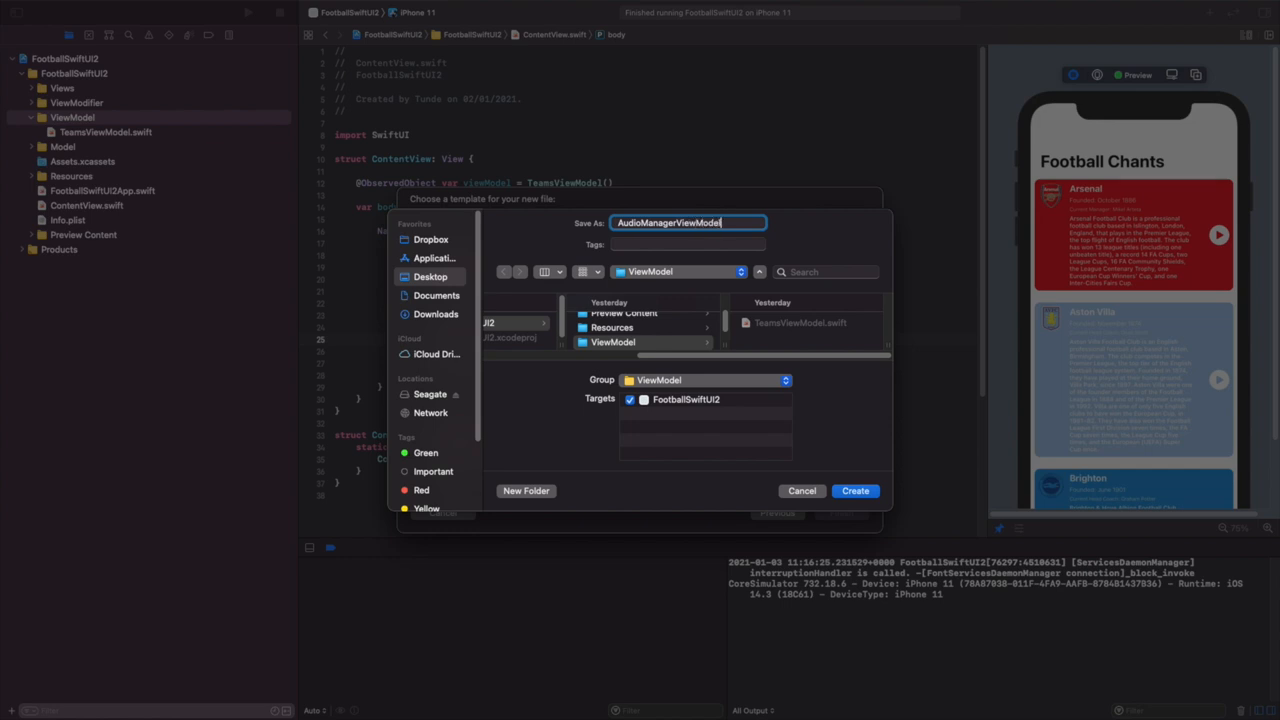
left_click(855, 490)
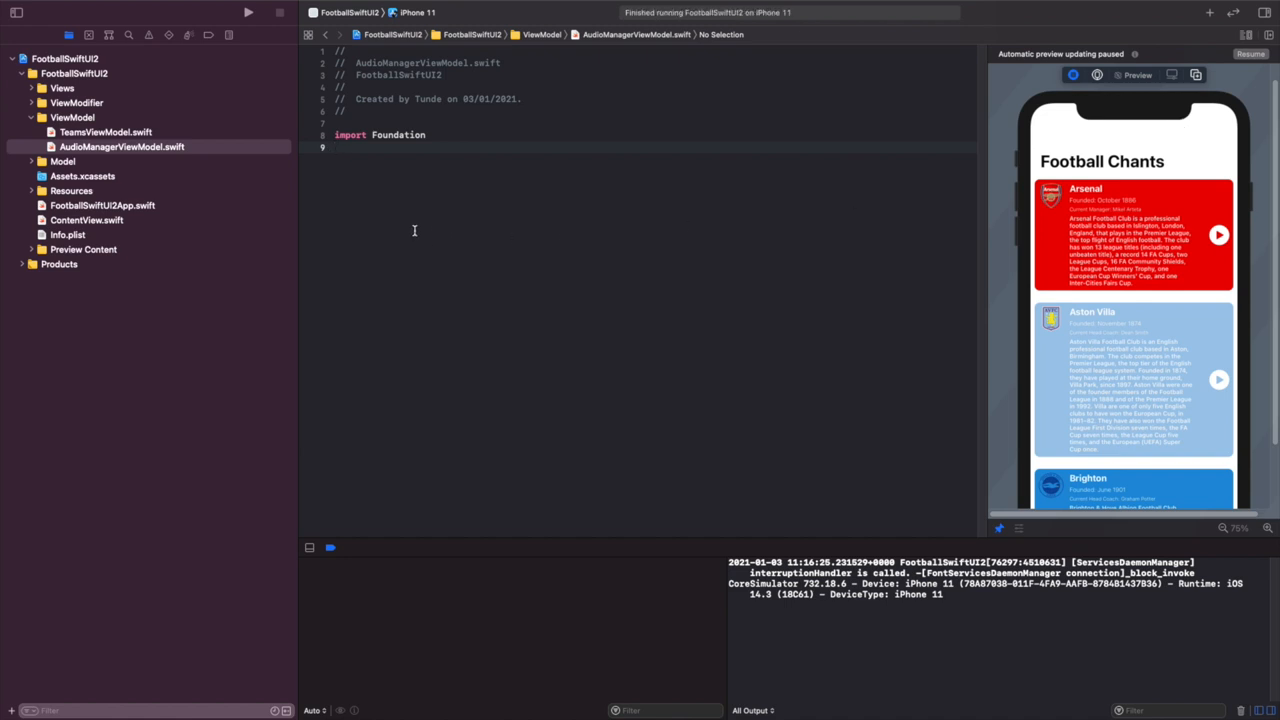
mouse_move(414, 228)
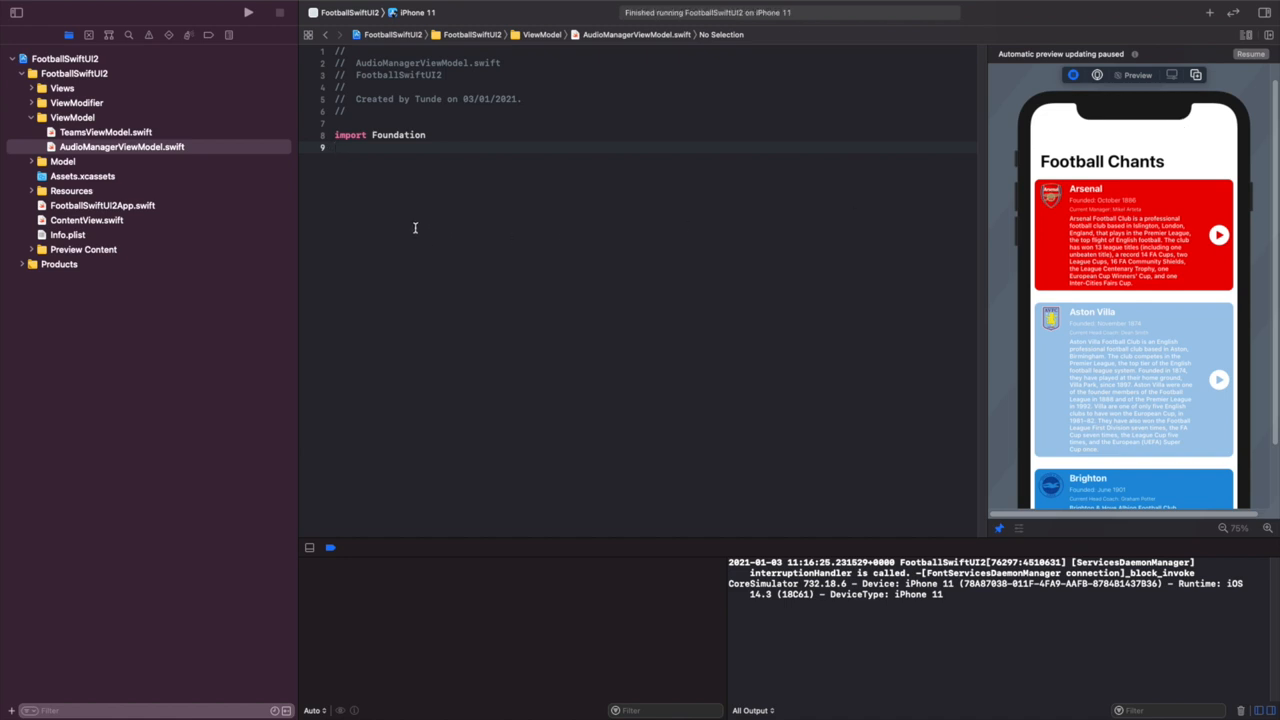
- Add 'import AVKit' and declare an empty 'class AudioManagerViewModel { }'
type("import A")
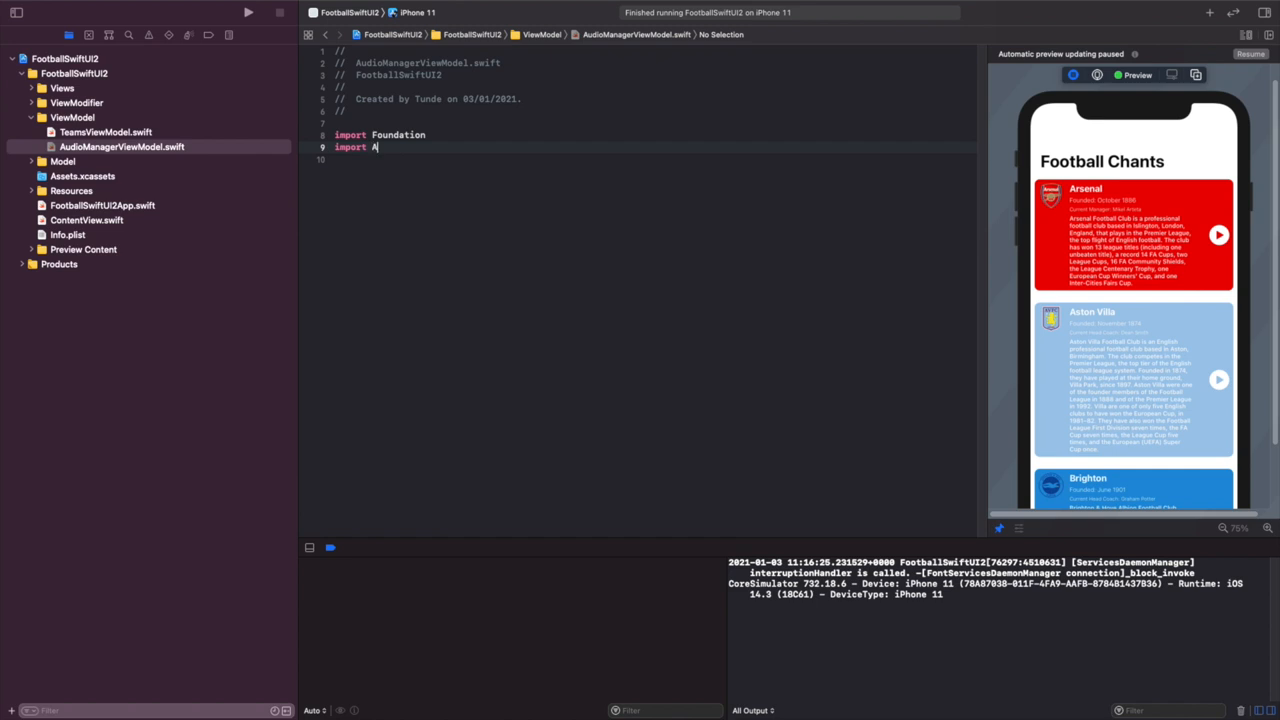
type("VKit")
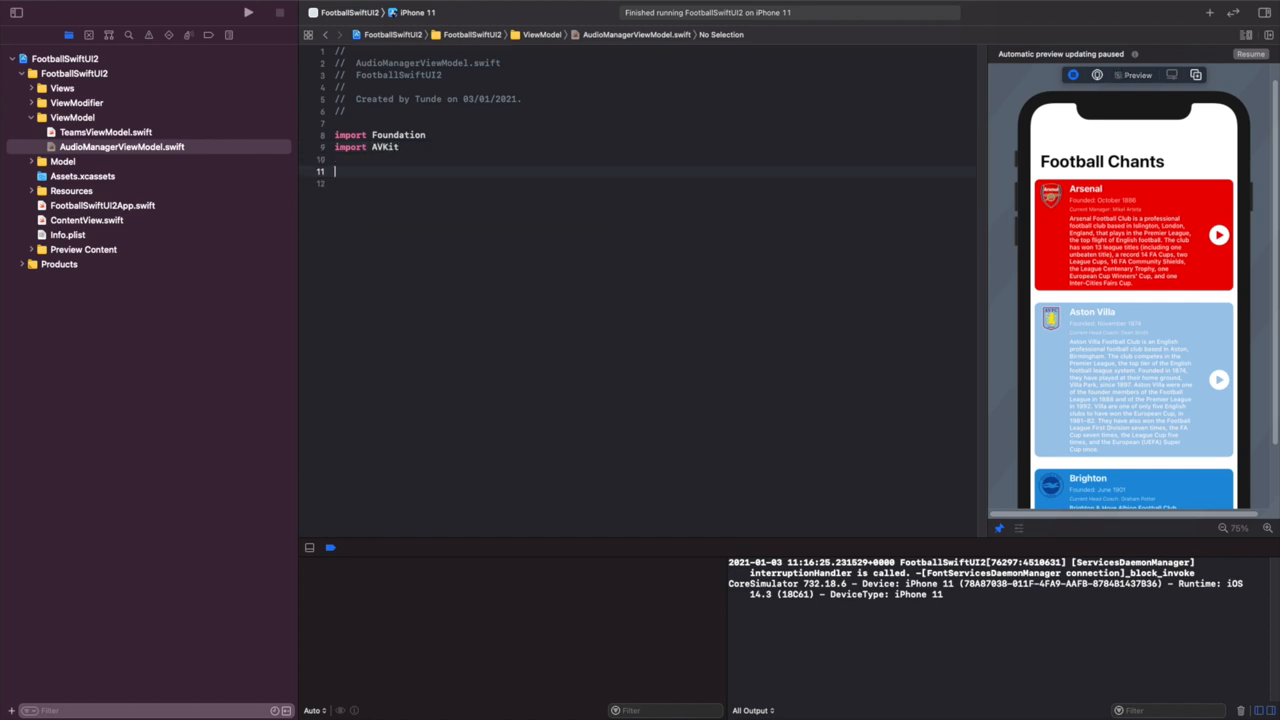
mouse_move(387, 152)
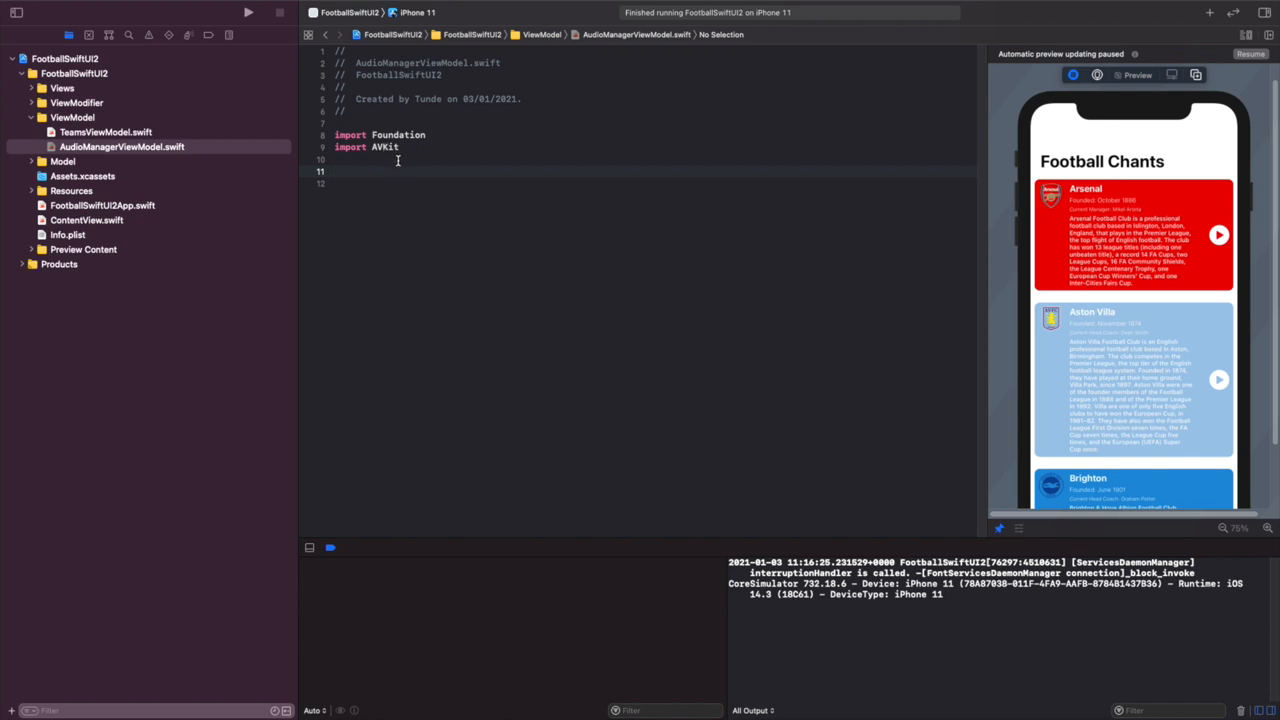
mouse_move(386, 171)
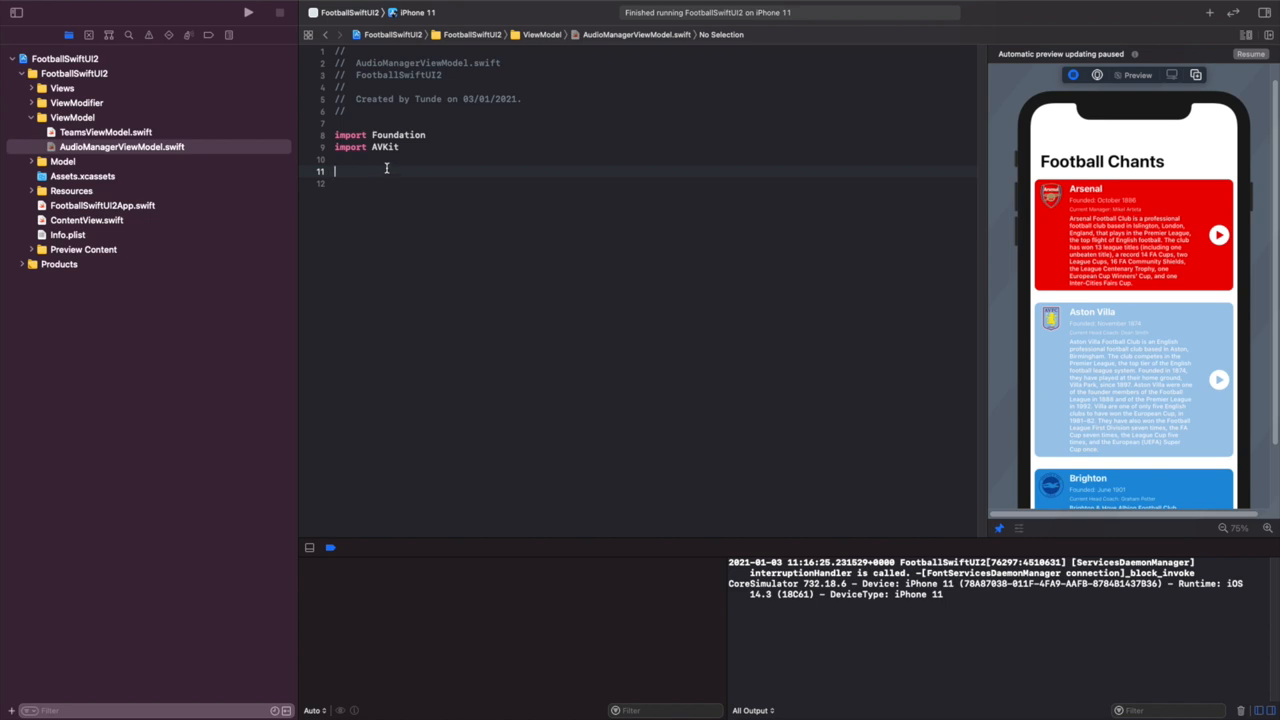
type("C")
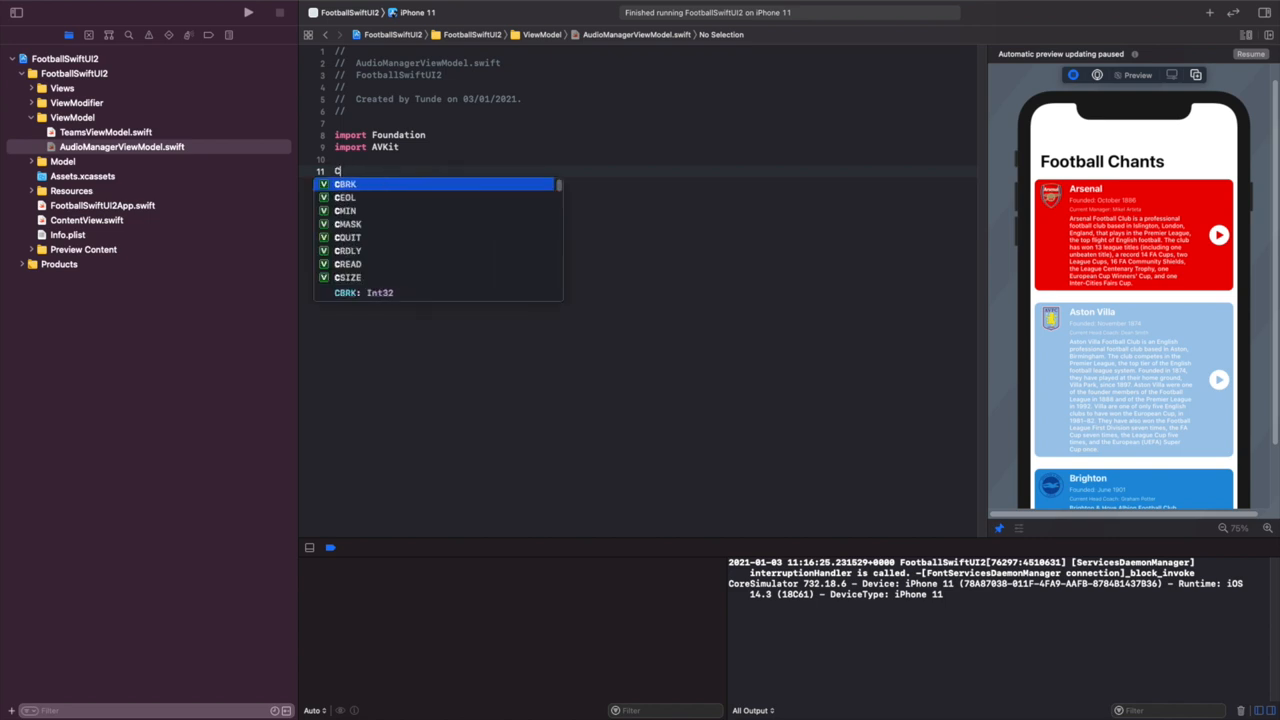
type("lass")
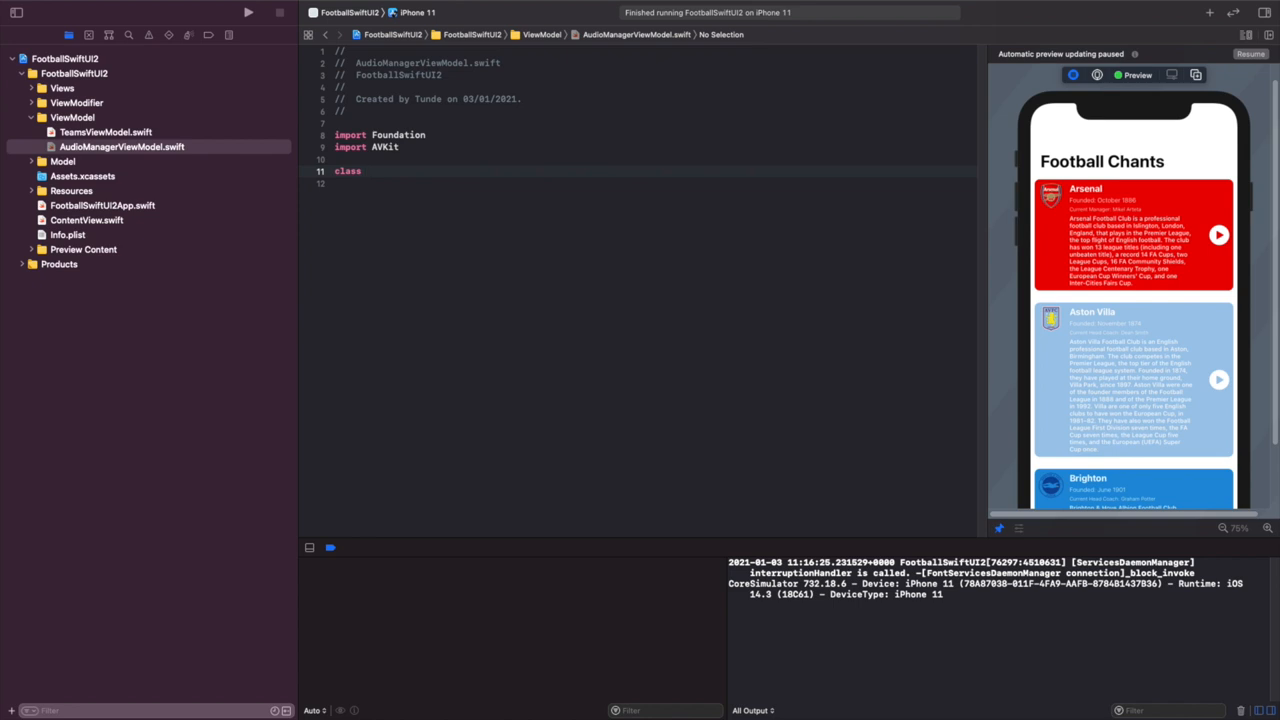
type("Audi")
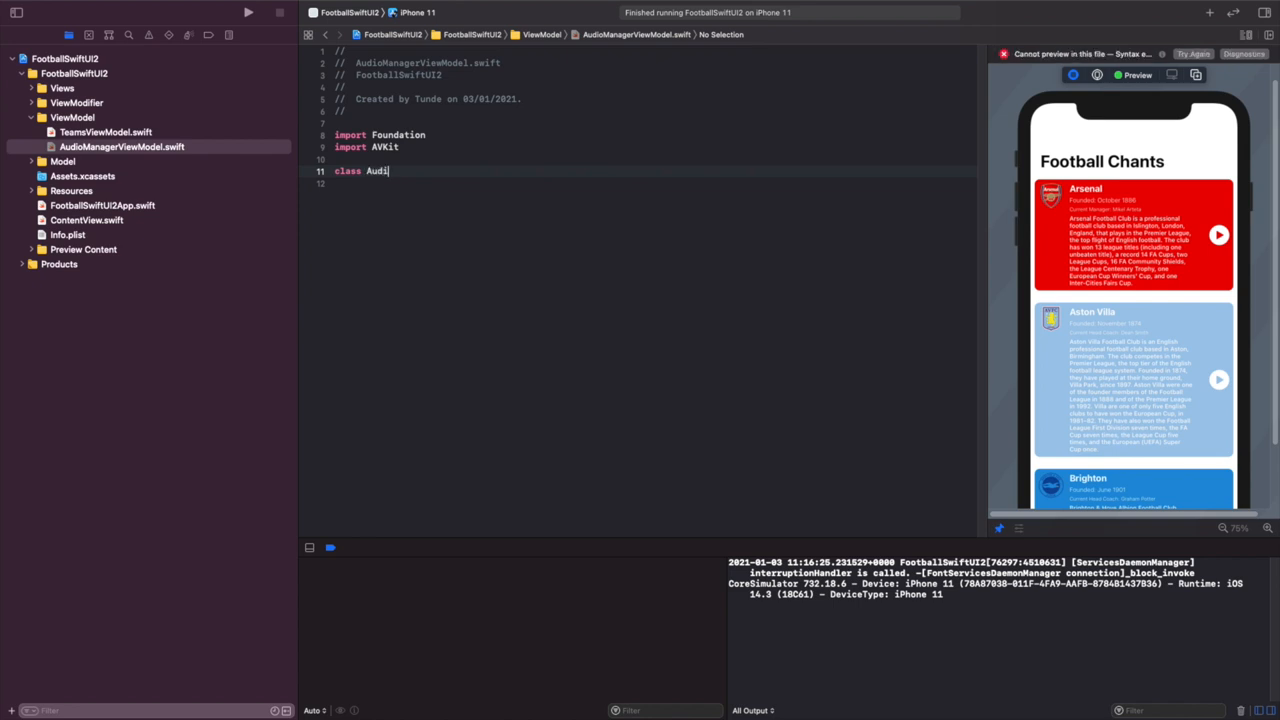
type("oManager")
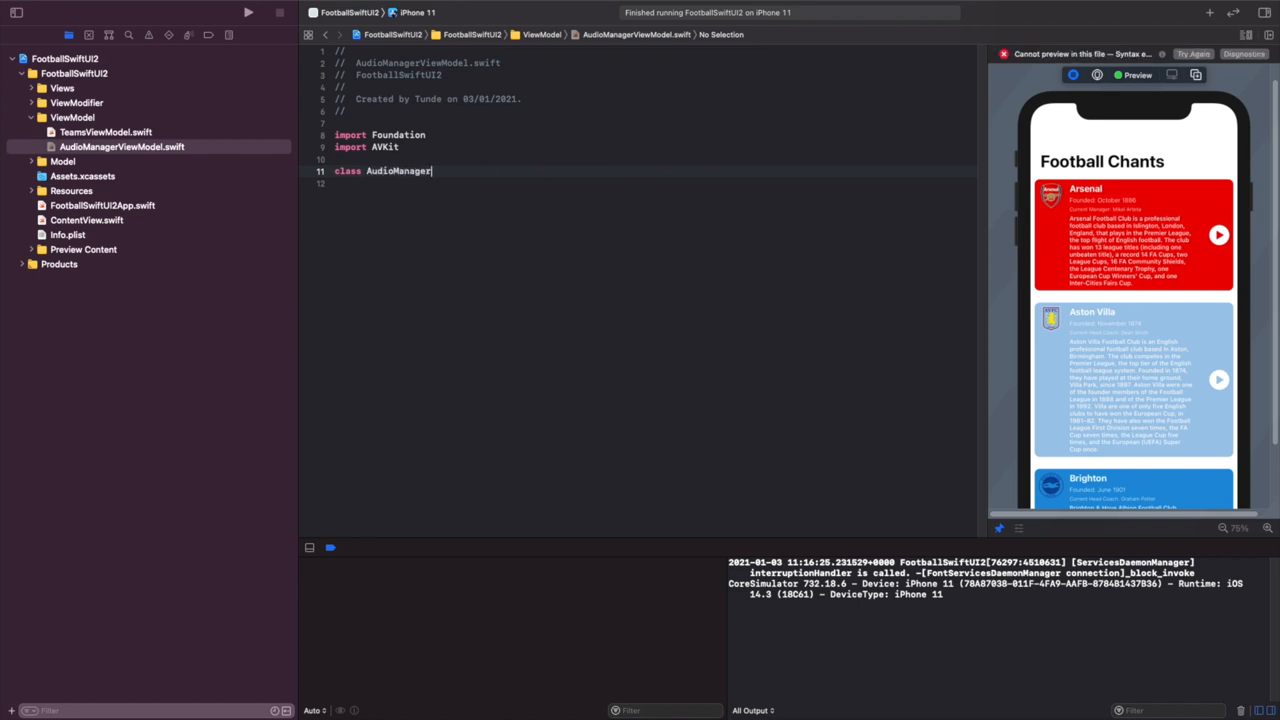
type("View")
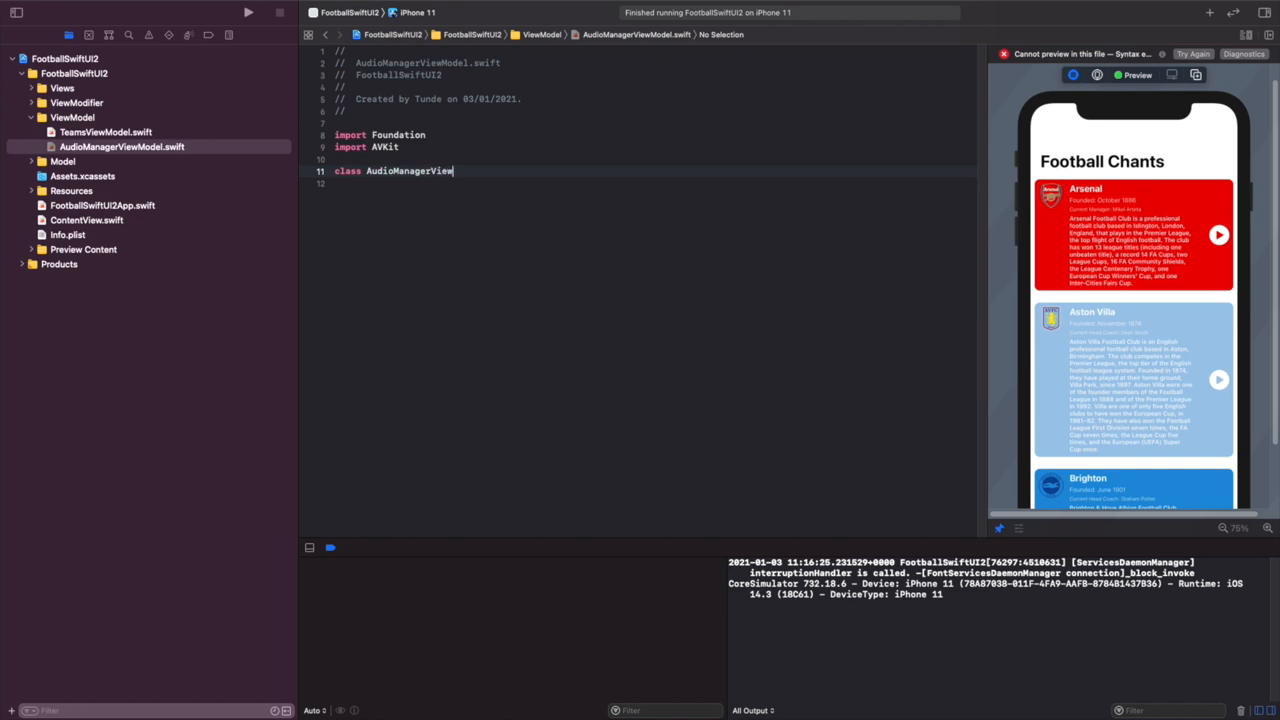
type("Model }")
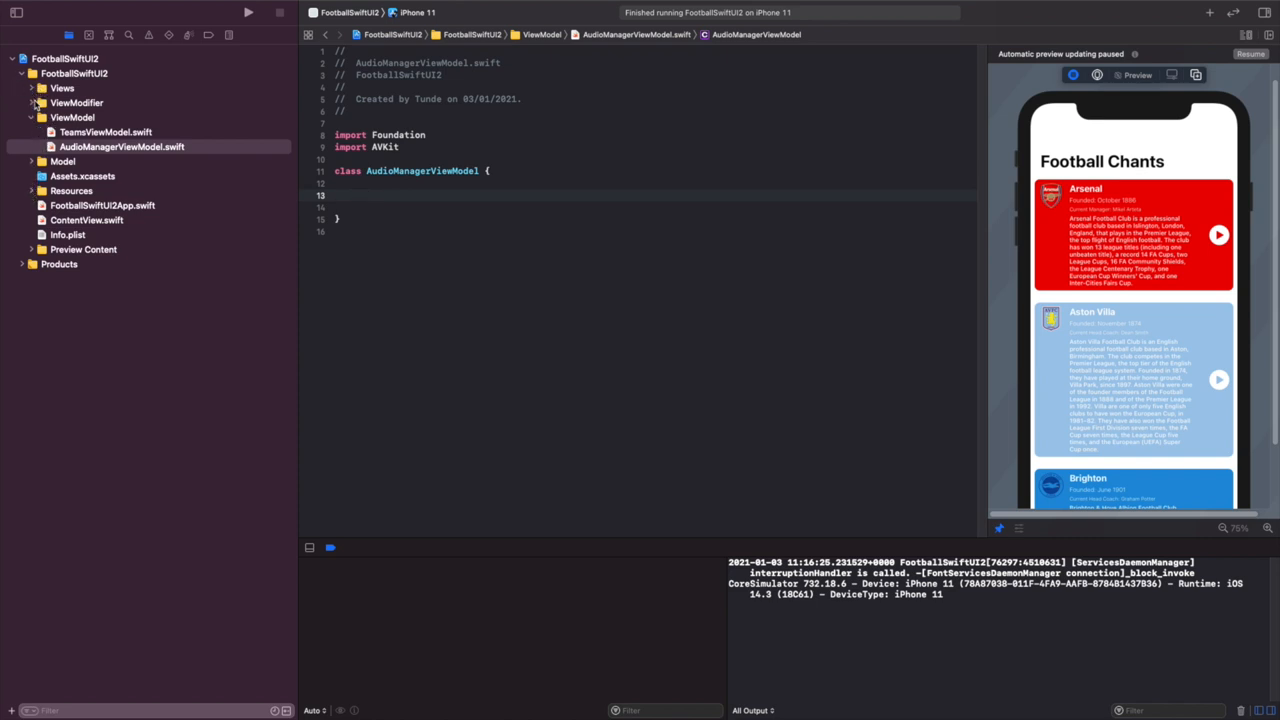
- Expand the Resources group and review the team definitions in Teams.swift
left_click(33, 190)
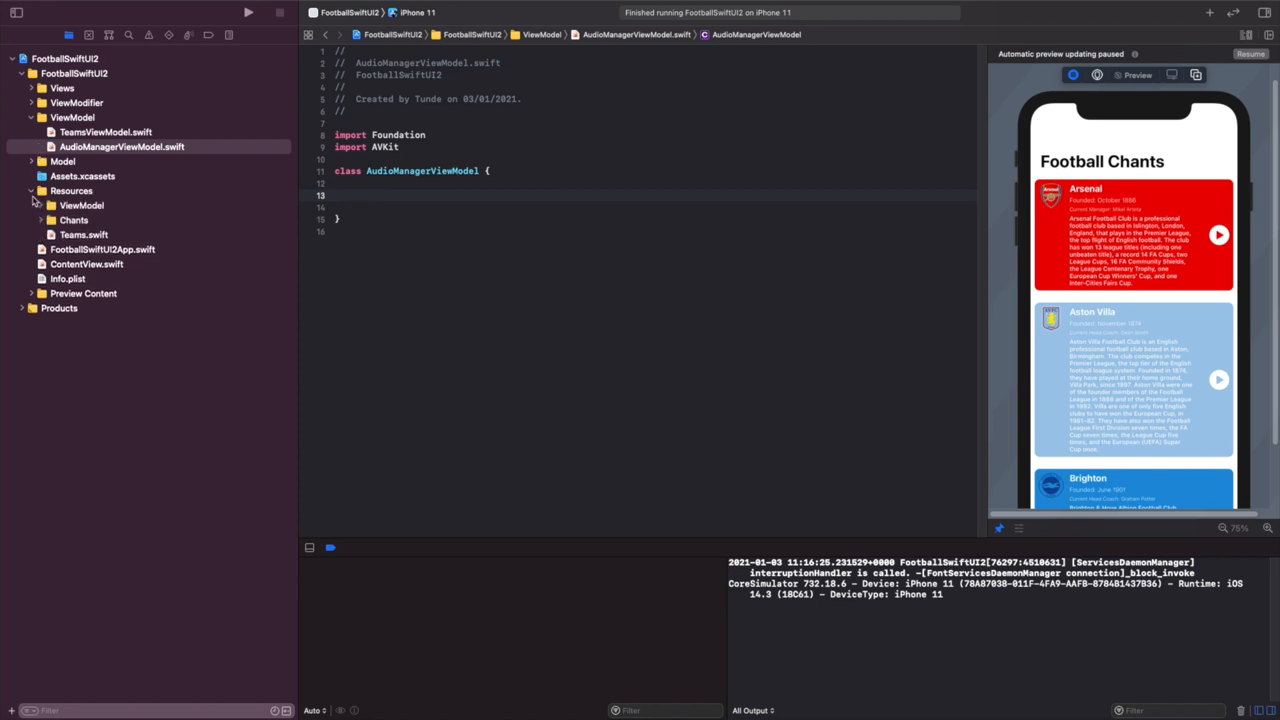
left_click(84, 234)
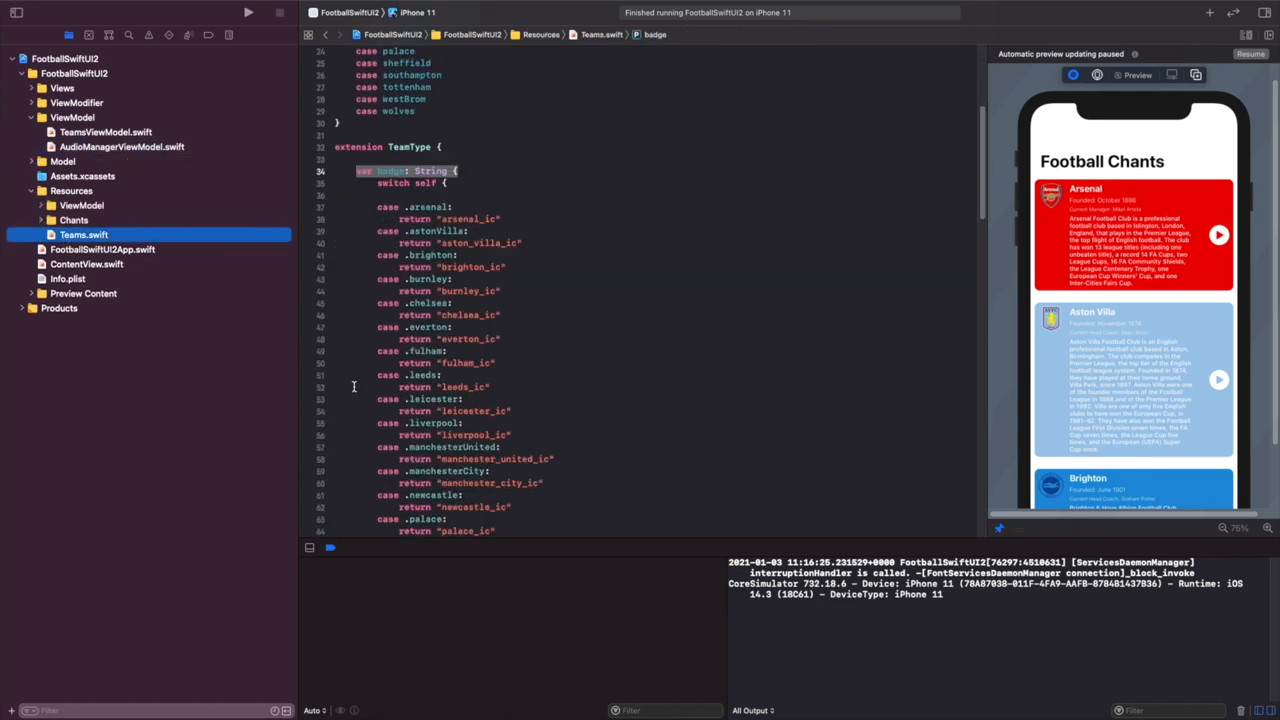
scroll("down", 3)
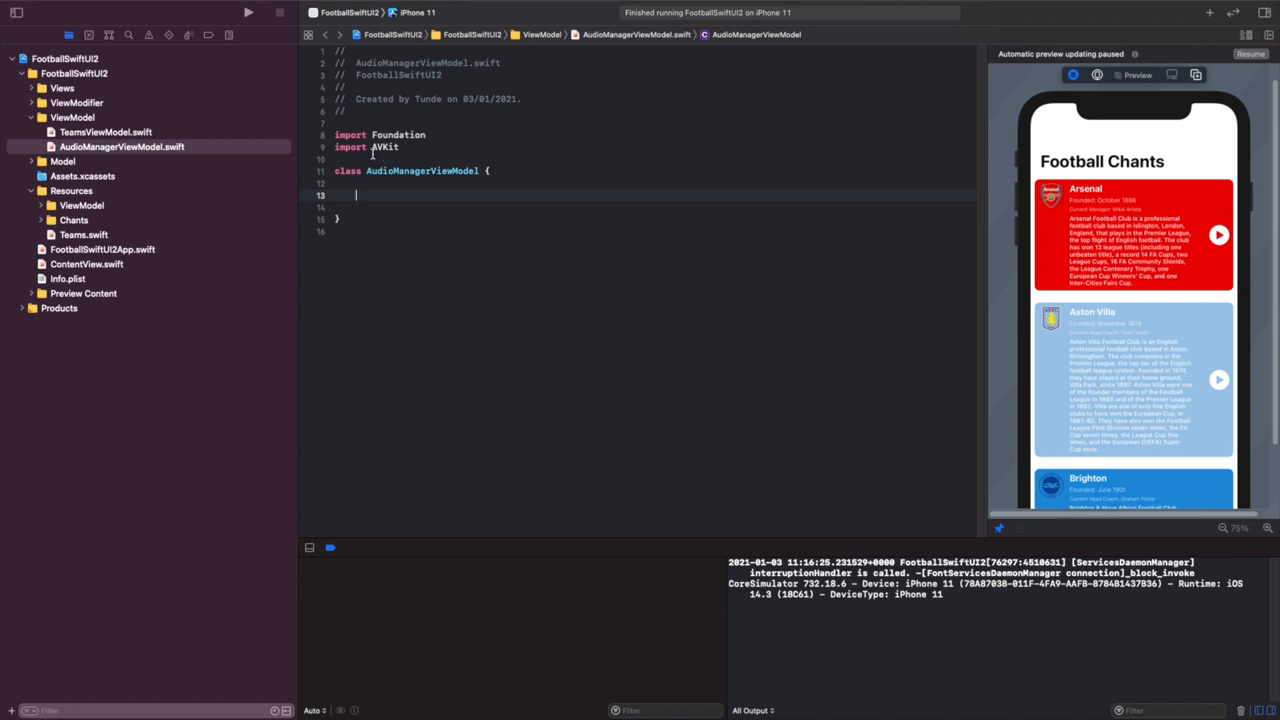
- Declare a playback(_ team: Team) method in the class
type("func")
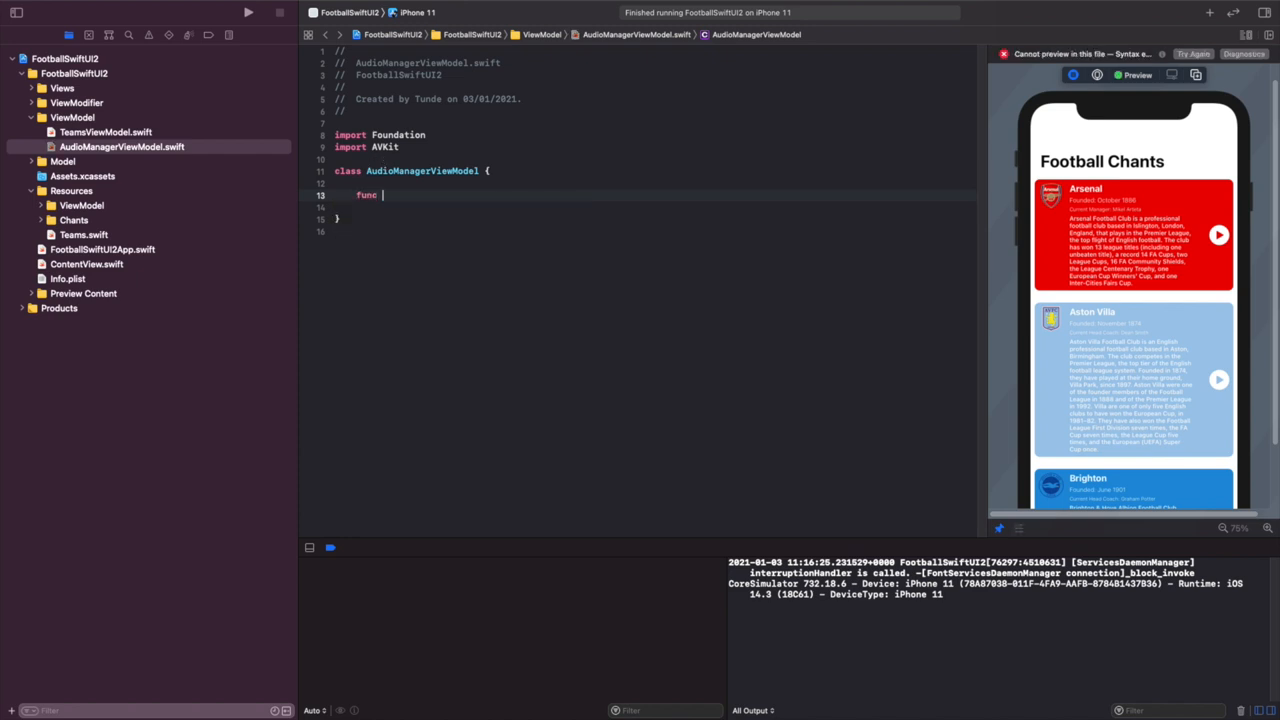
type("playback")
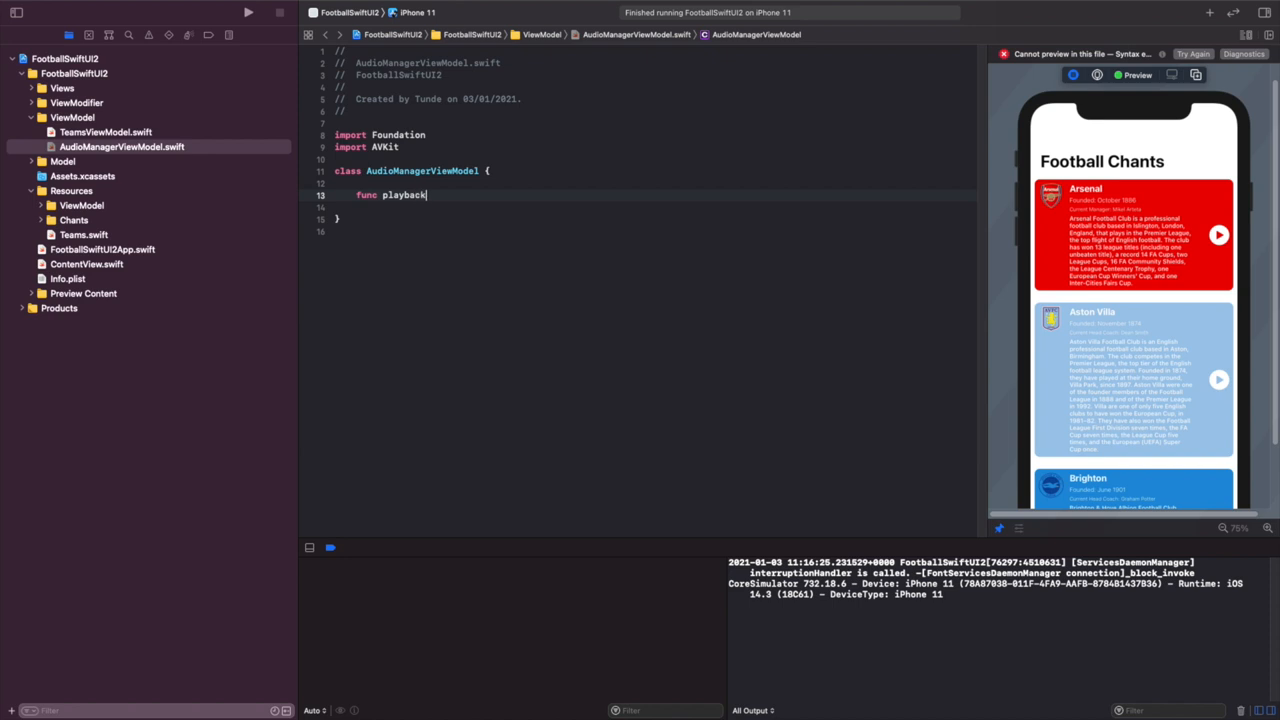
type("()")
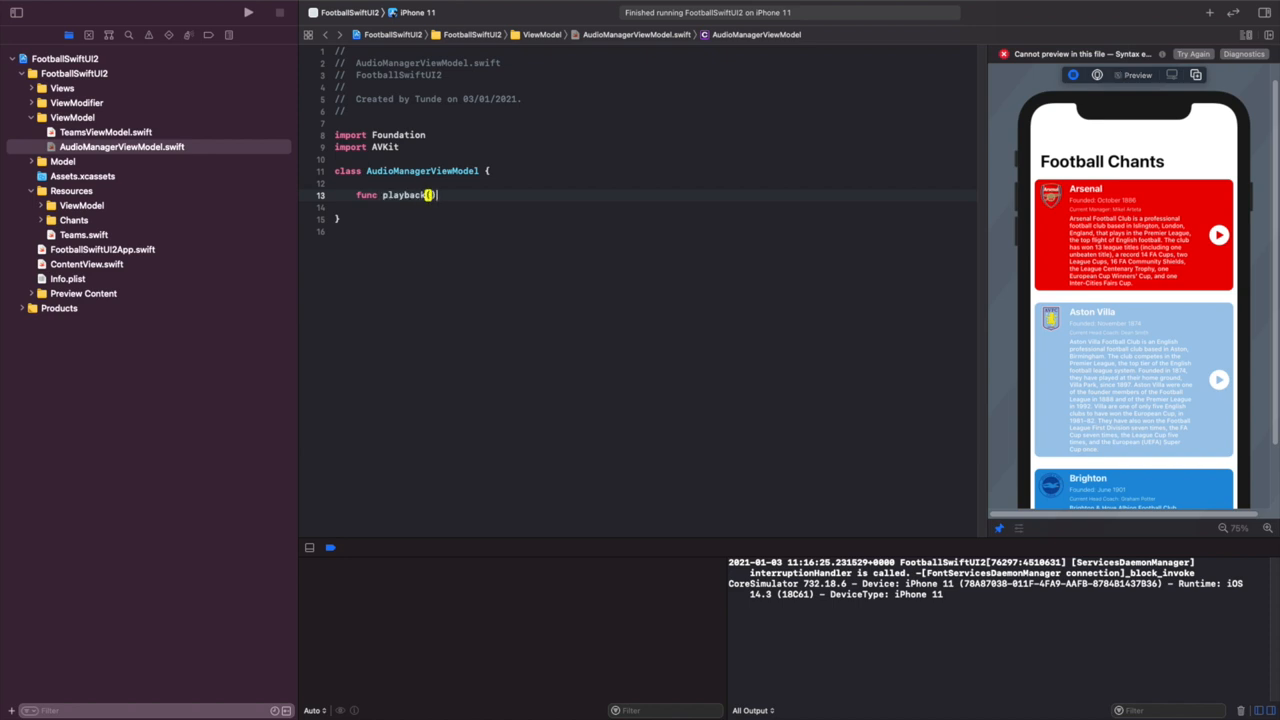
type("_ team")
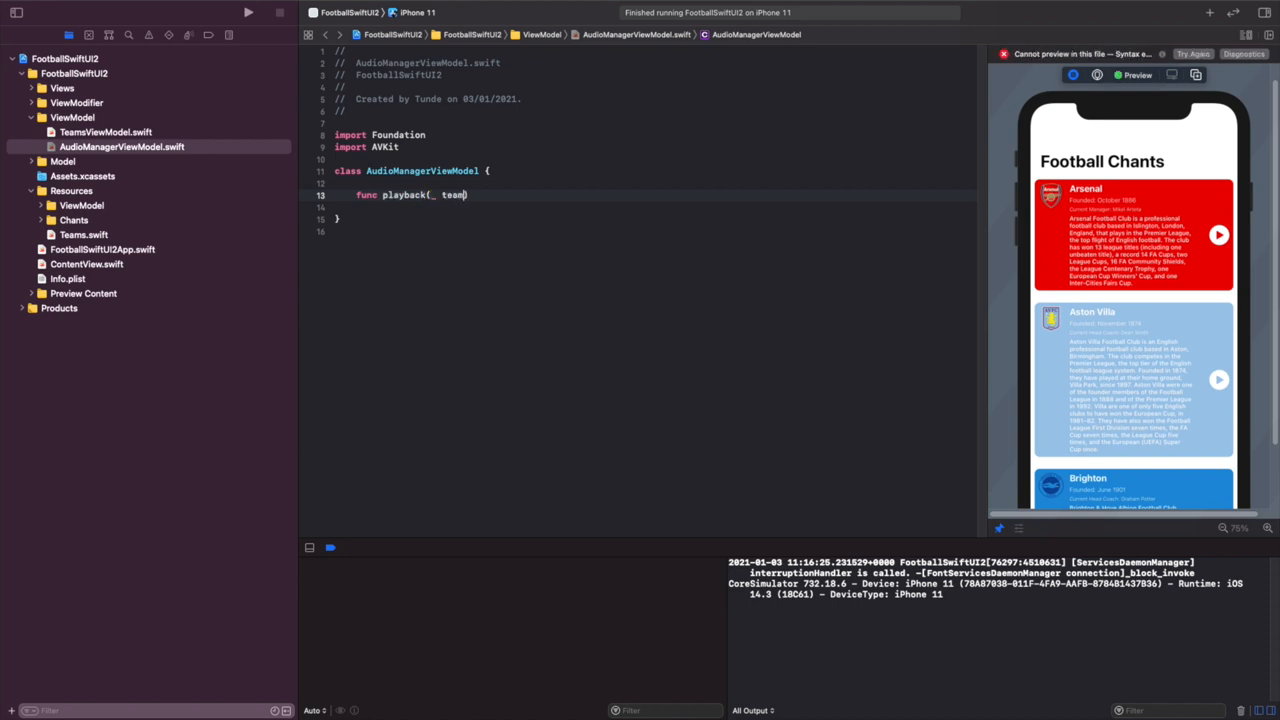
type(": Team")
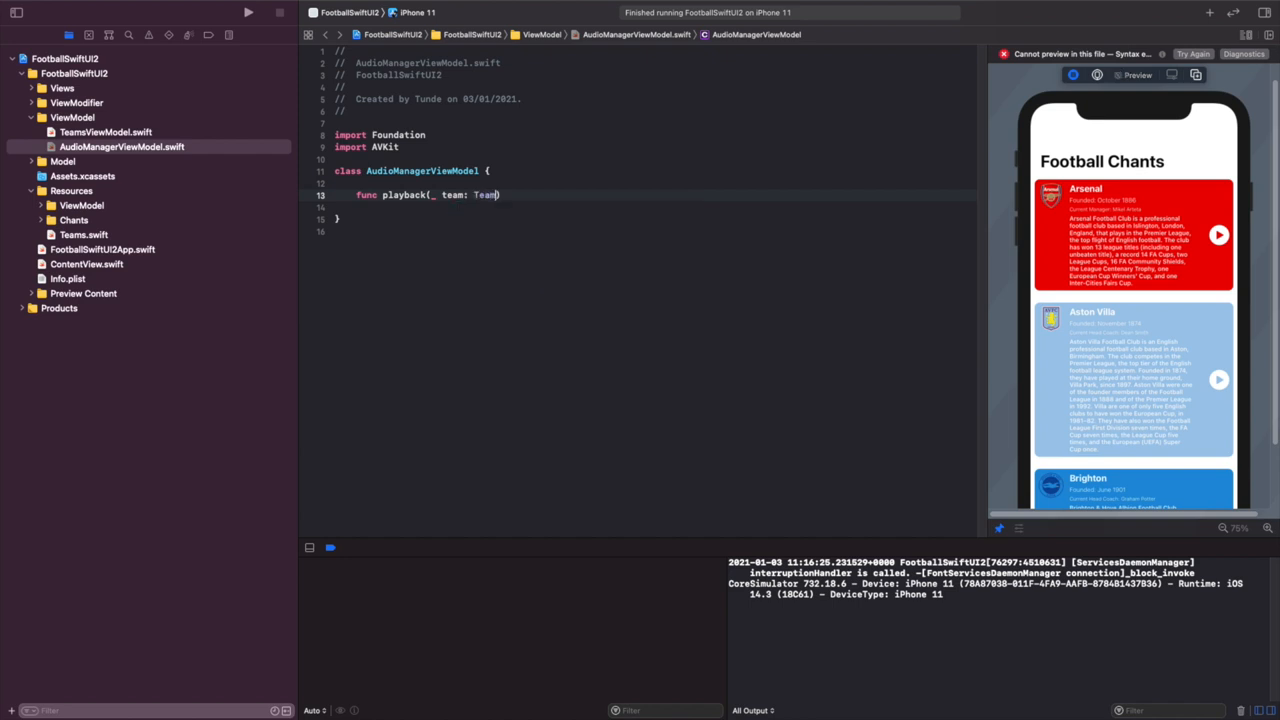
type("{")
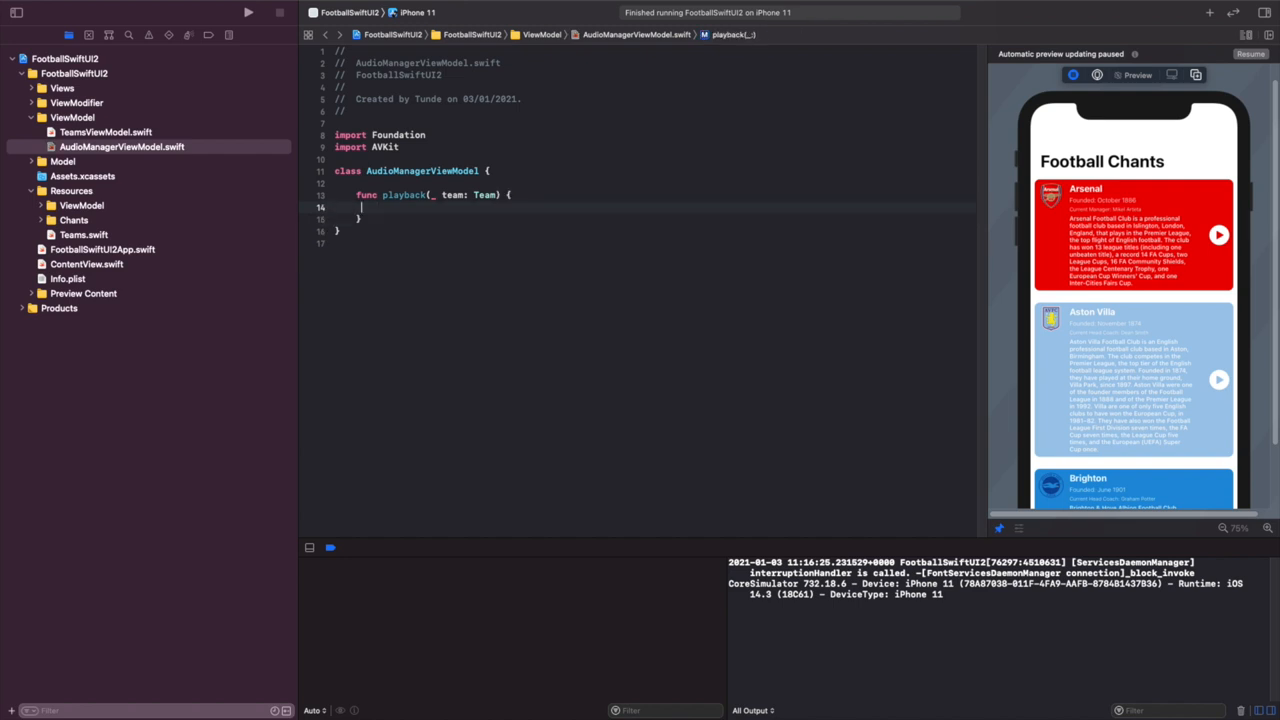
- Add comments planning to stop the sound if already playing, otherwise play it
type("//")
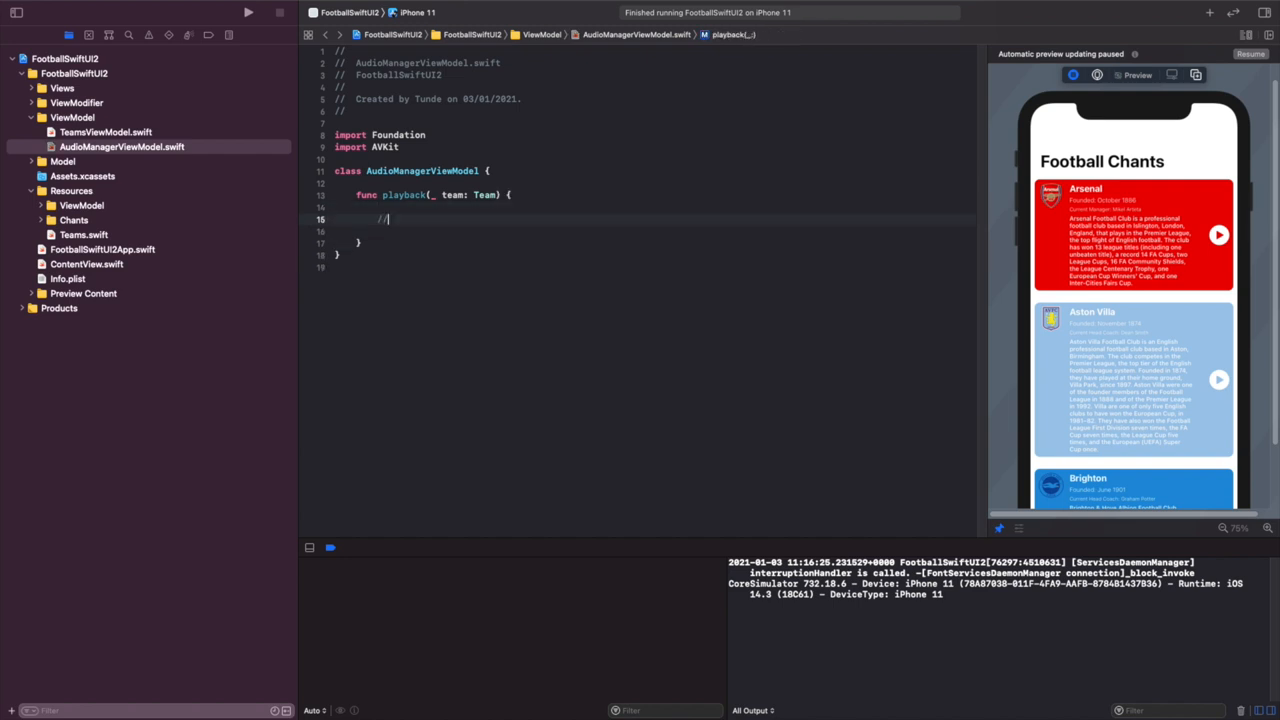
type("If the")
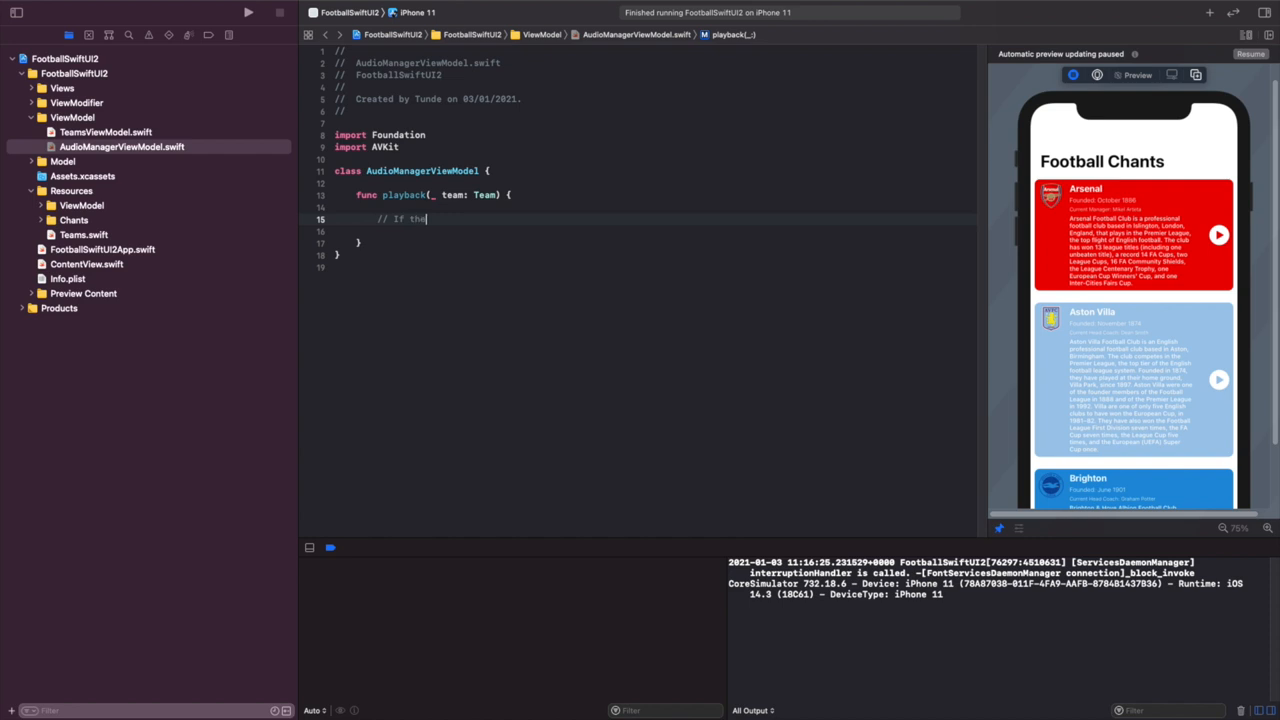
type("sound")
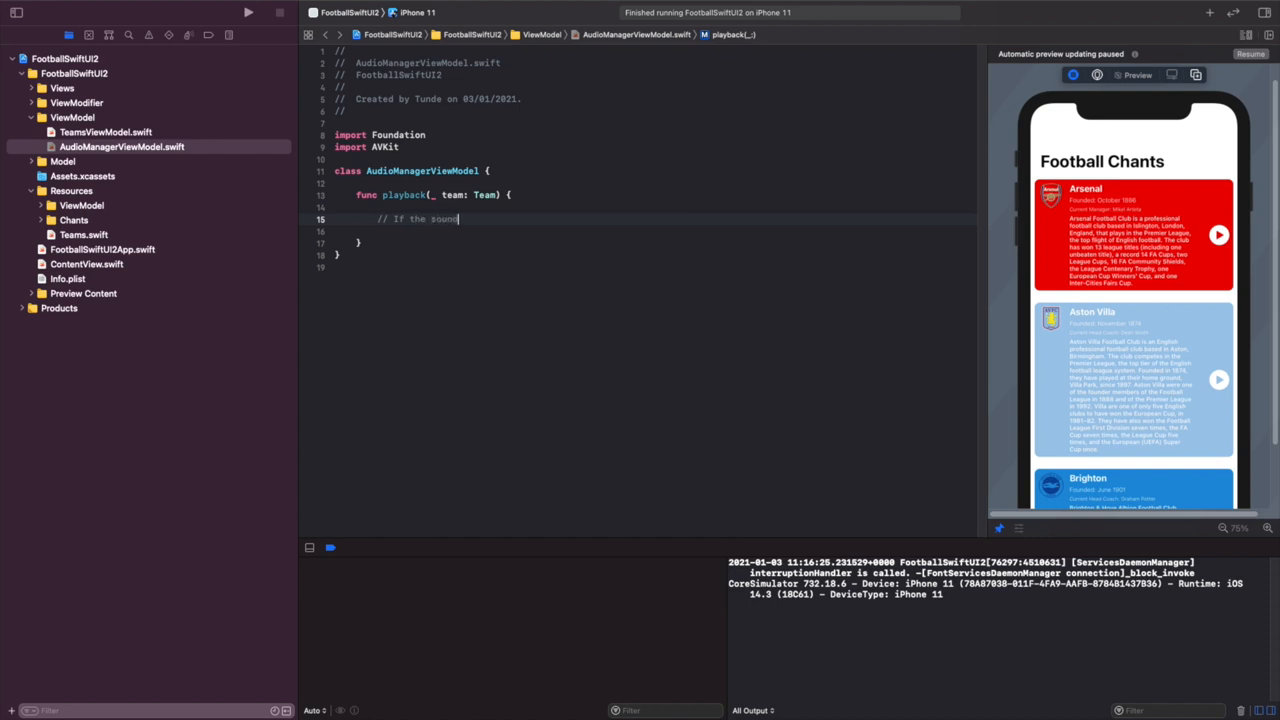
type("is already")
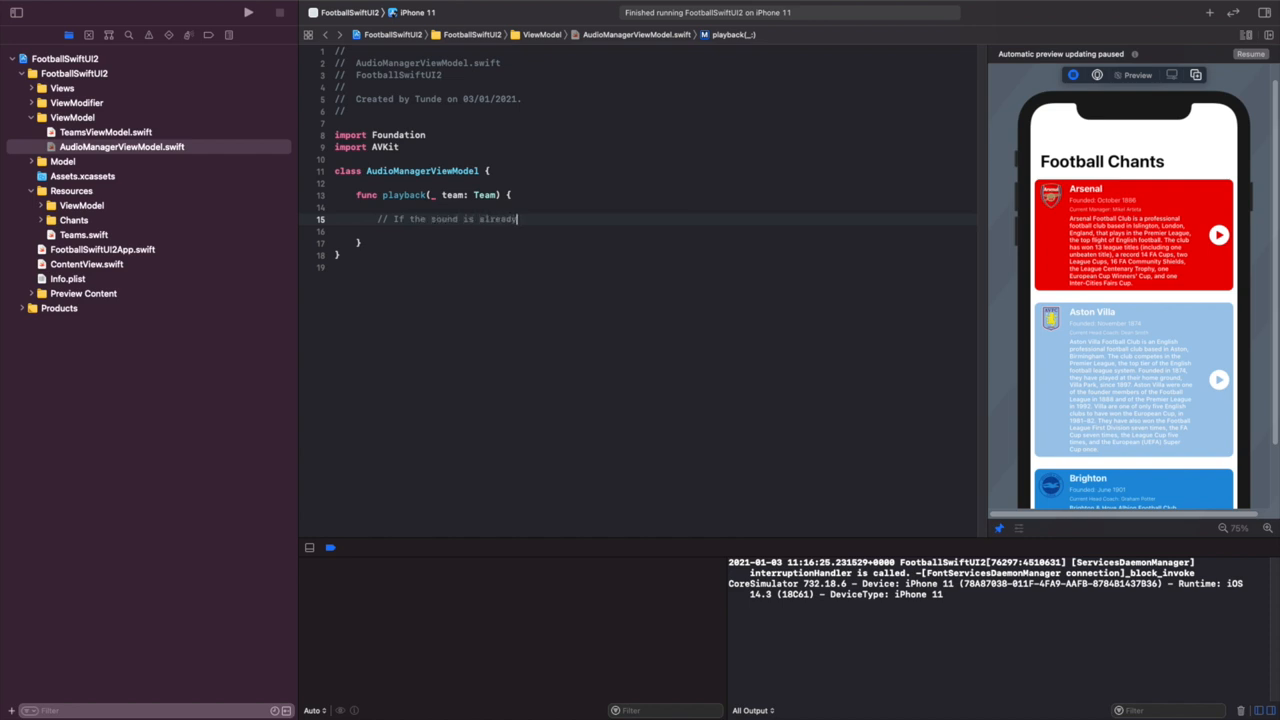
type("play")
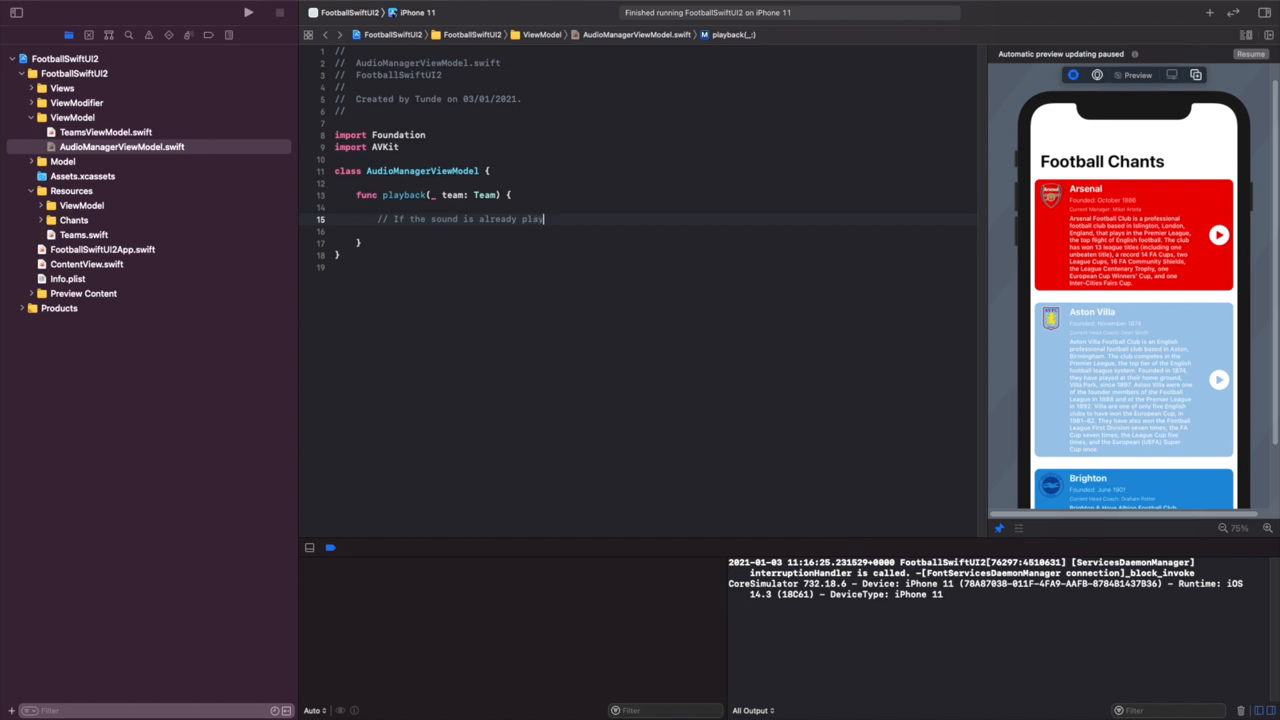
type("stop it")
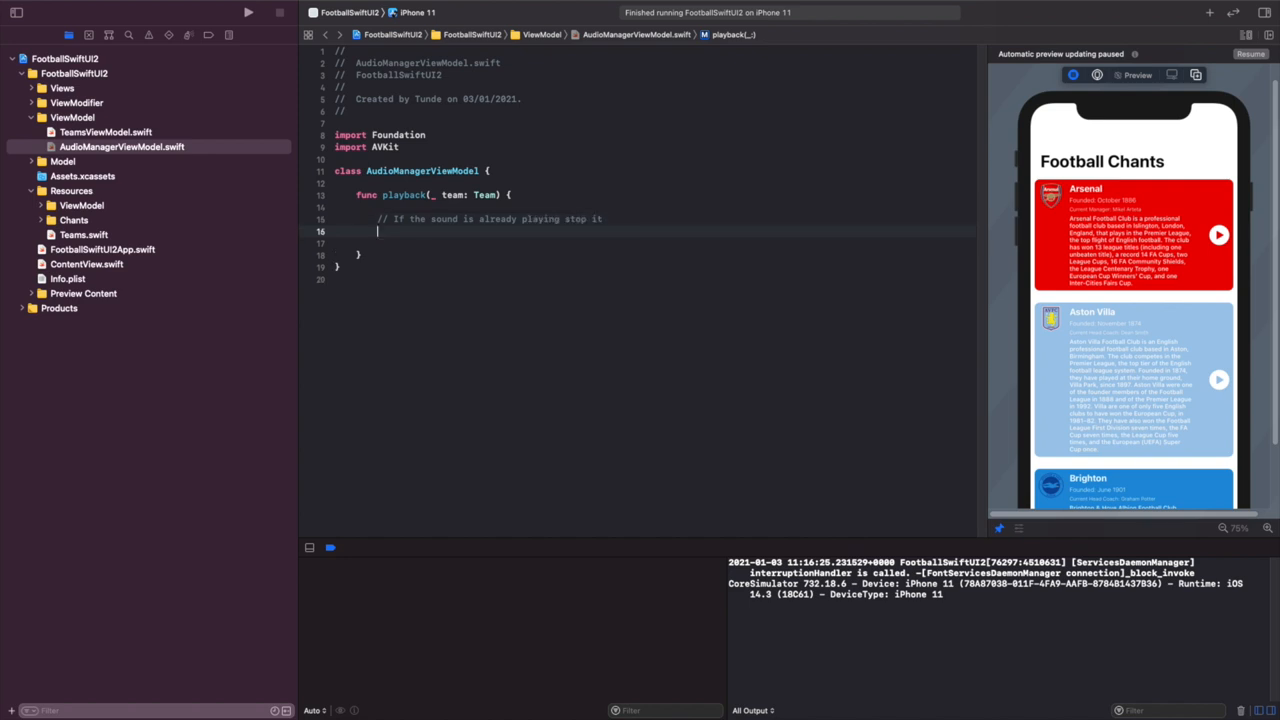
type("//")
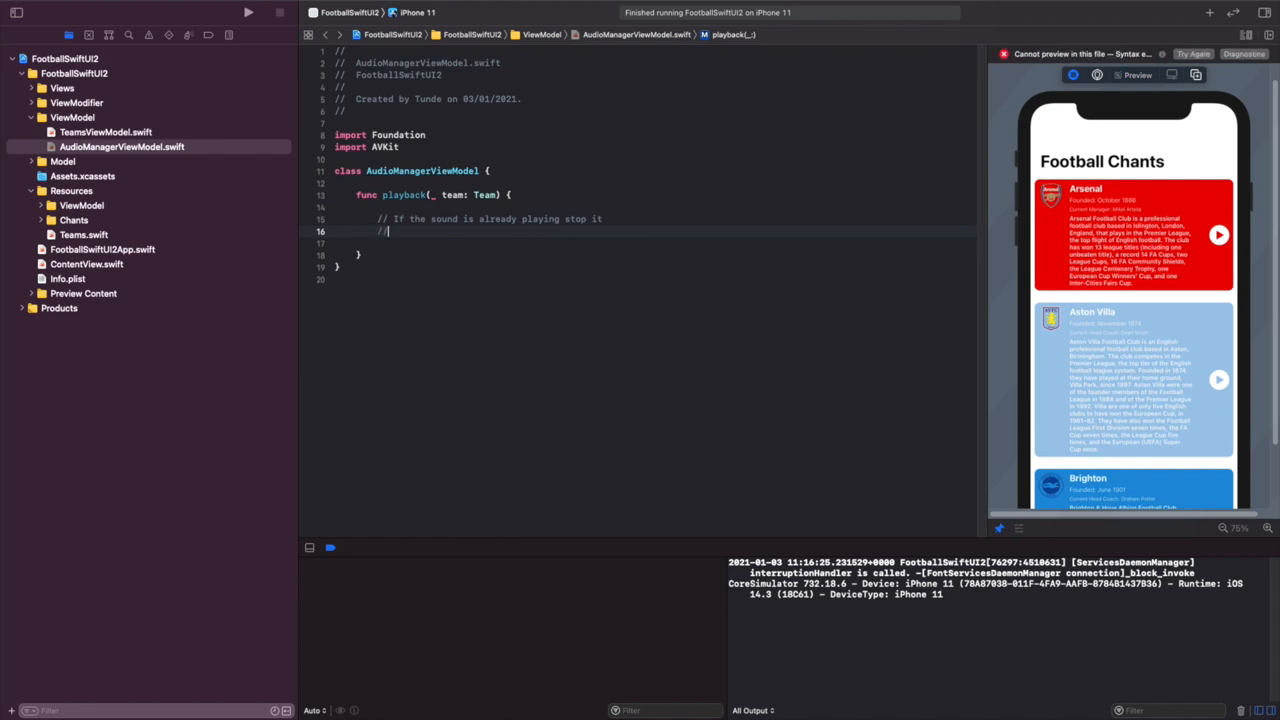
type("// If it isn't then play it")
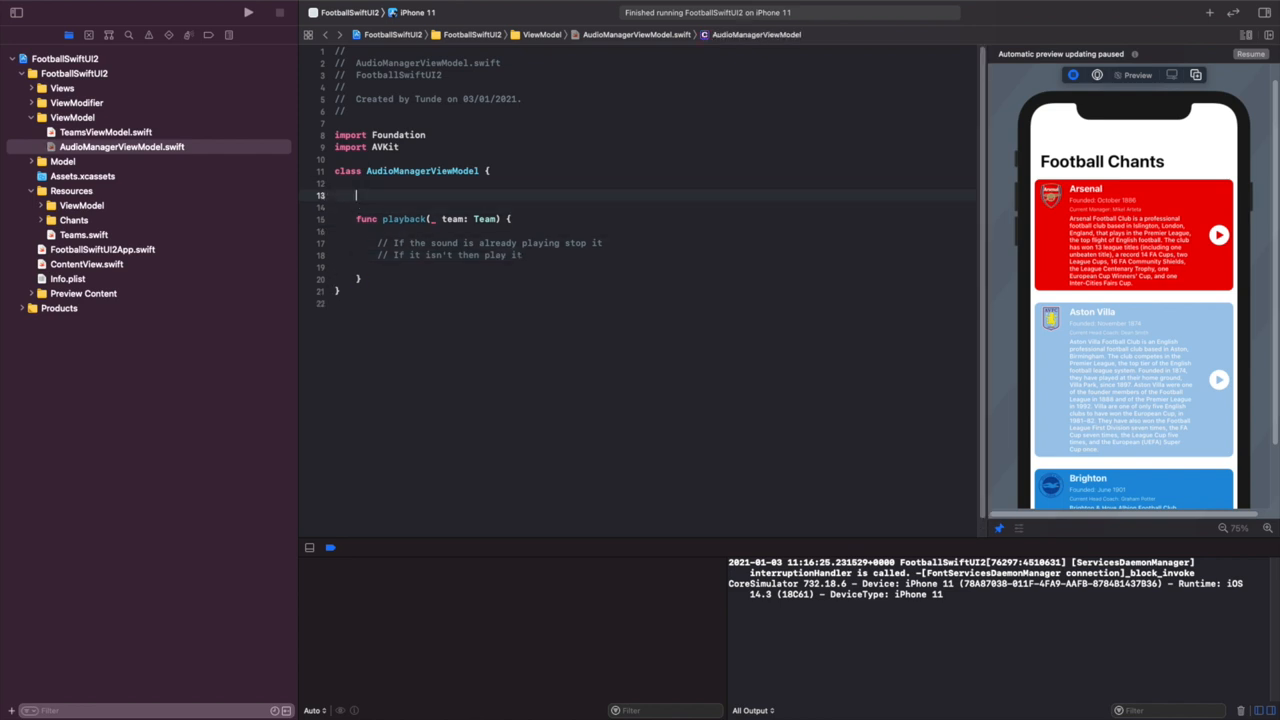
- Declare 'private var chantAudioPlayer: AVAudioPlayer?' in the class
type("private var")
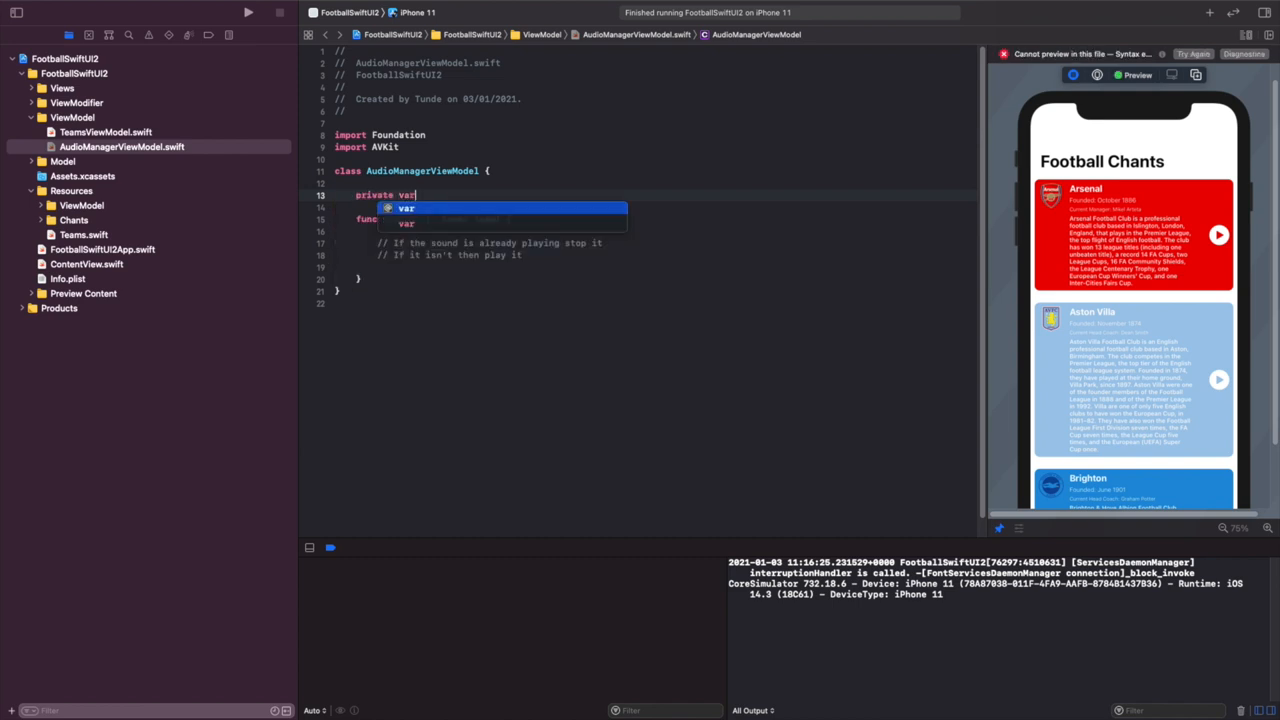
type("c")
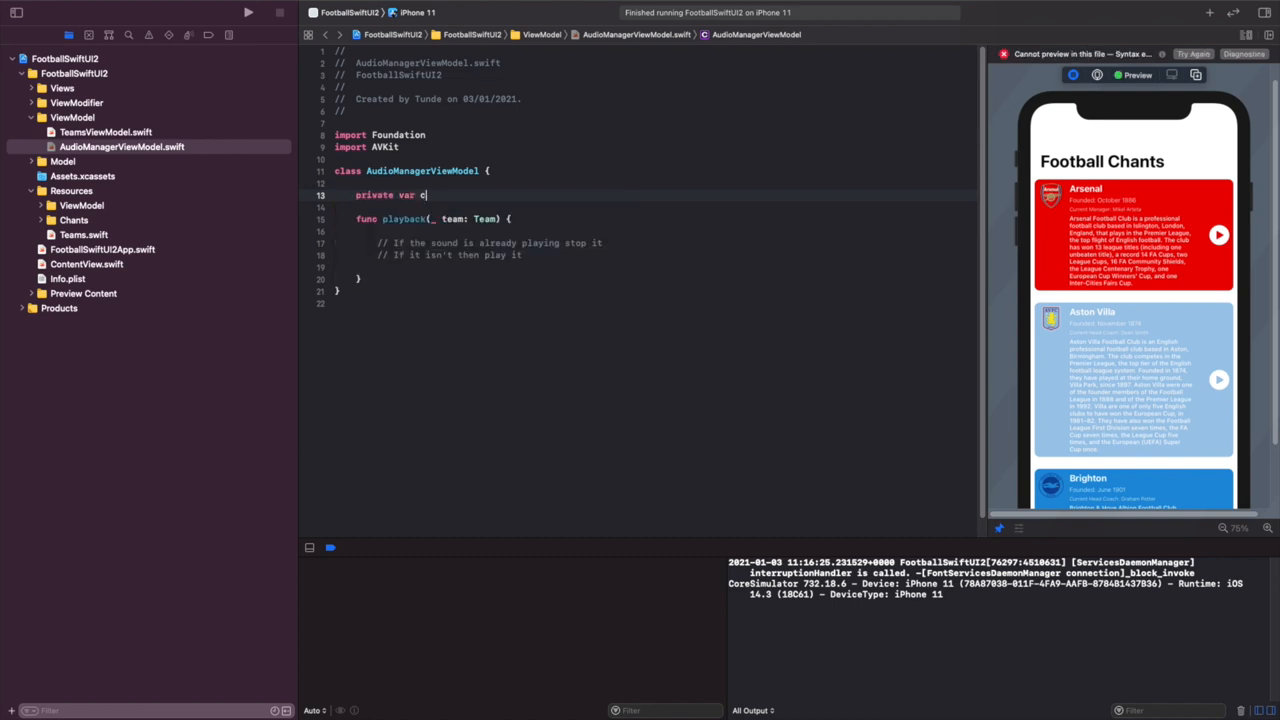
type("hantAudioPlaye")
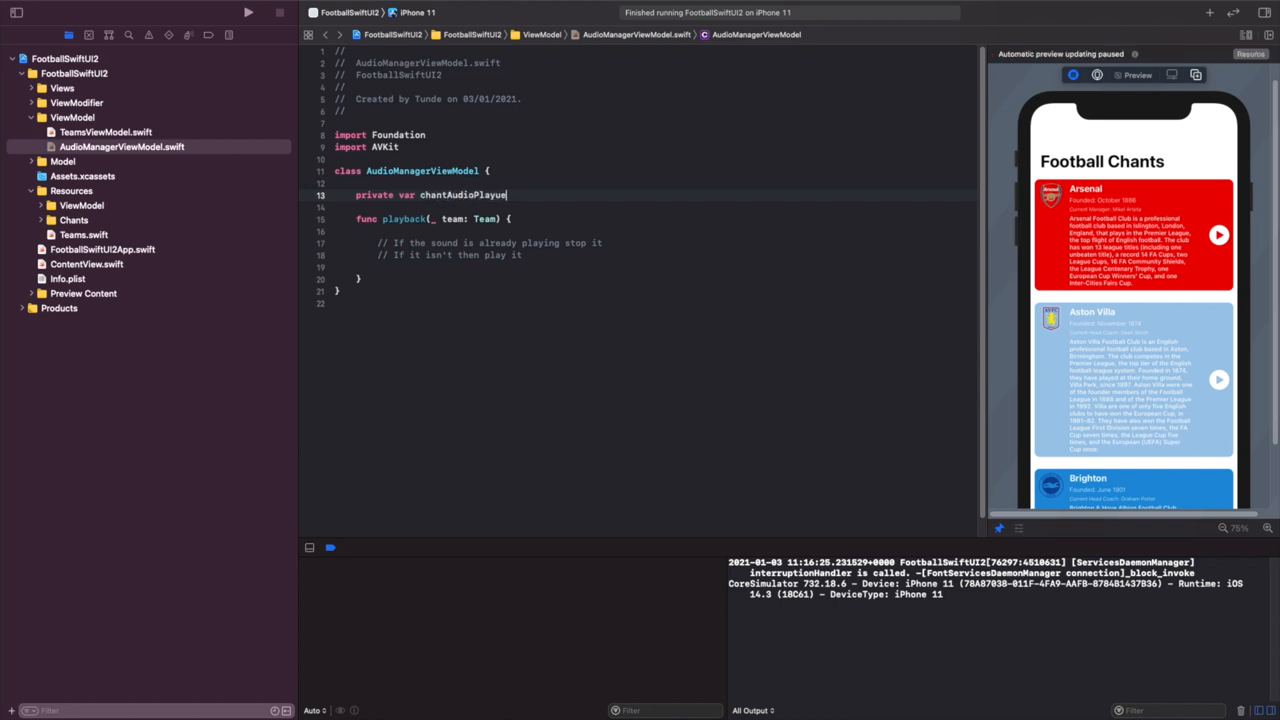
type("r: AVAudioPlayer")
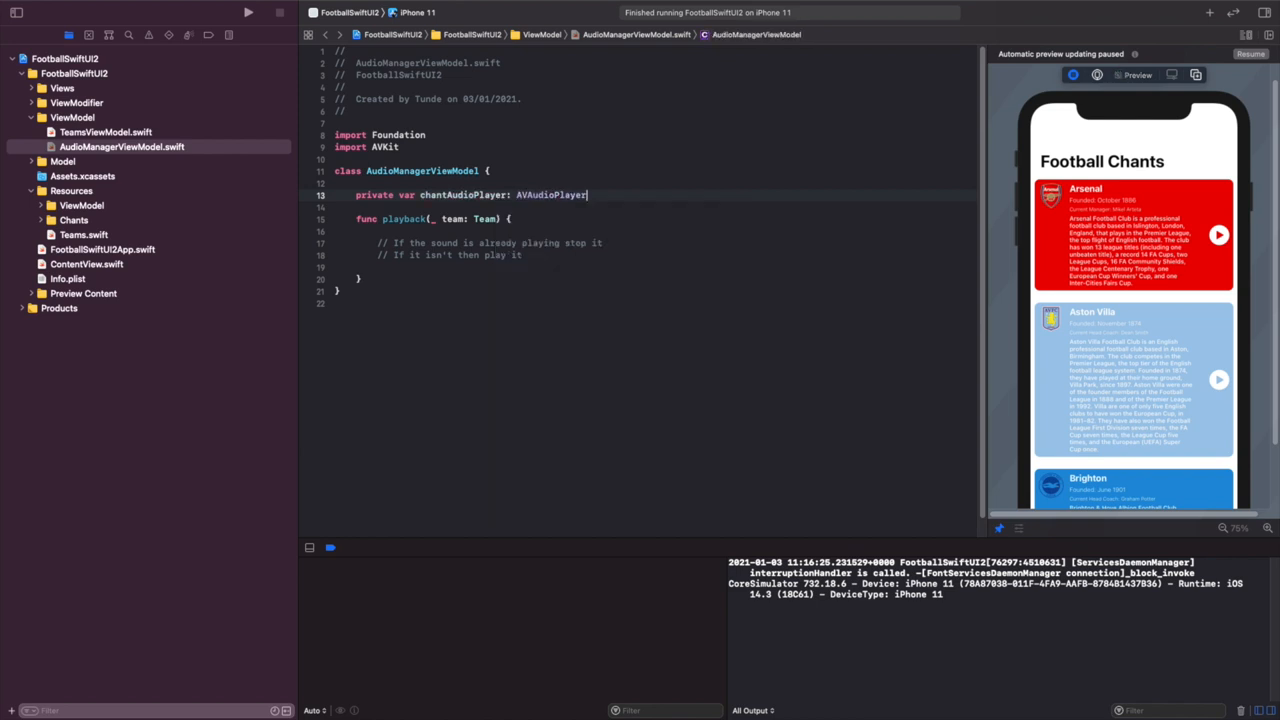
type("?")
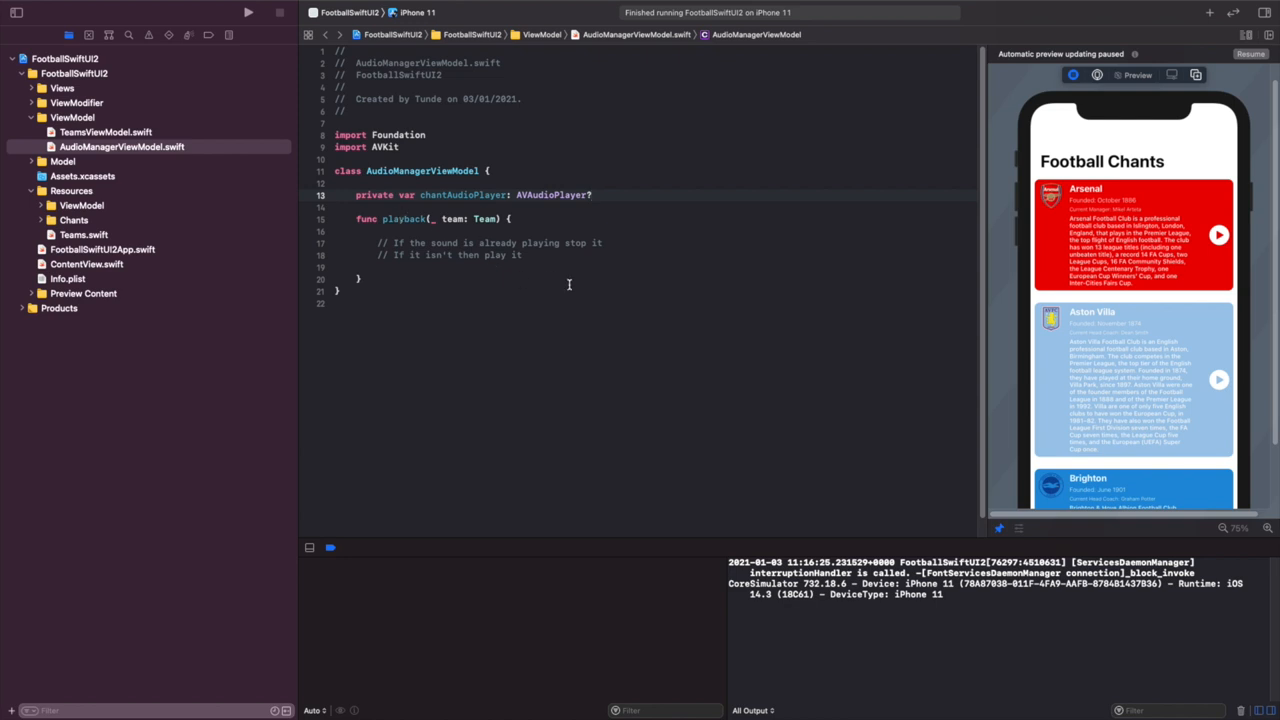
left_click(543, 268)
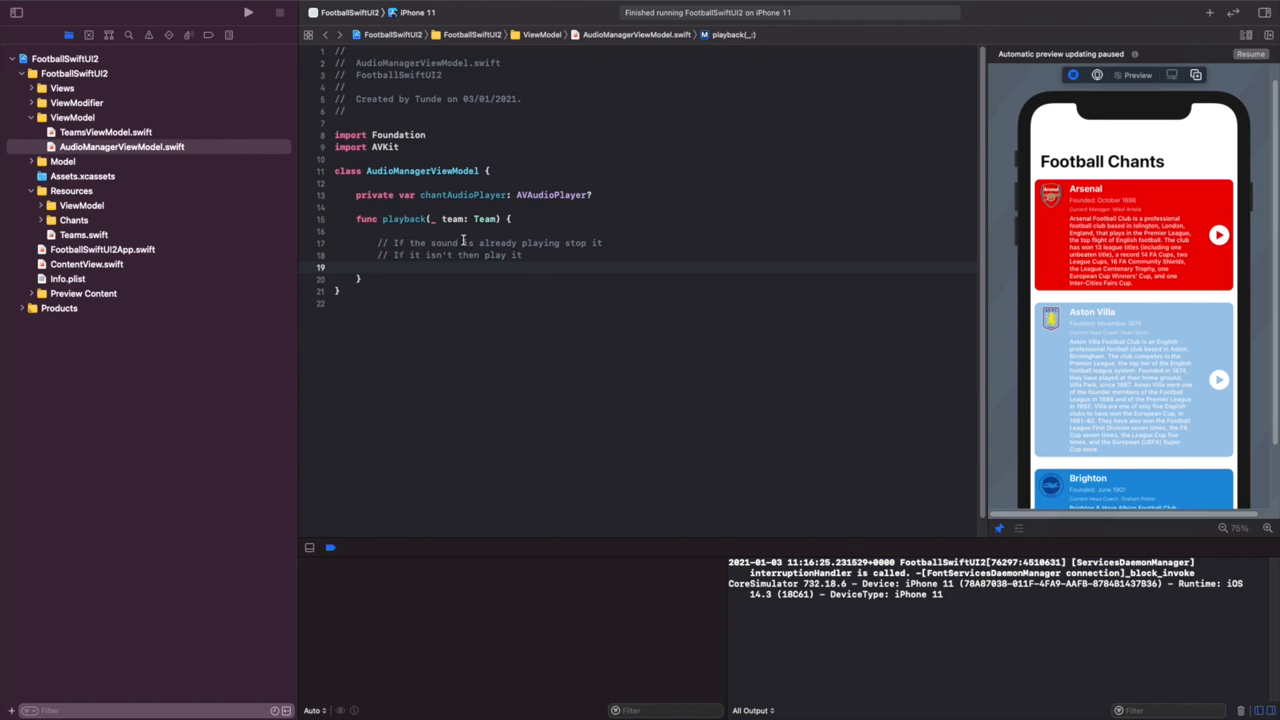
- Write 'if team.isPlaying { chantAudioPlayer?.stop() } else { }' inside playback
type("if")
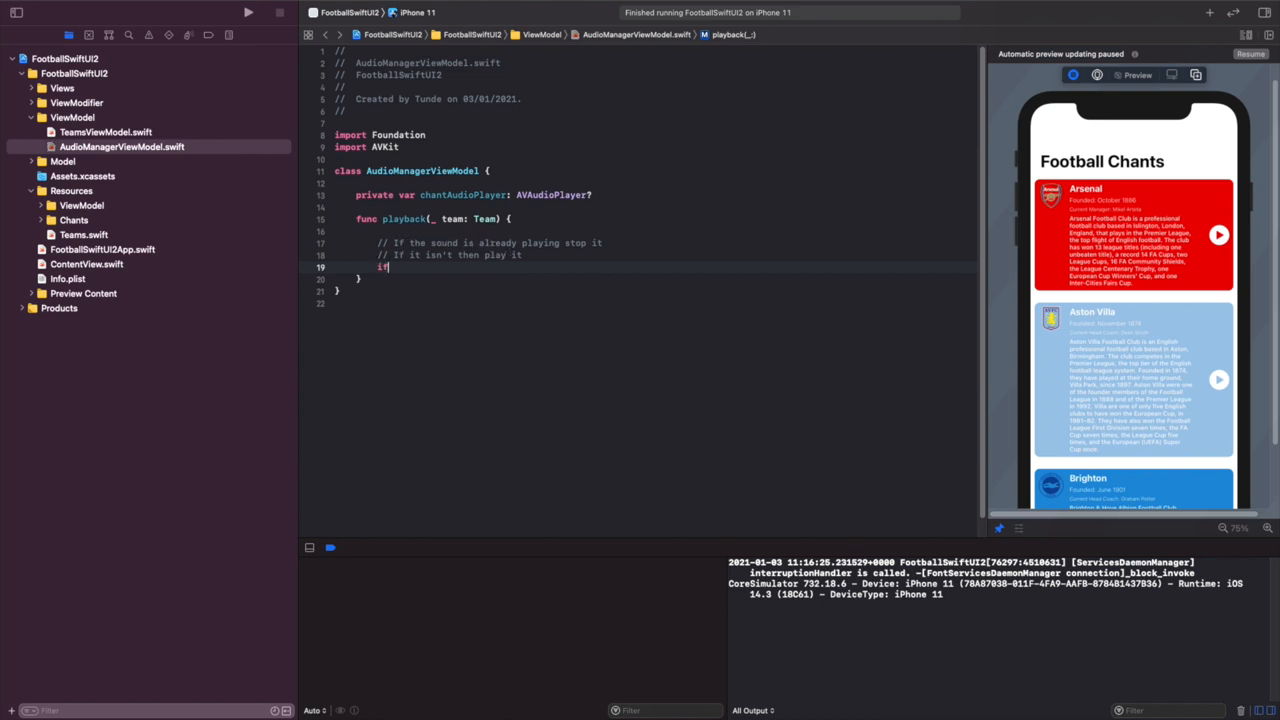
type("team.isPlaying")
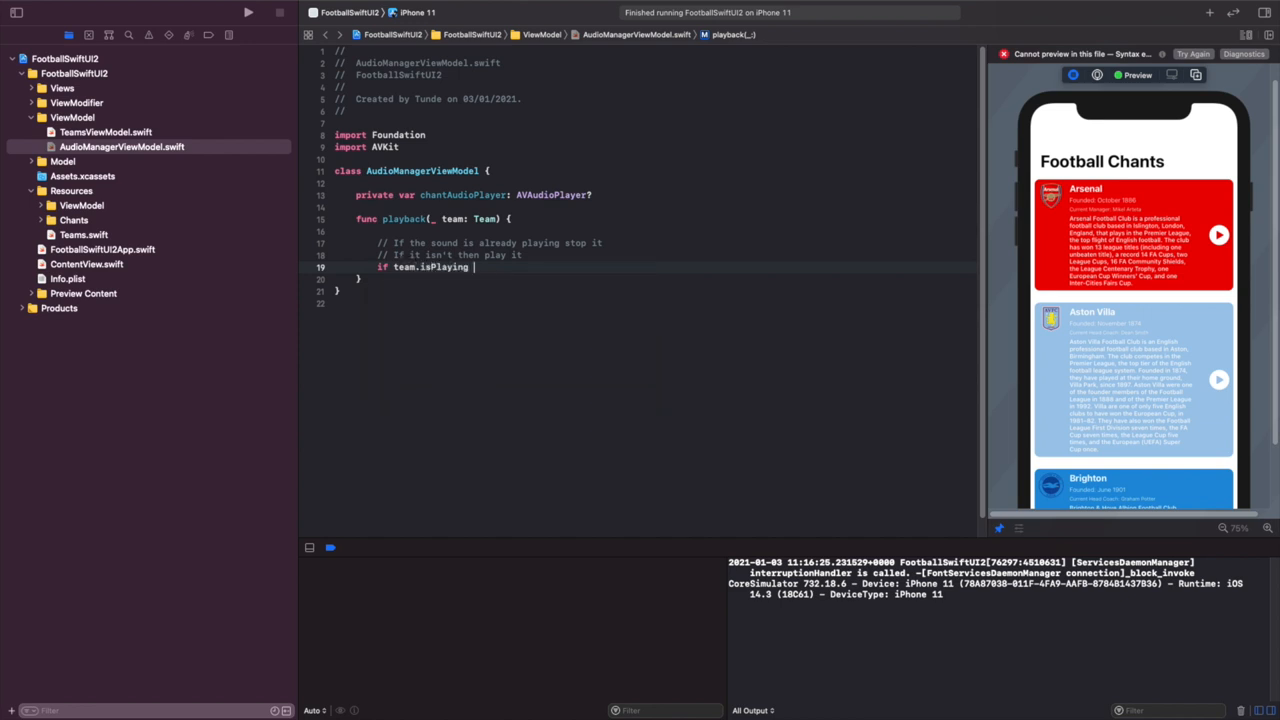
type("chantAudioPlayer?.stop(")
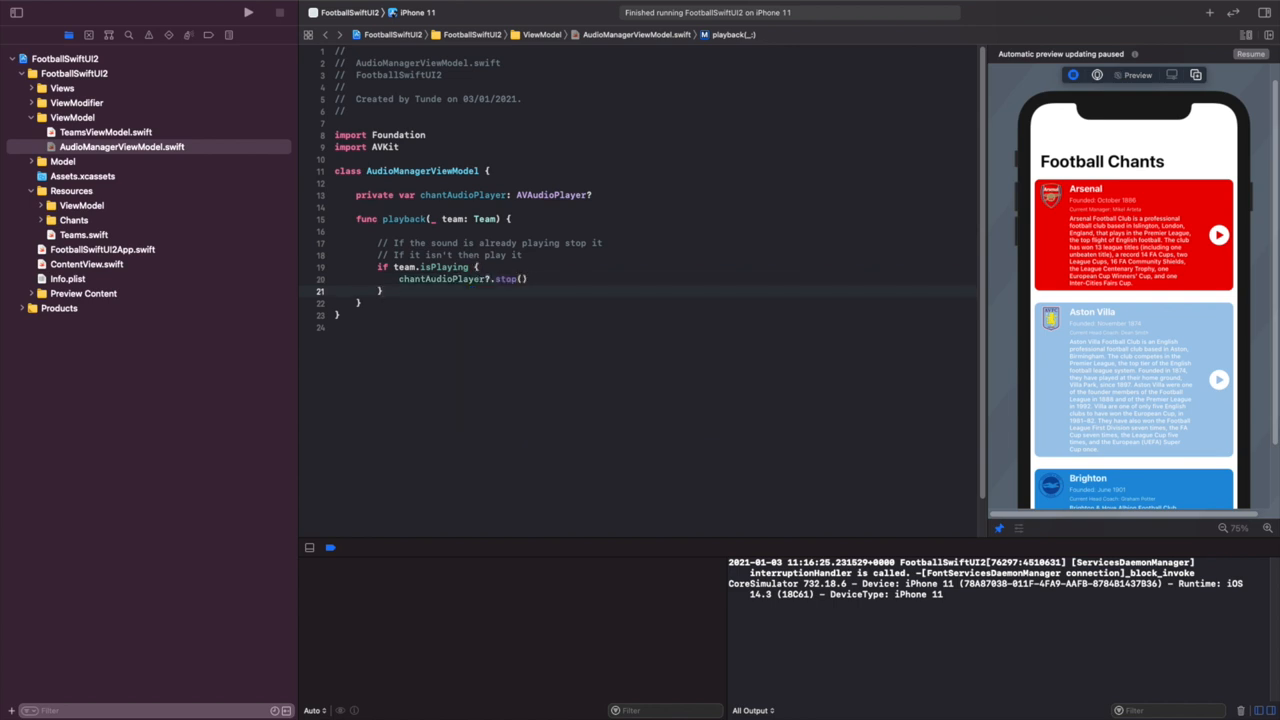
type("else")
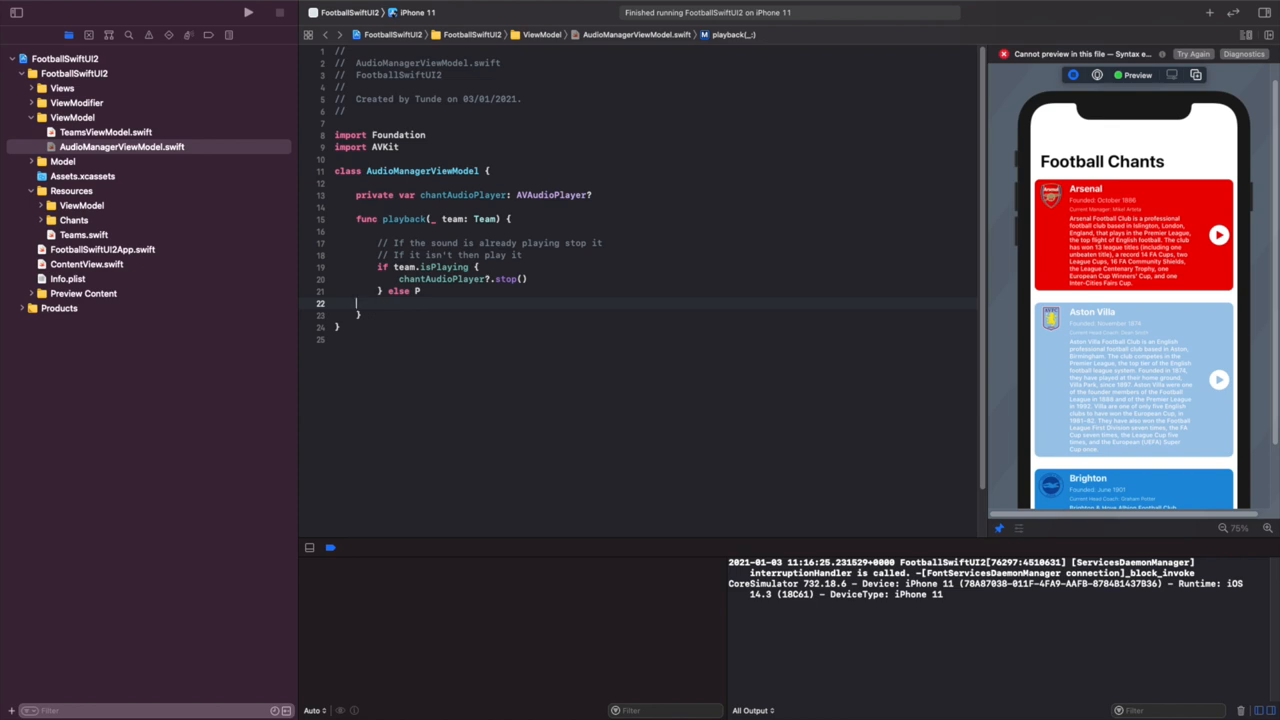
type("{")
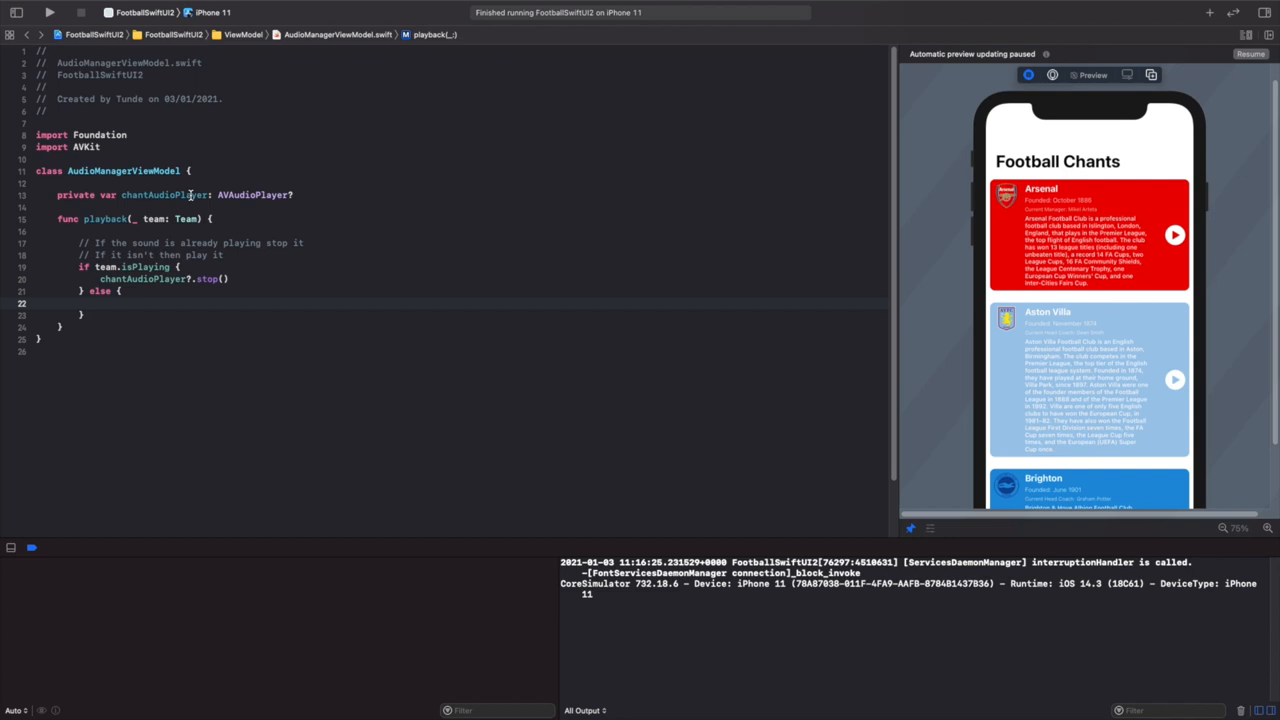
- In the else branch, guard-let the team's chantFile .mp3 path from Bundle.main, else return
type("guard let")
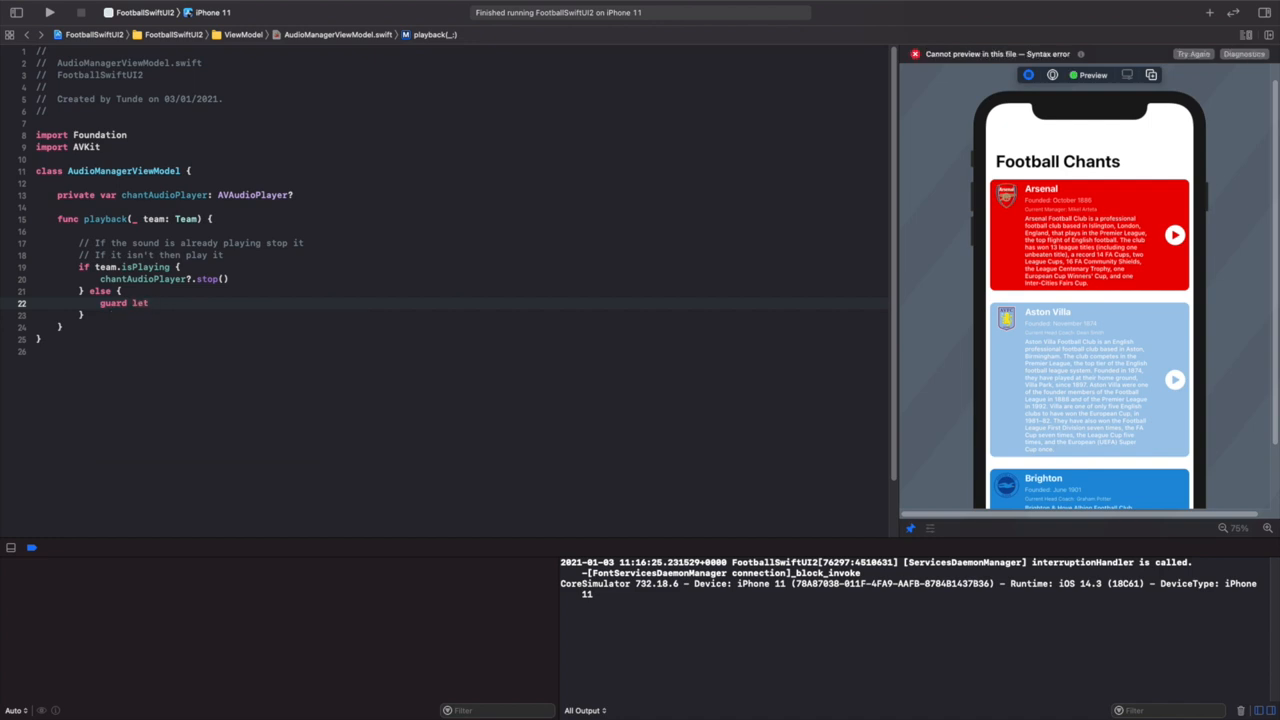
type("path = B")
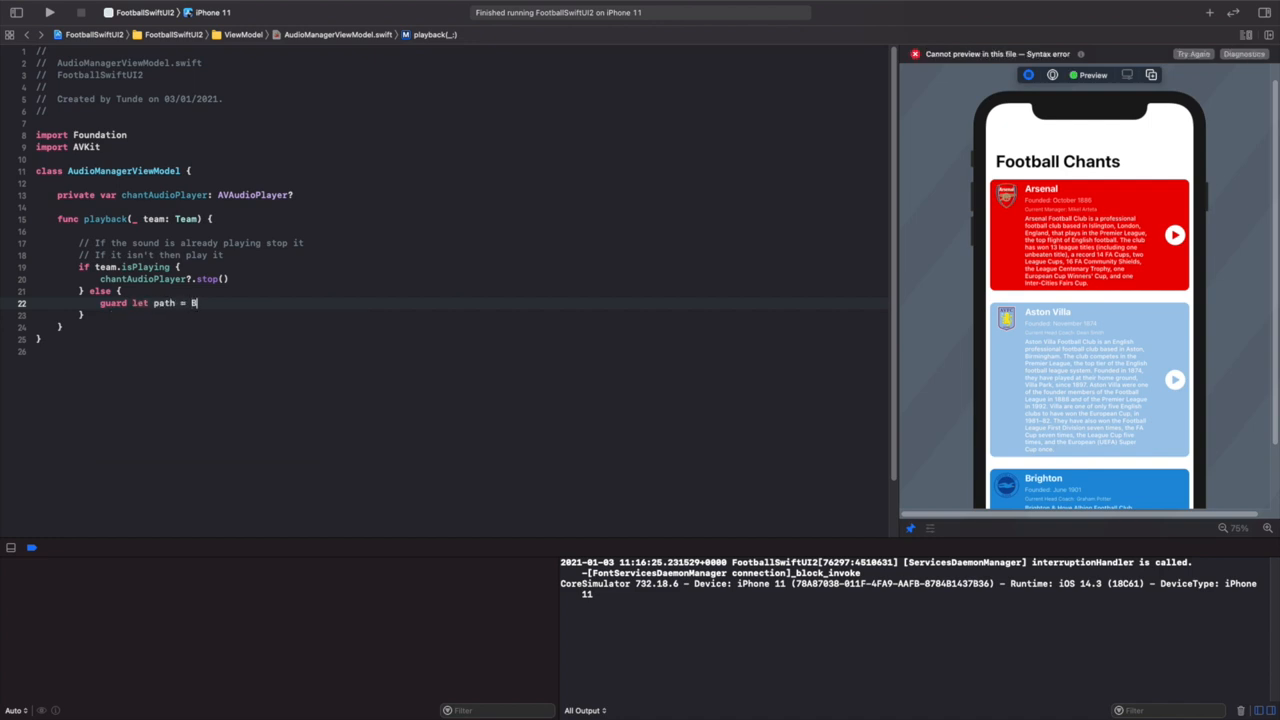
type("undle.")
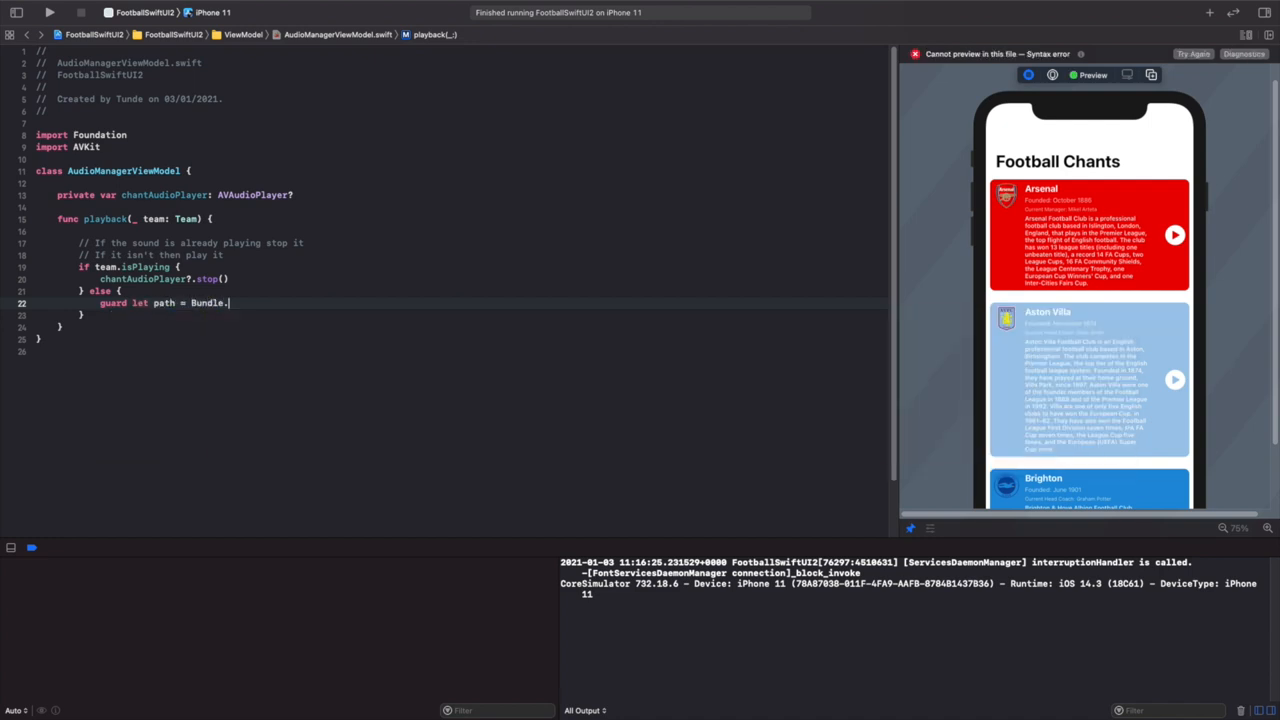
type("main.path(forResource: String?, ofType: String?")
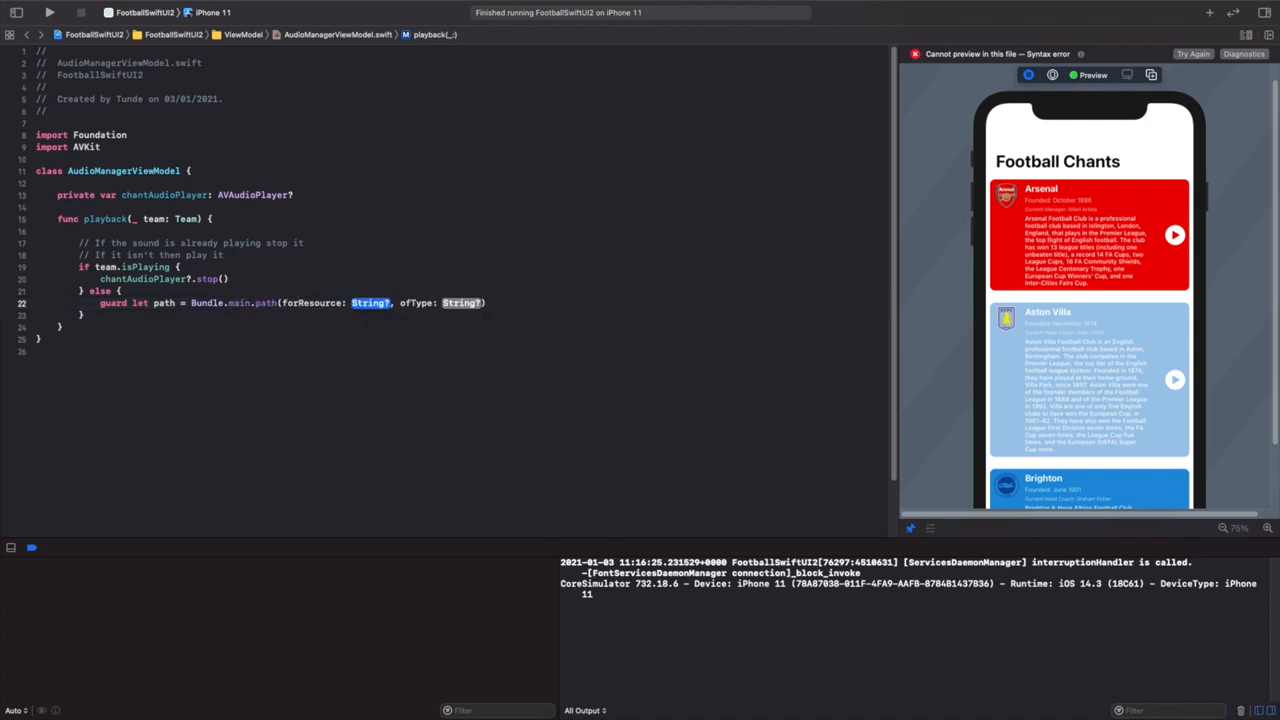
type("\\()")
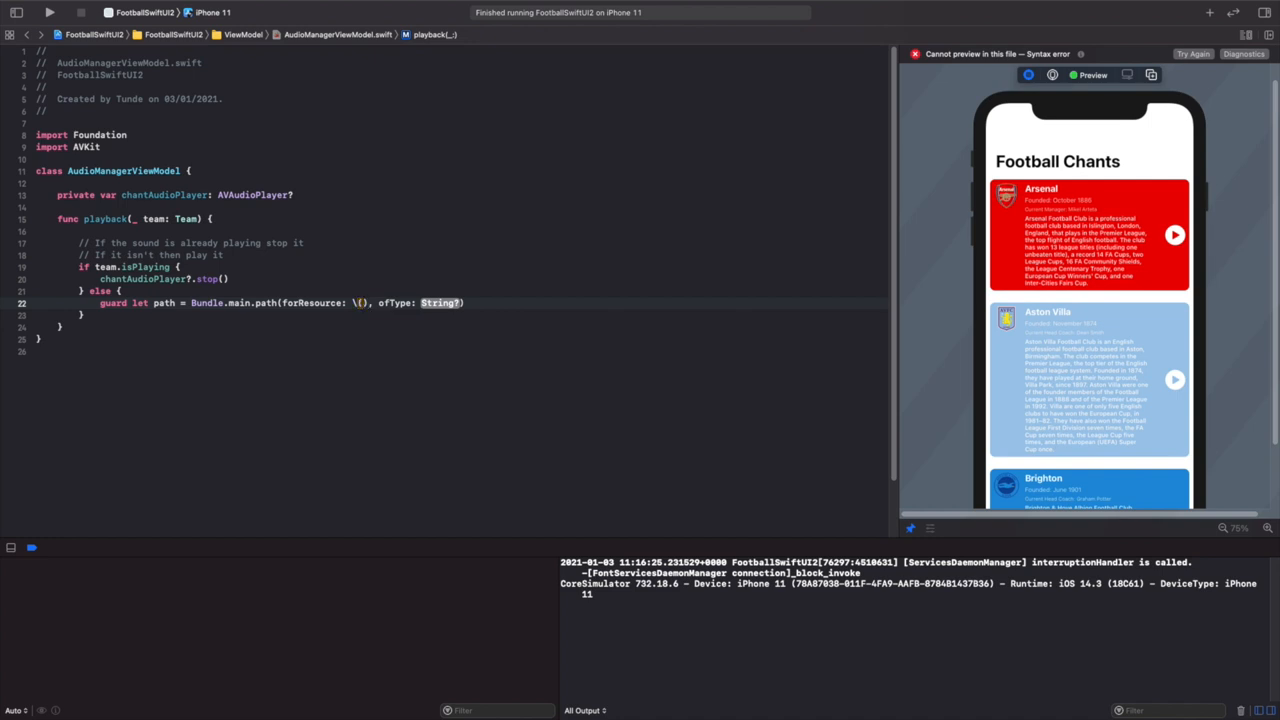
type("team.id.chantFil")
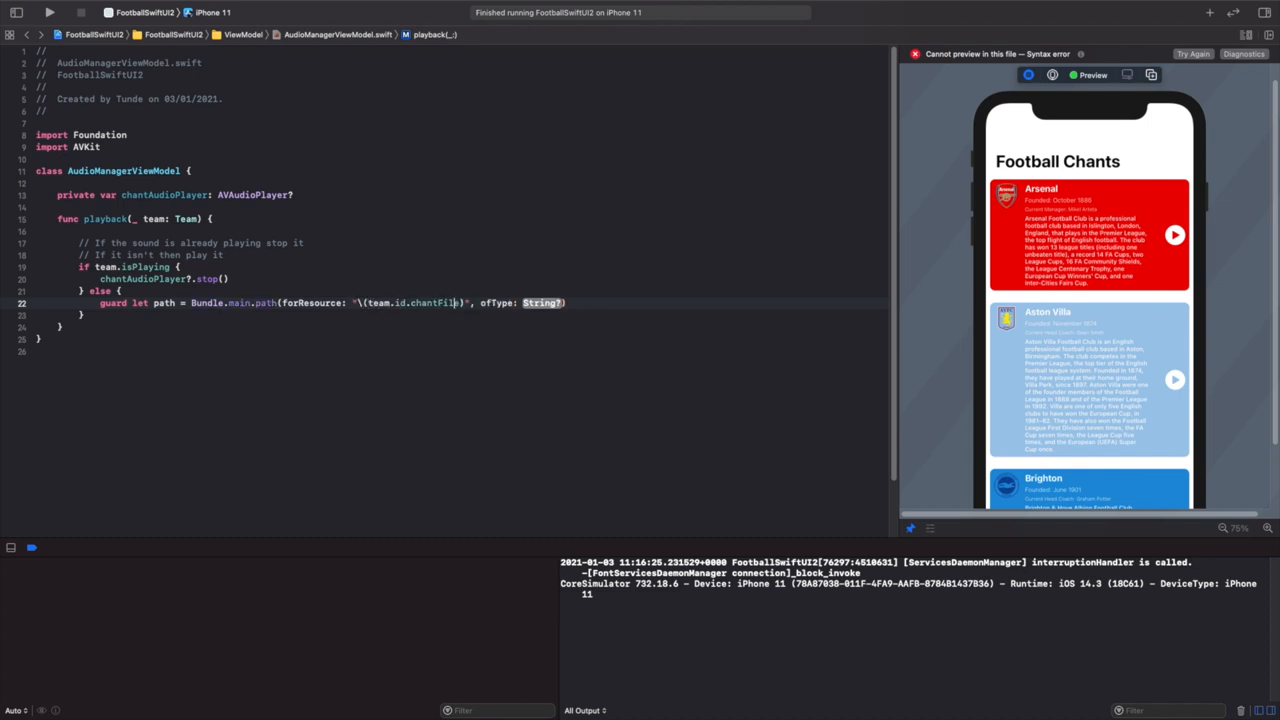
type("e")
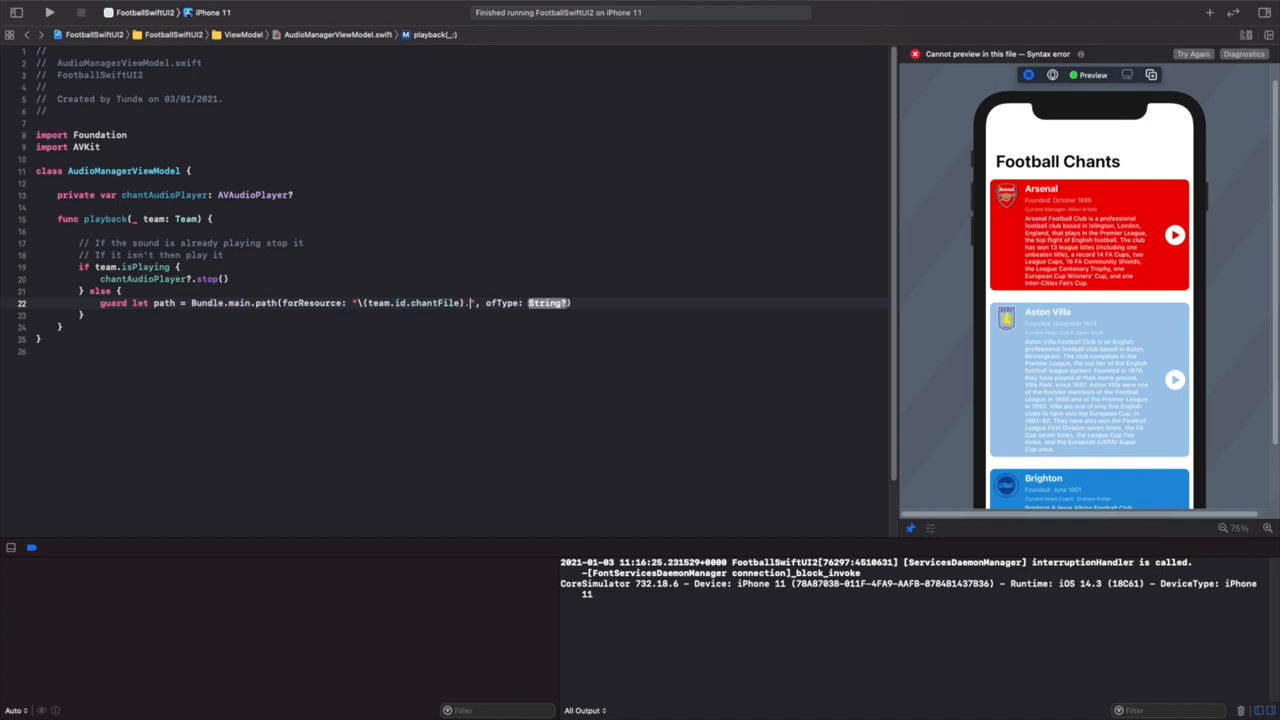
type("mp3")
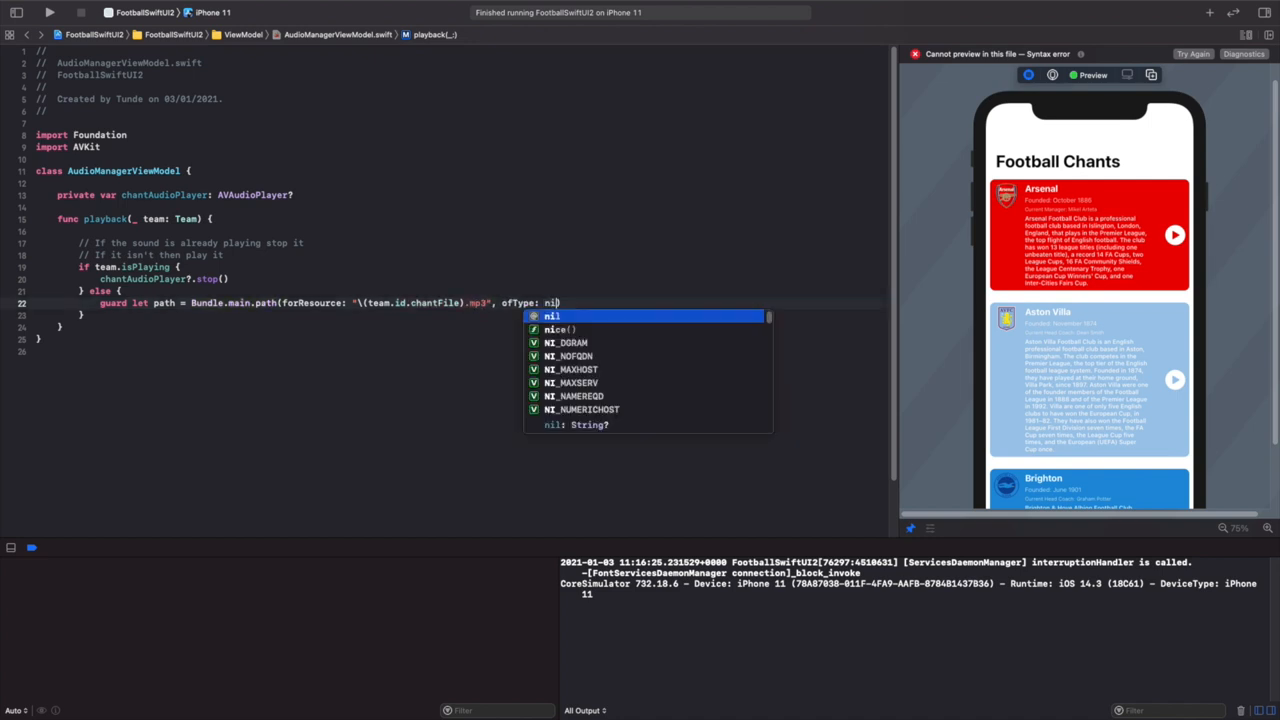
key("Escape")
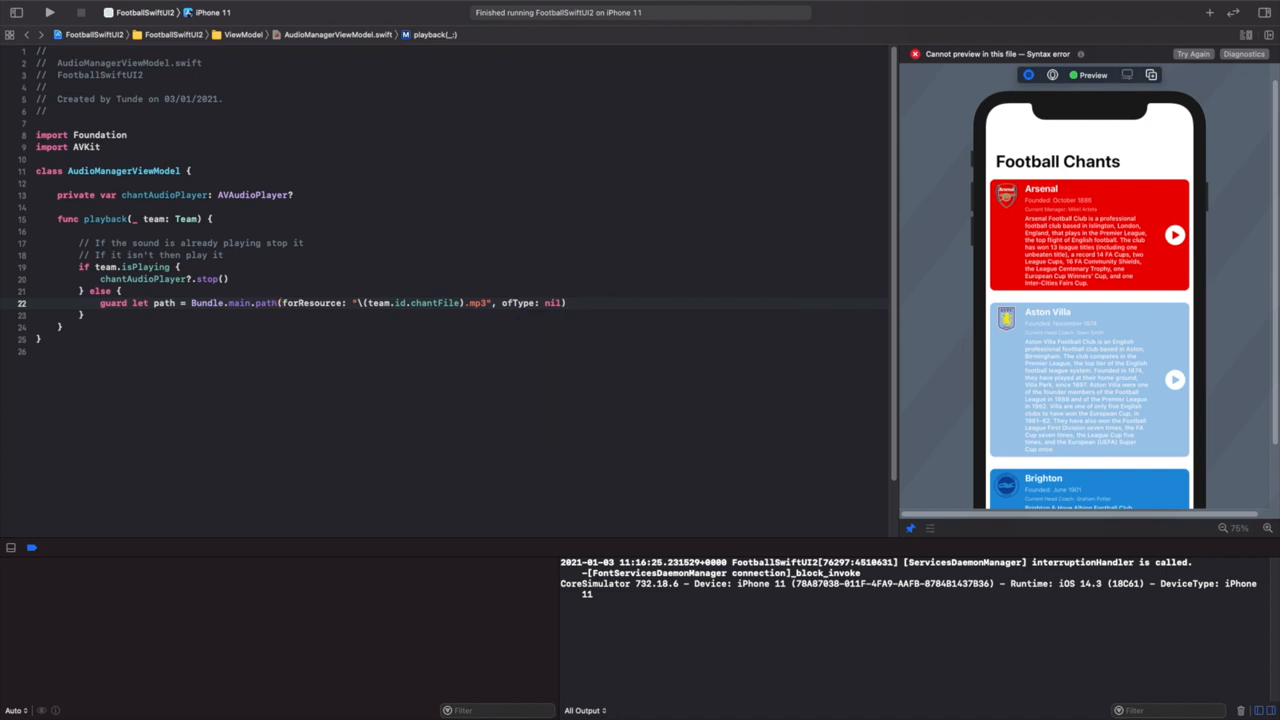
type("else {")
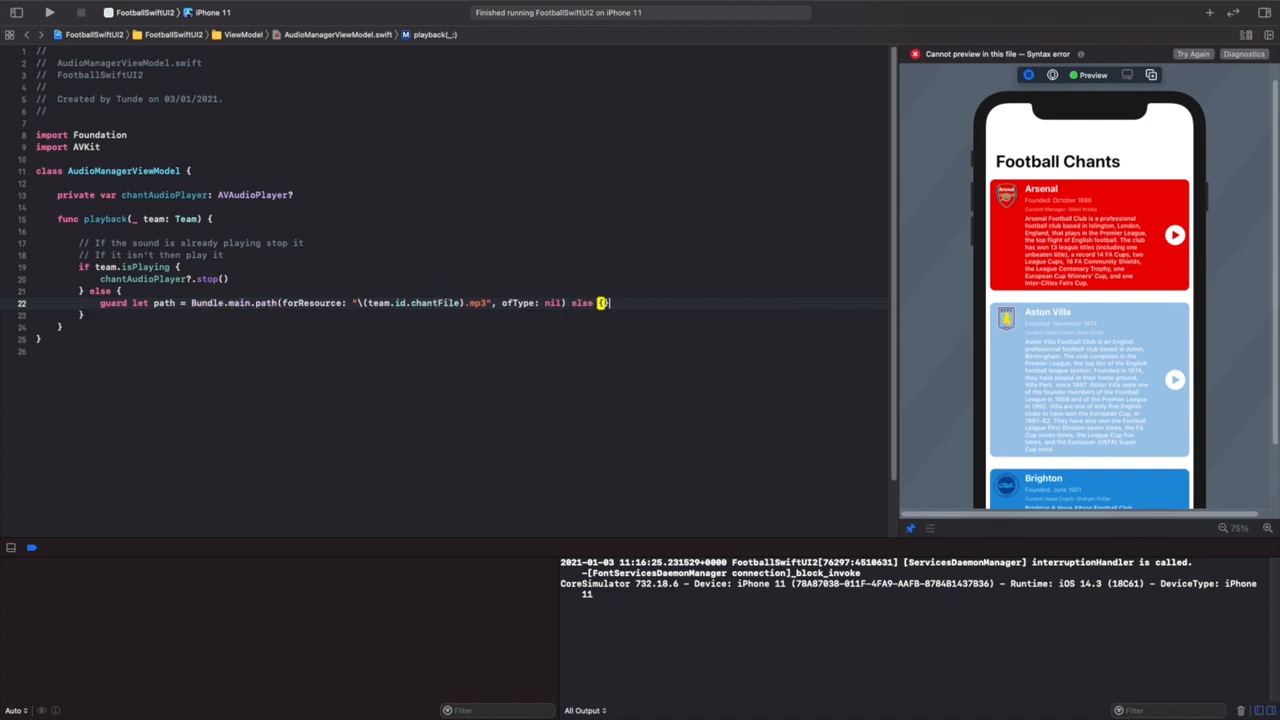
type("return")
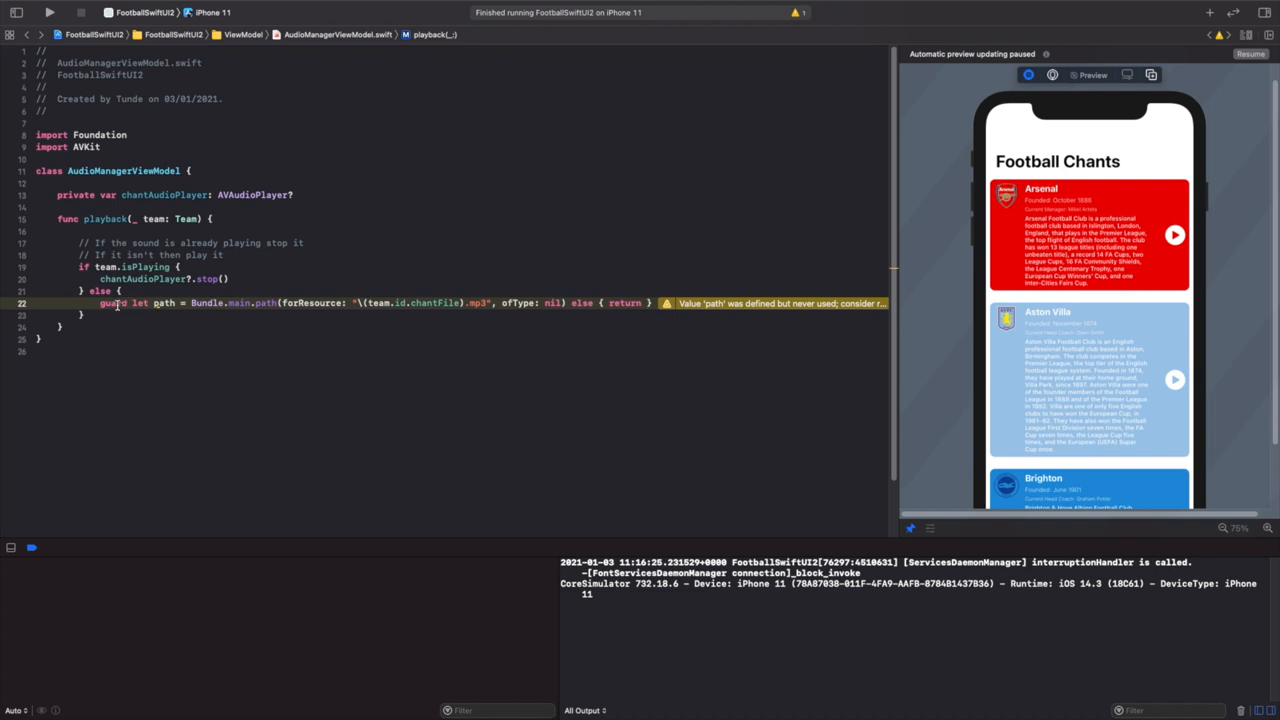
mouse_move(138, 286)
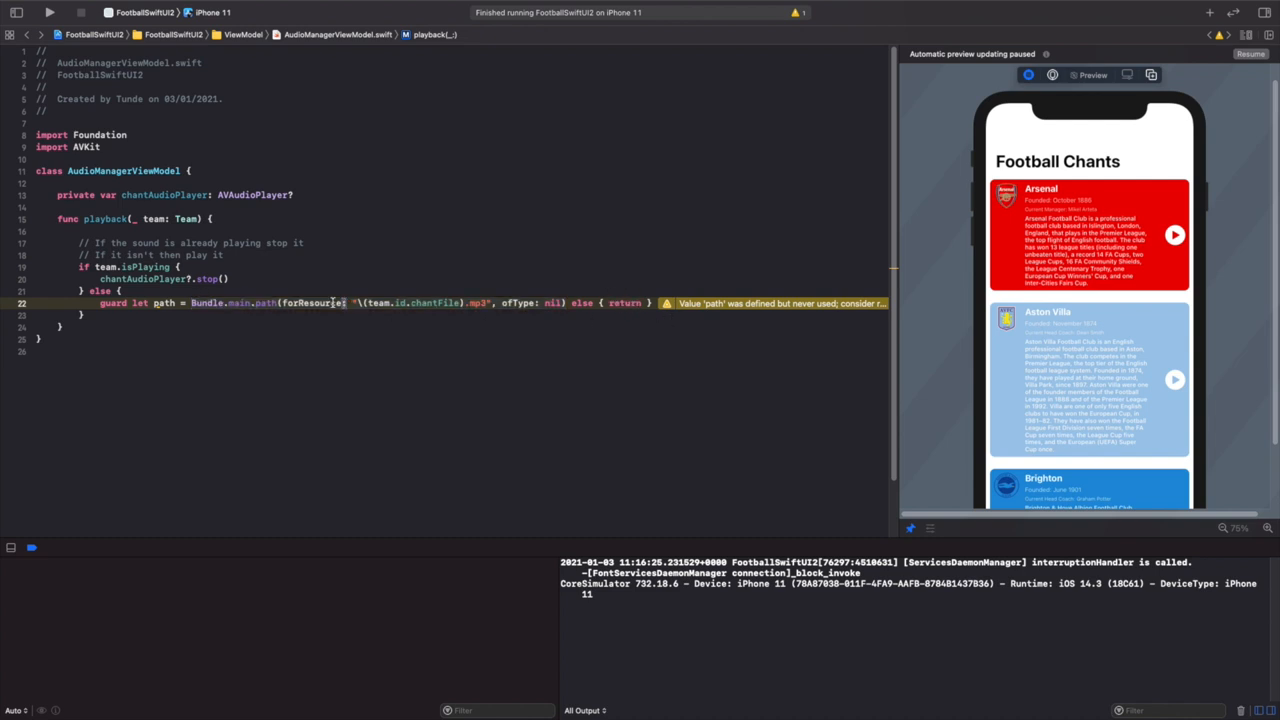
double_click(237, 303)
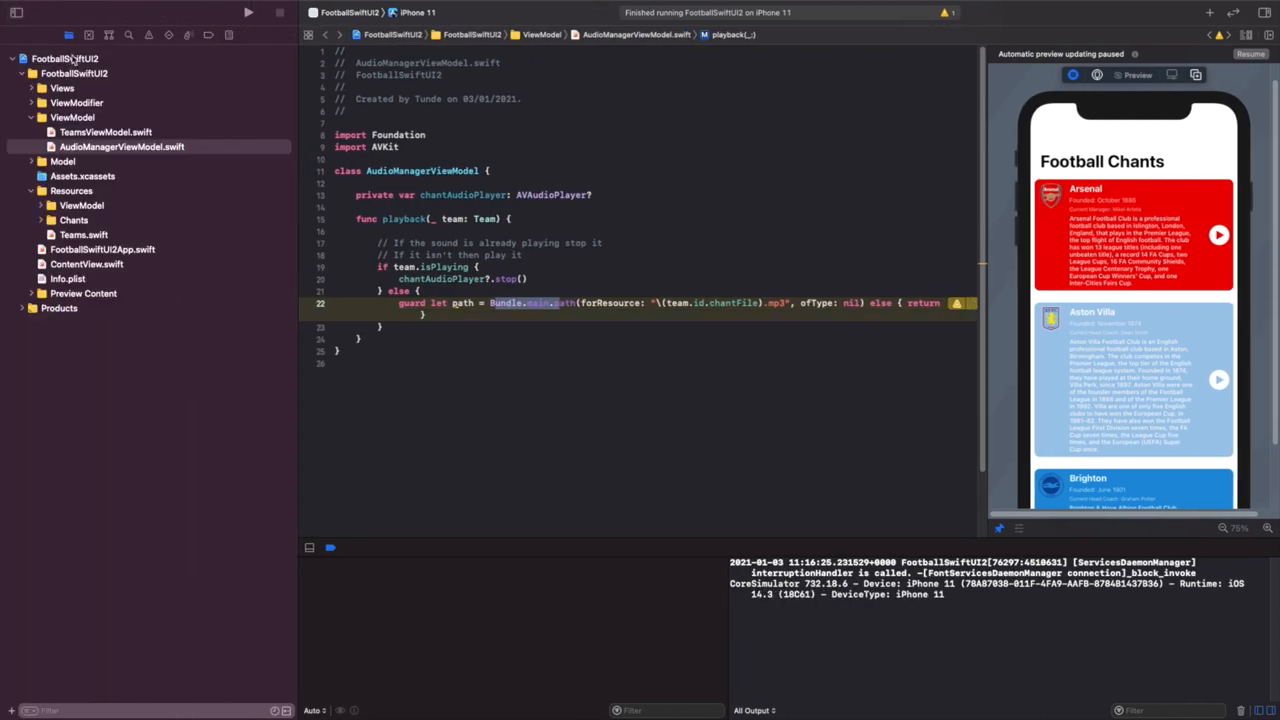
left_click(64, 58)
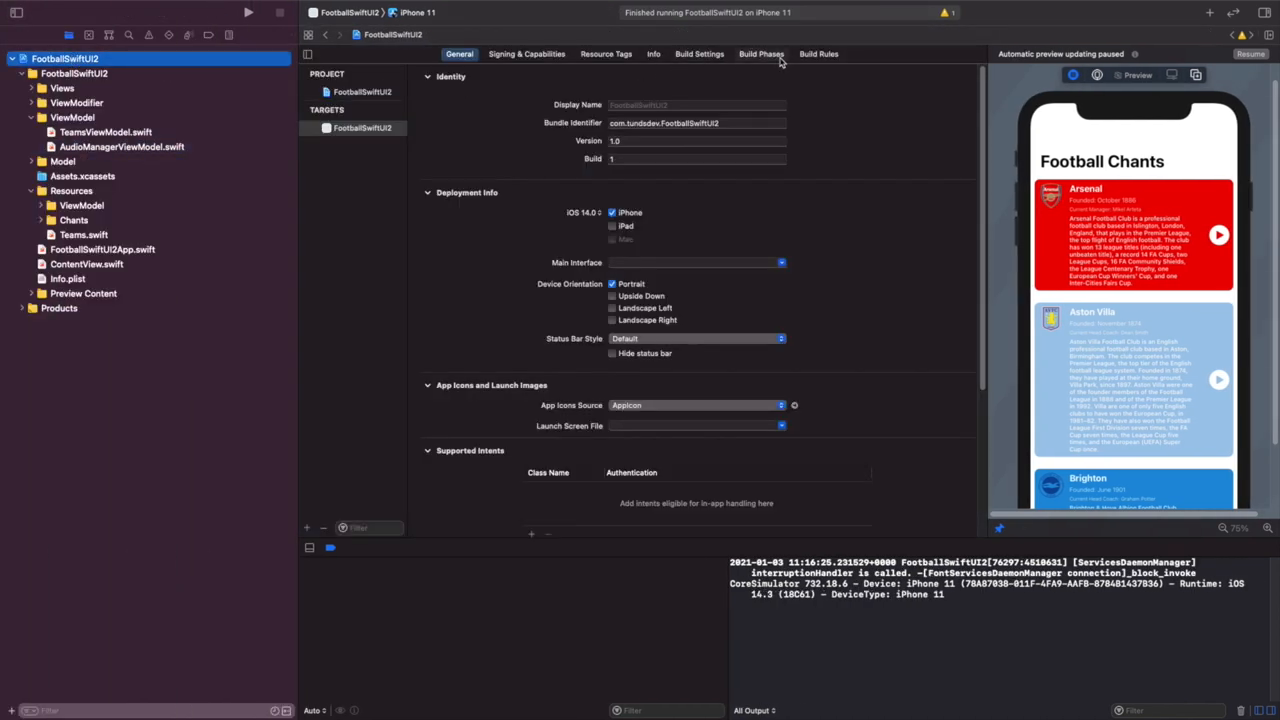
left_click(761, 54)
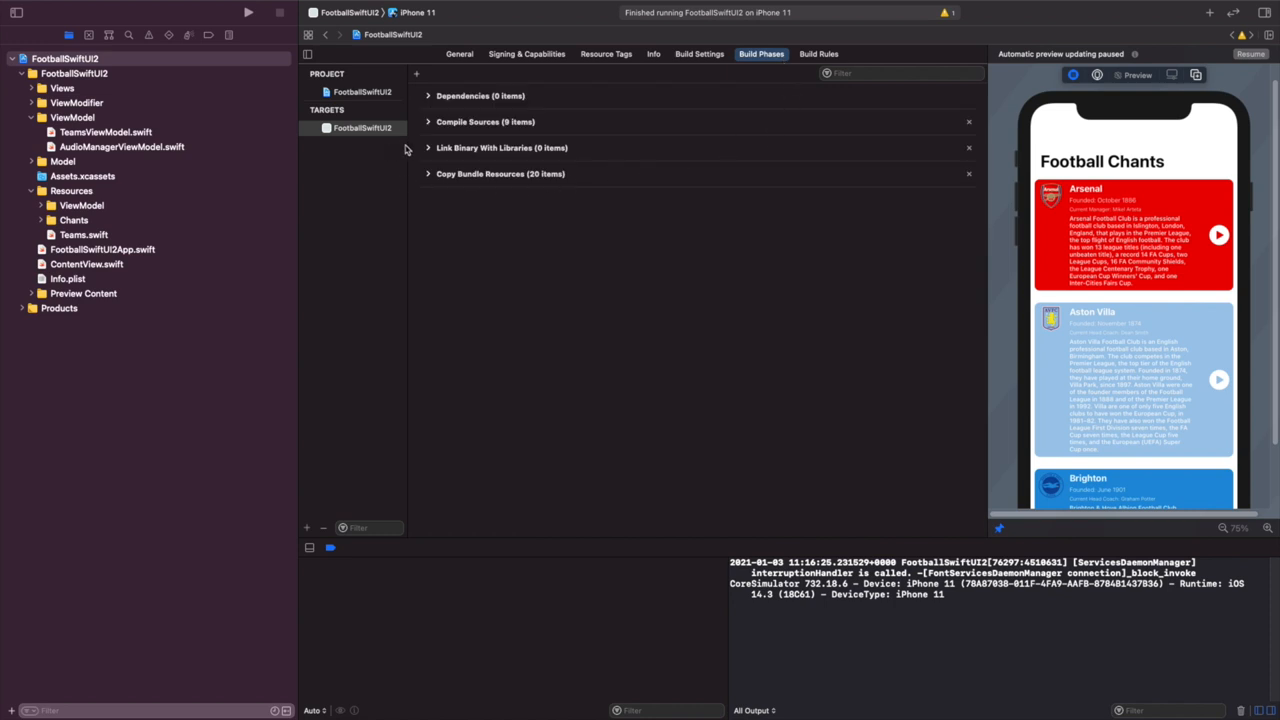
left_click(428, 173)
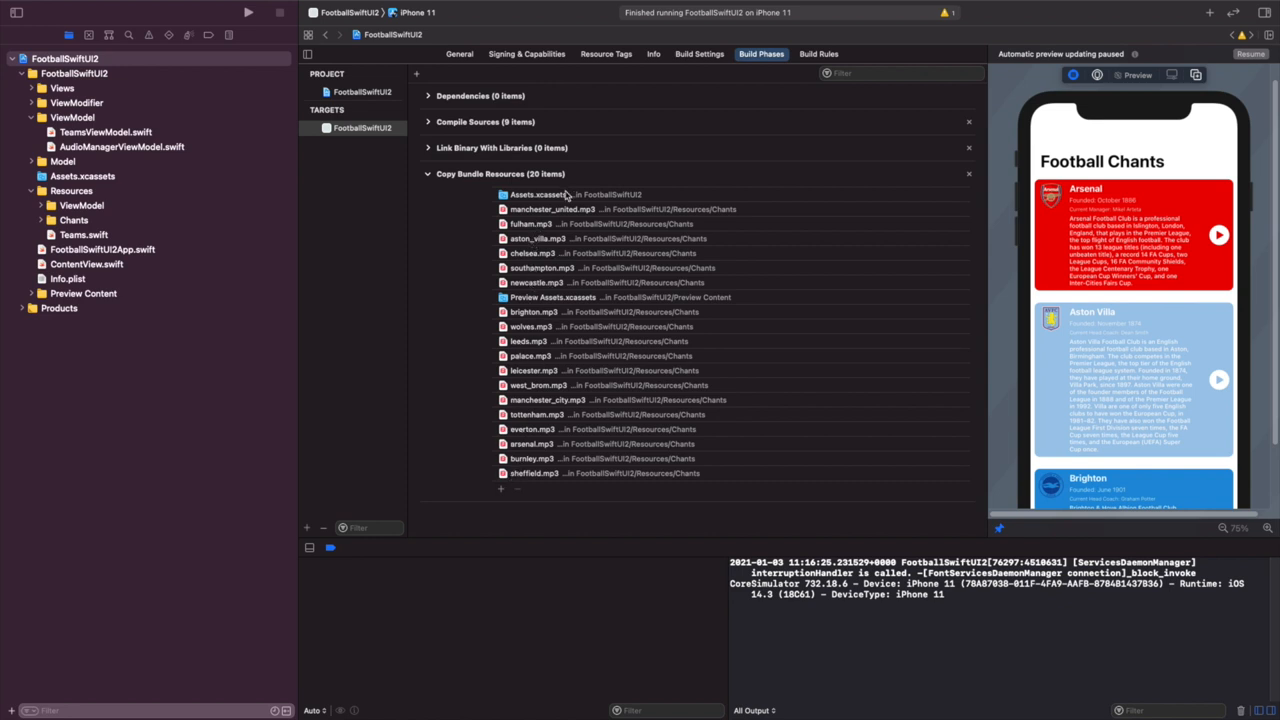
mouse_move(95, 218)
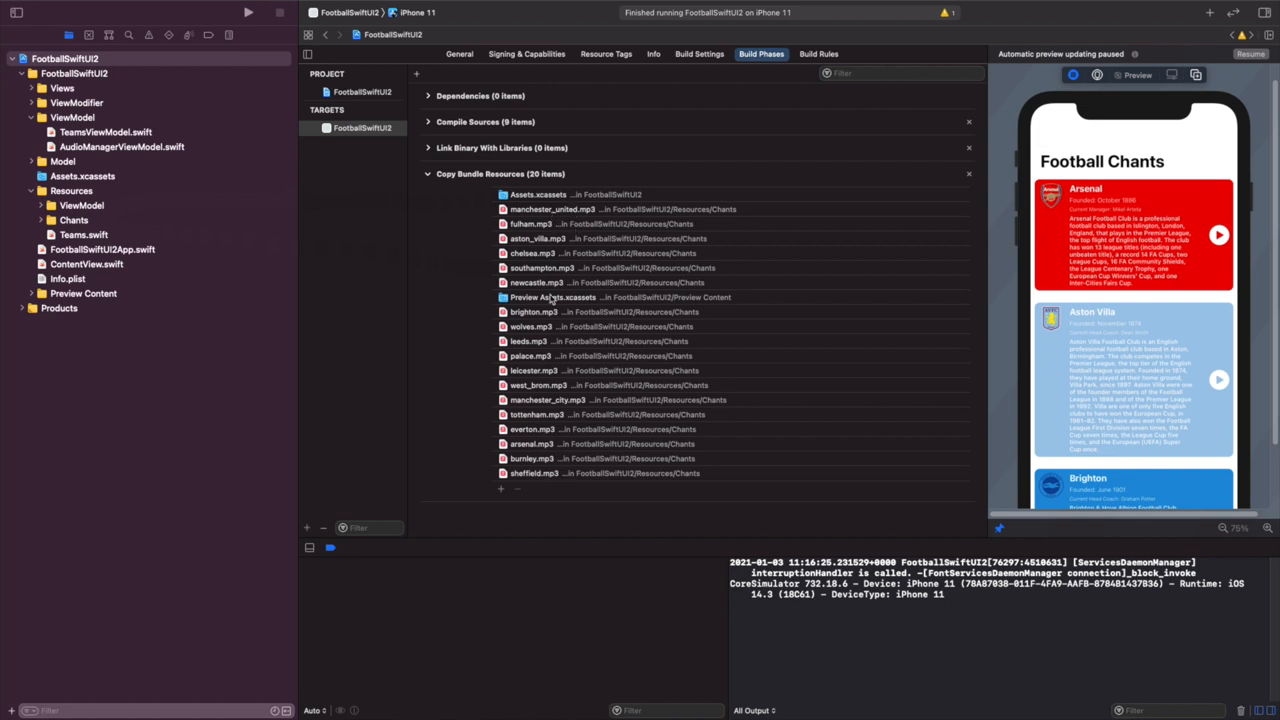
mouse_move(327, 37)
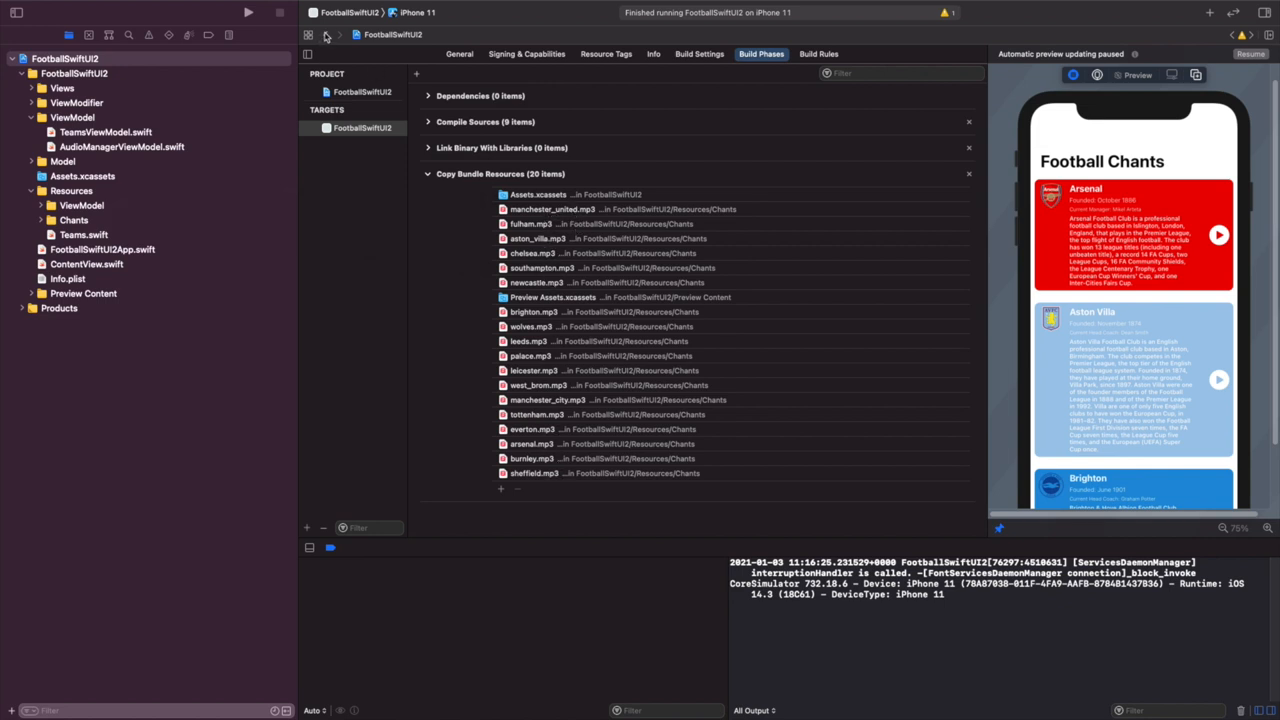
left_click(121, 147)
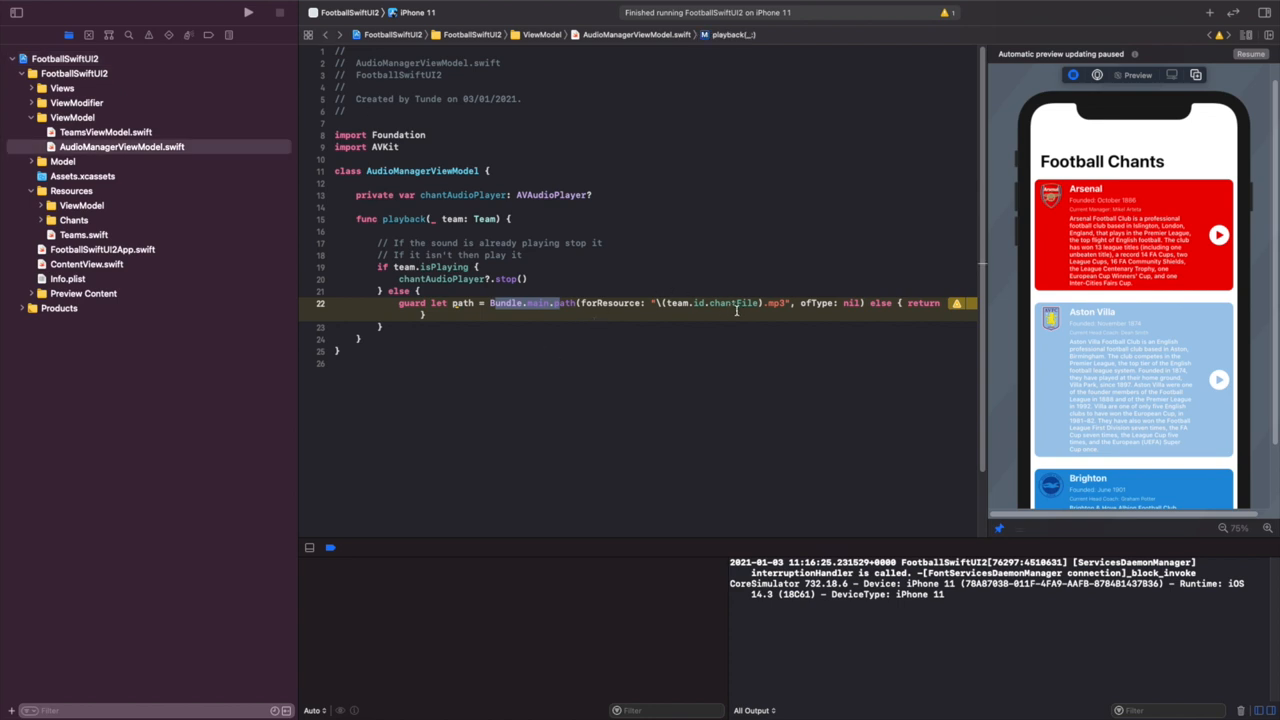
mouse_move(201, 165)
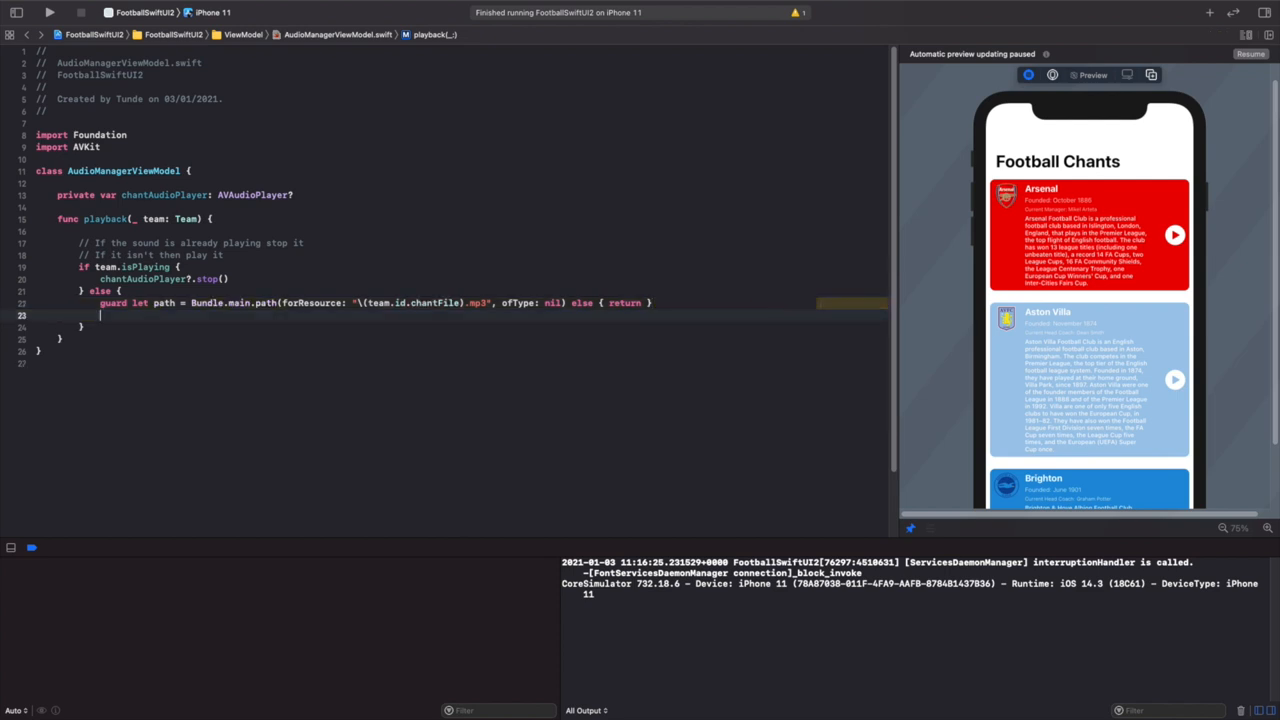
- Add 'let url = URL(fileURLWithPath: path)' below the guard statement
type("let url =")
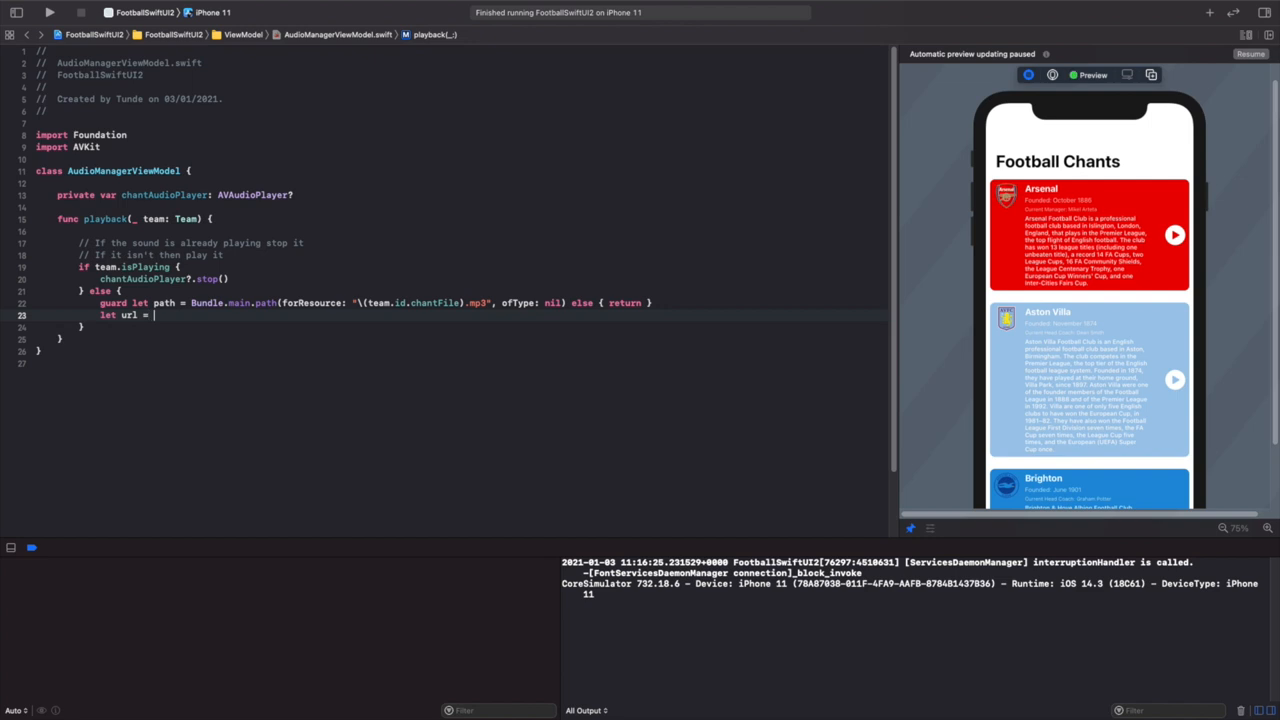
type("URL(fileURLWithPath: path")
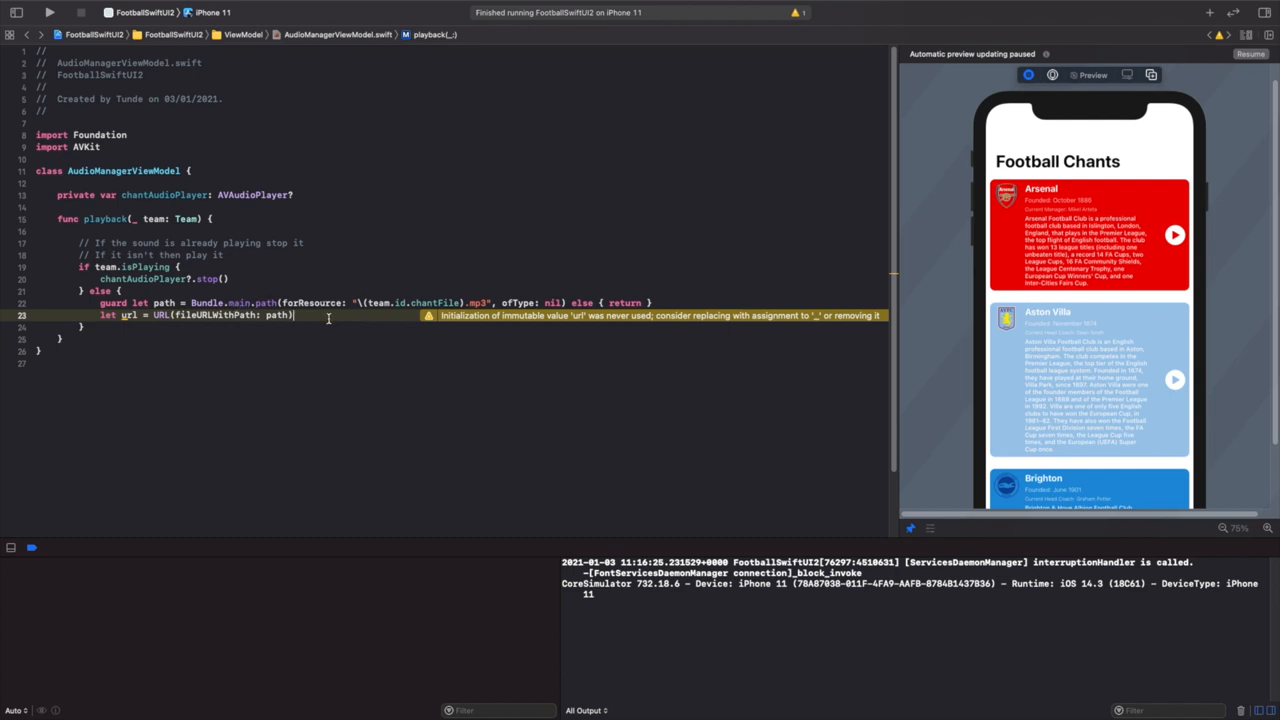
type("do")
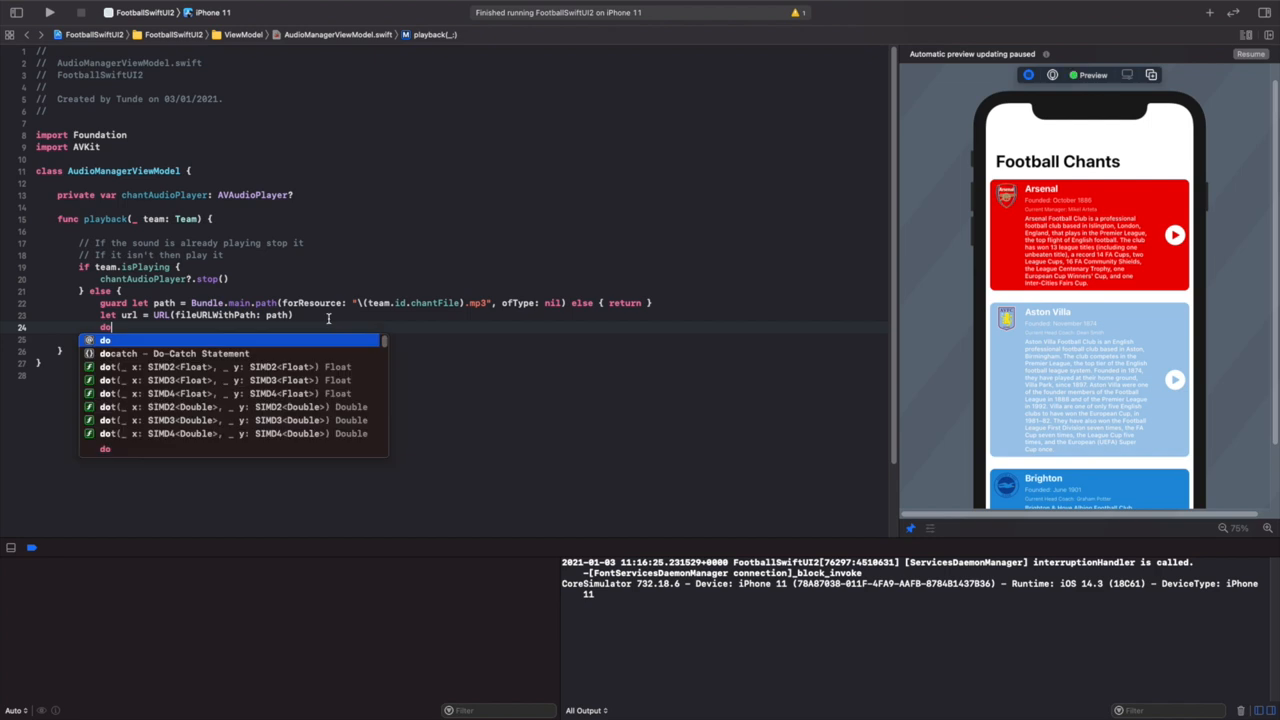
- Fill a do-catch: try AVAudioPlayer(contentsOf: url), numberOfLoops = -1, play(), print(error)
key("Return")
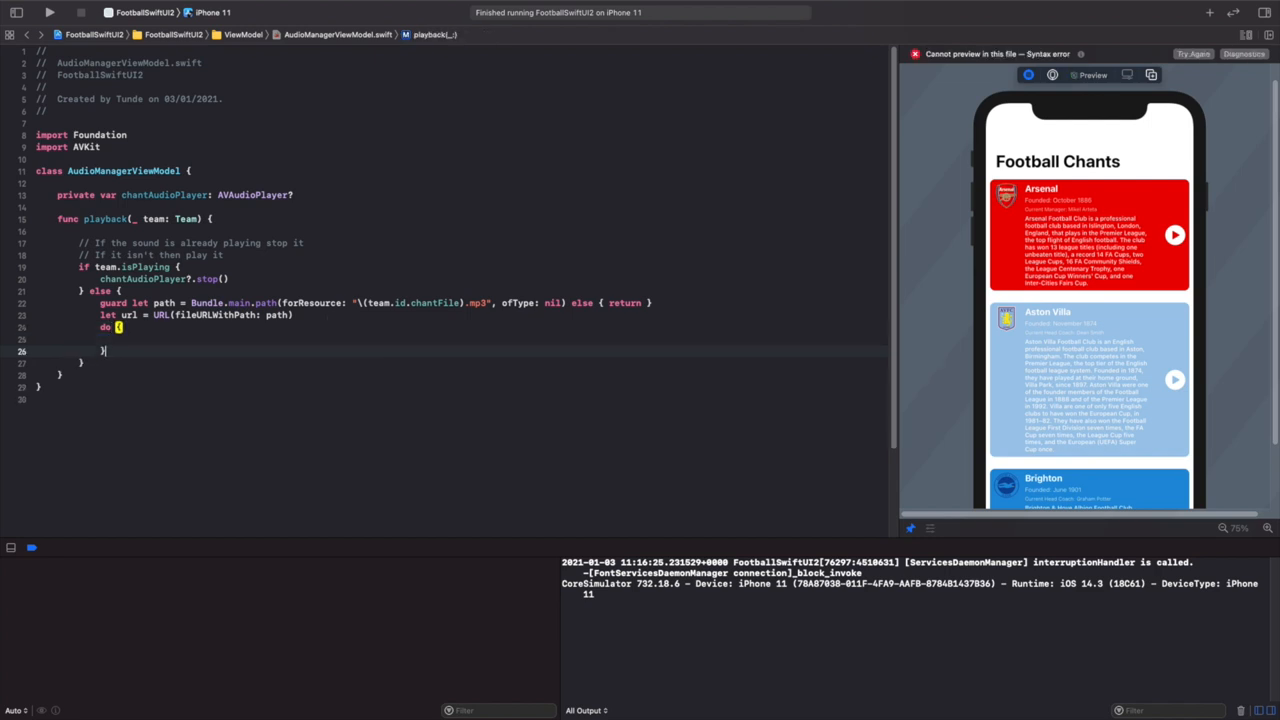
type("catch {")
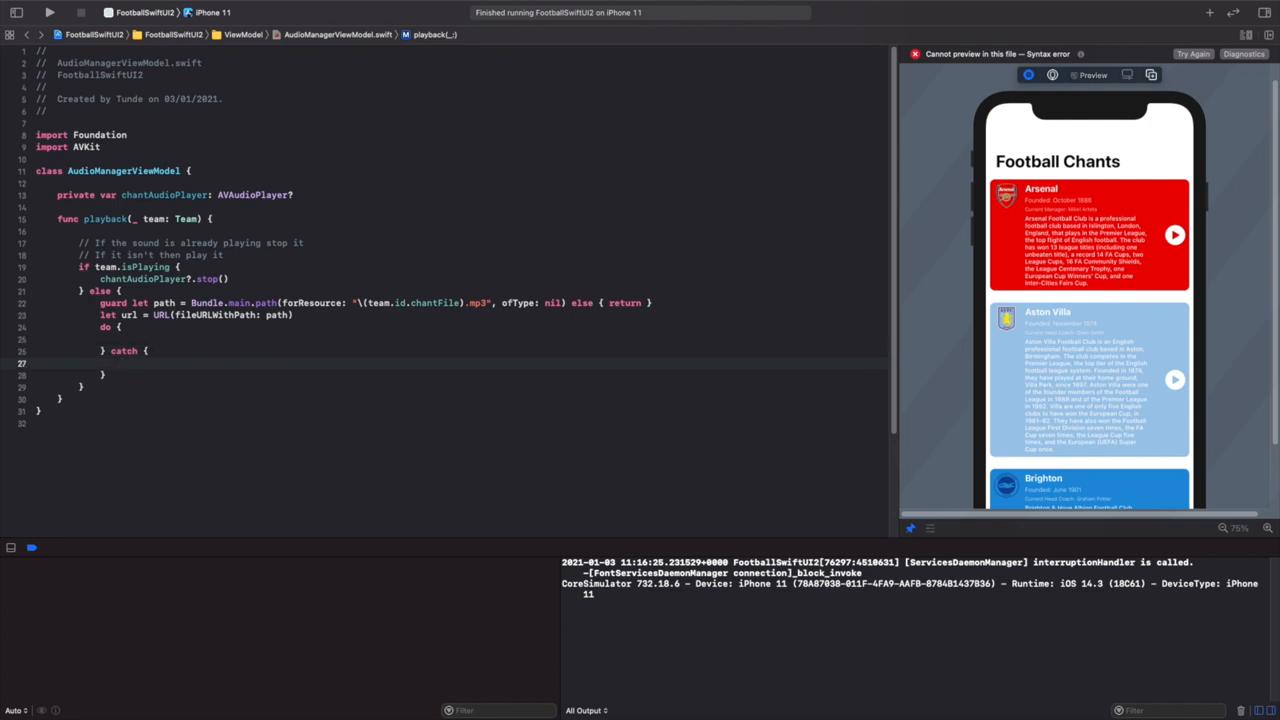
type("print(error")
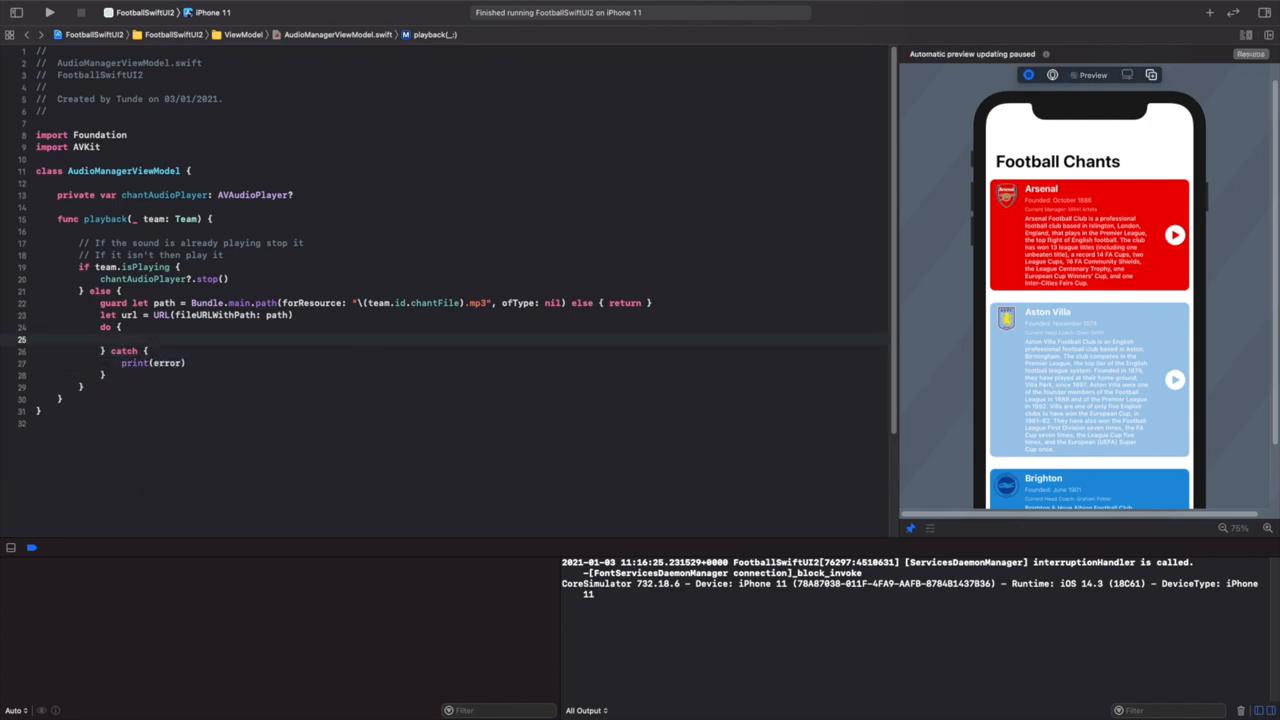
type("chantAudioPlayer =")
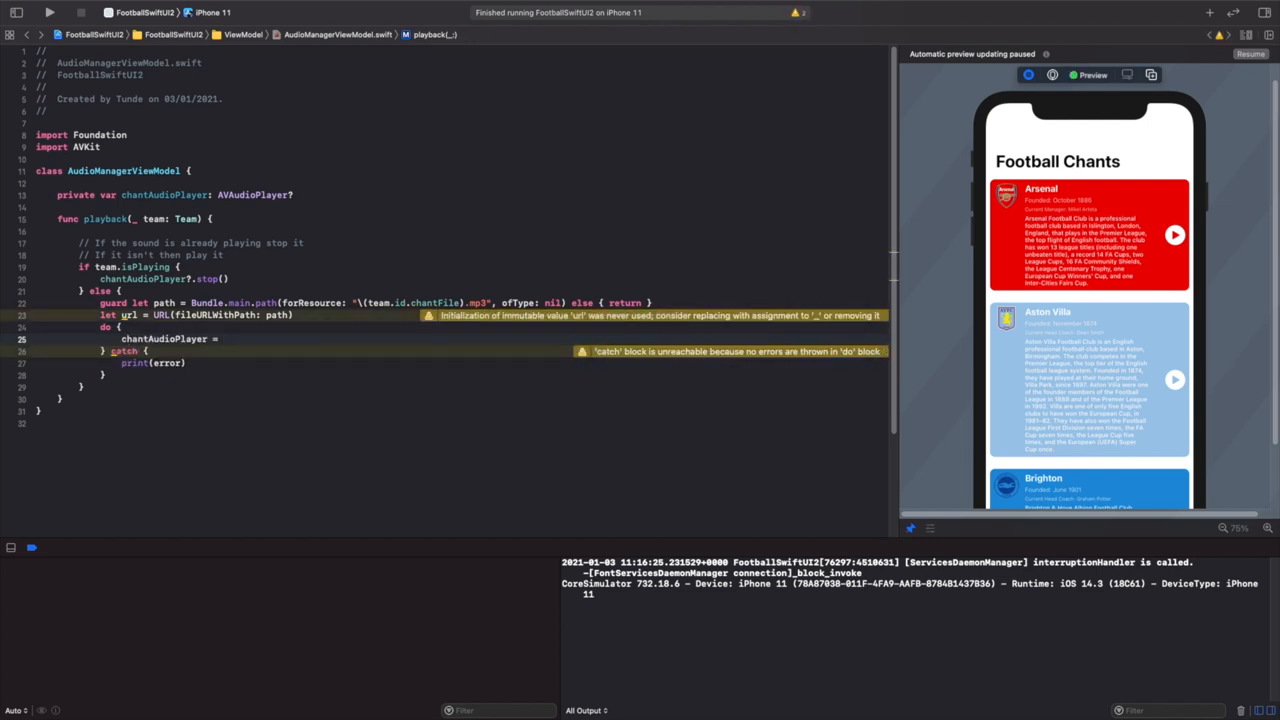
type("try Audi")
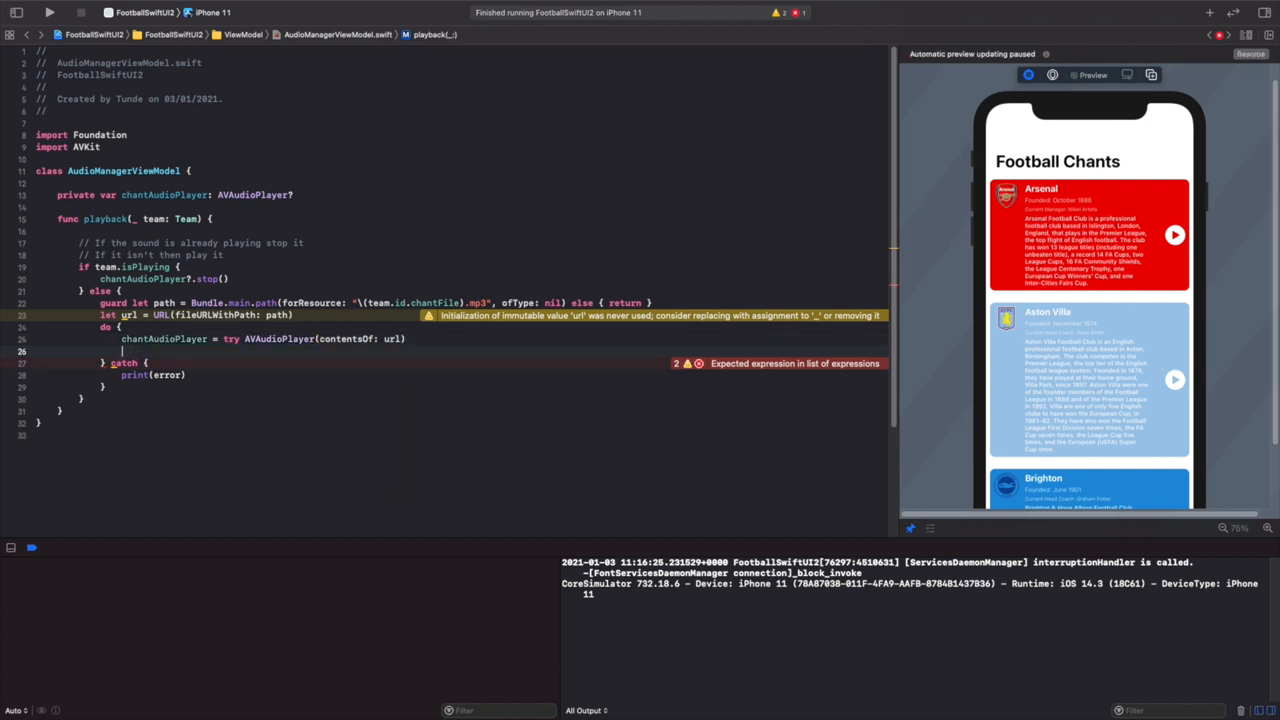
type("chantAudioPlayer?.numberOfLoops")
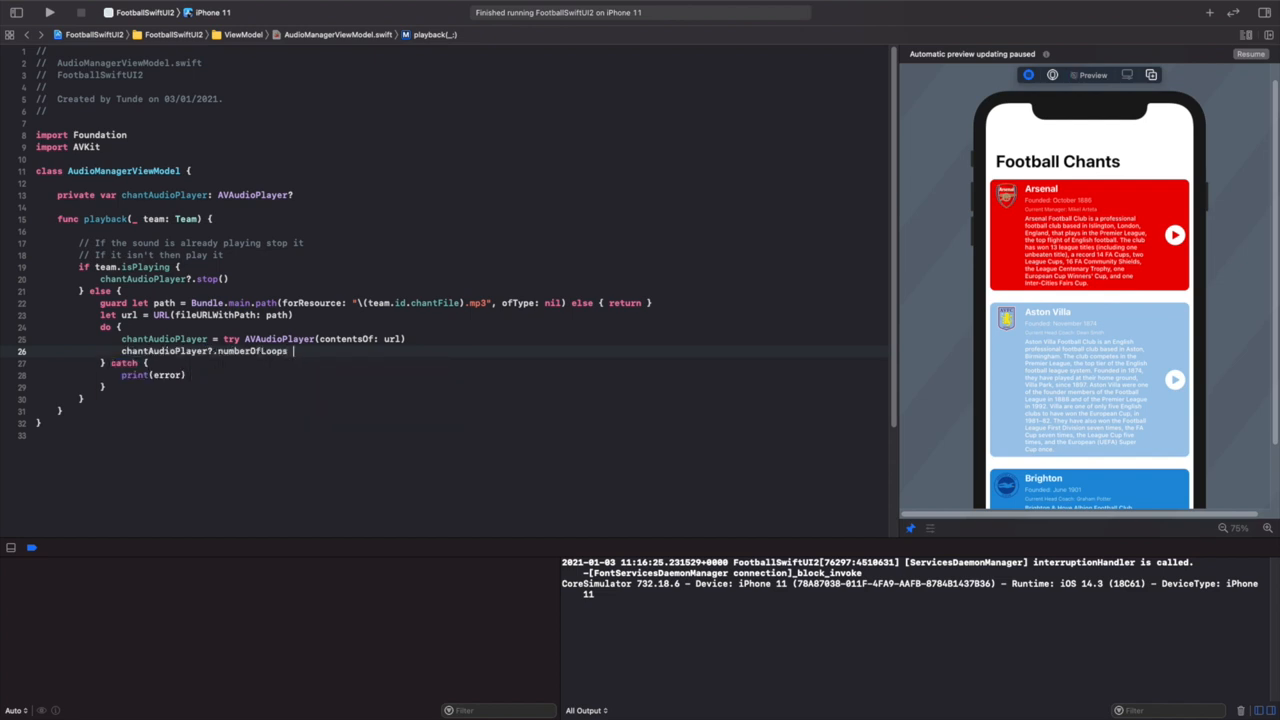
type("= -1")
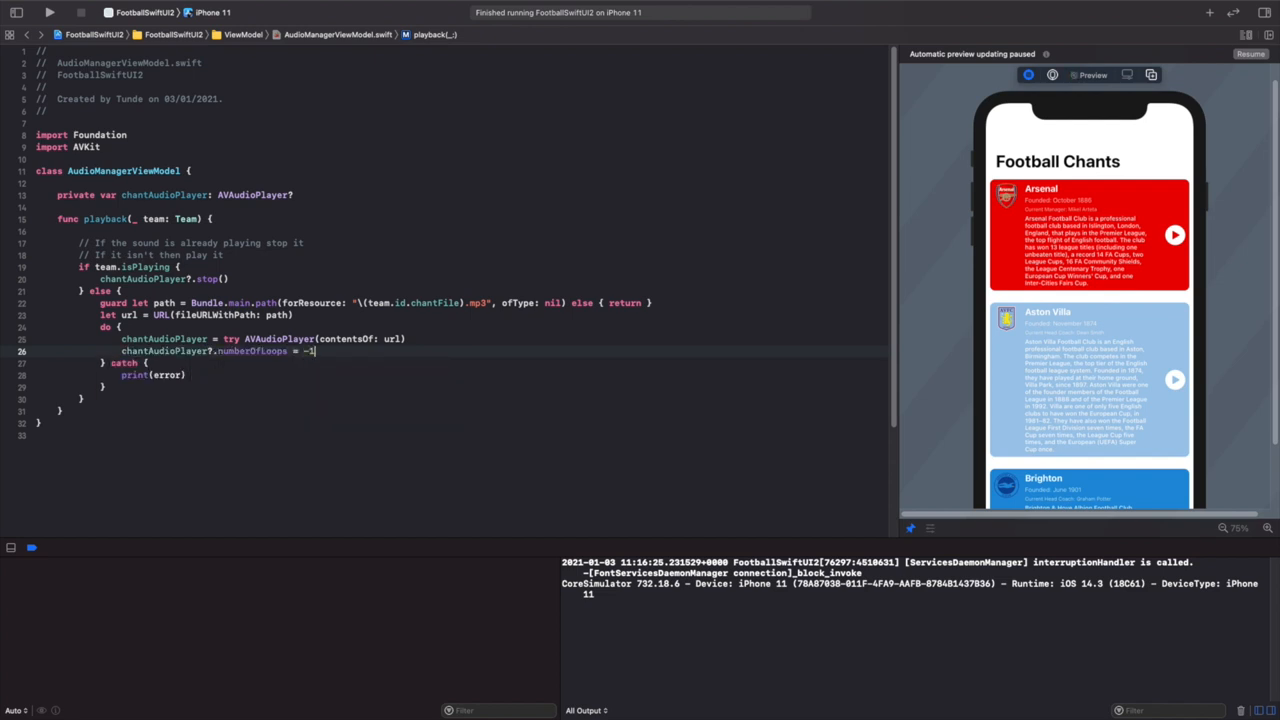
type("chantAudioPlayer.")
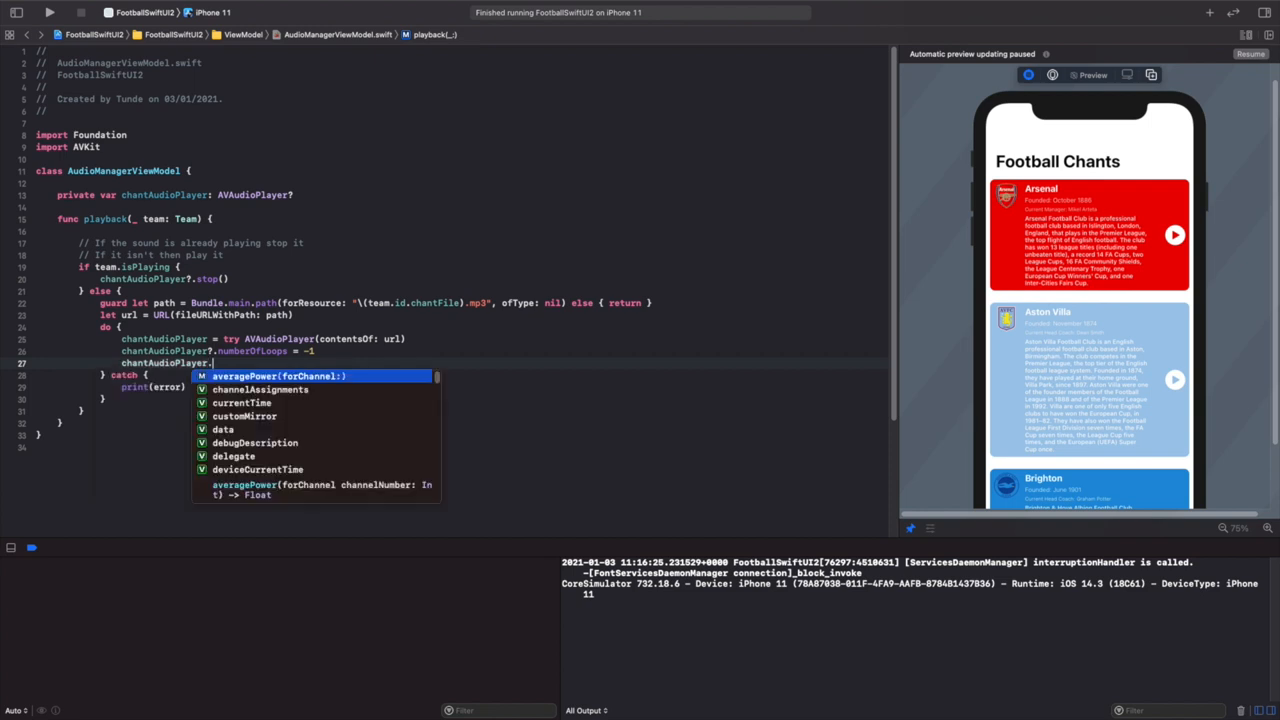
type("play()")
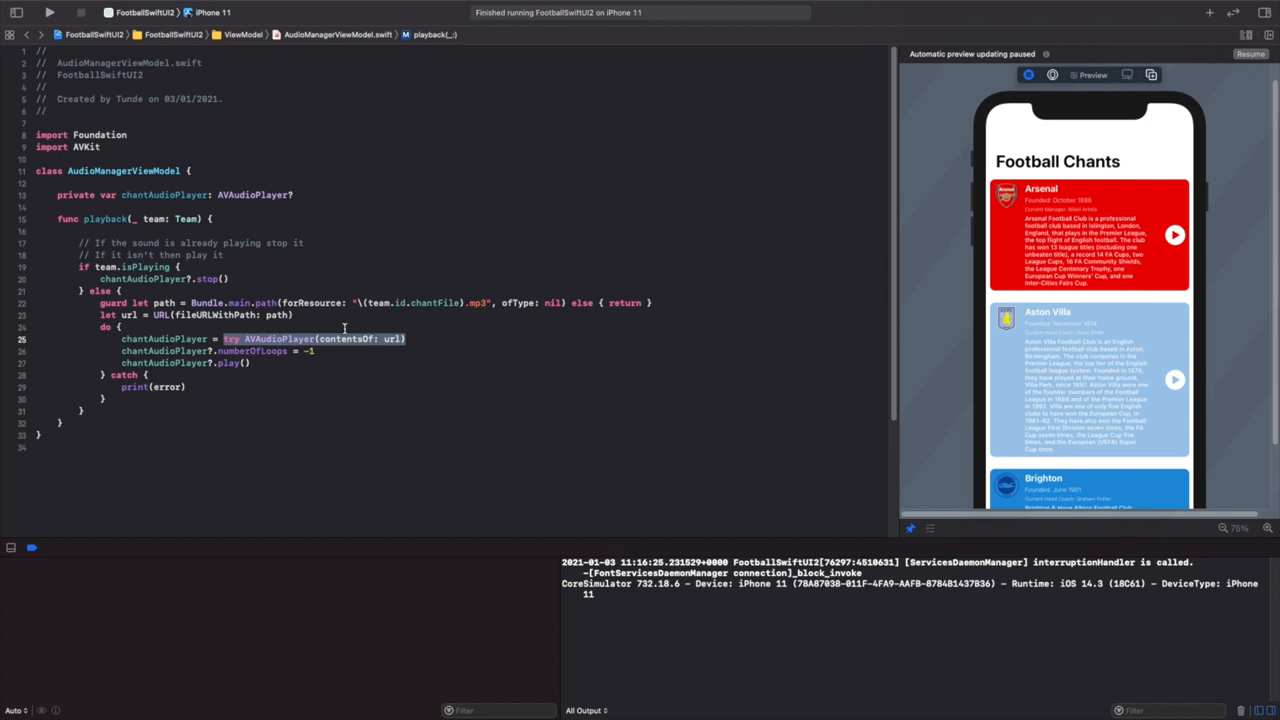
left_click(150, 387)
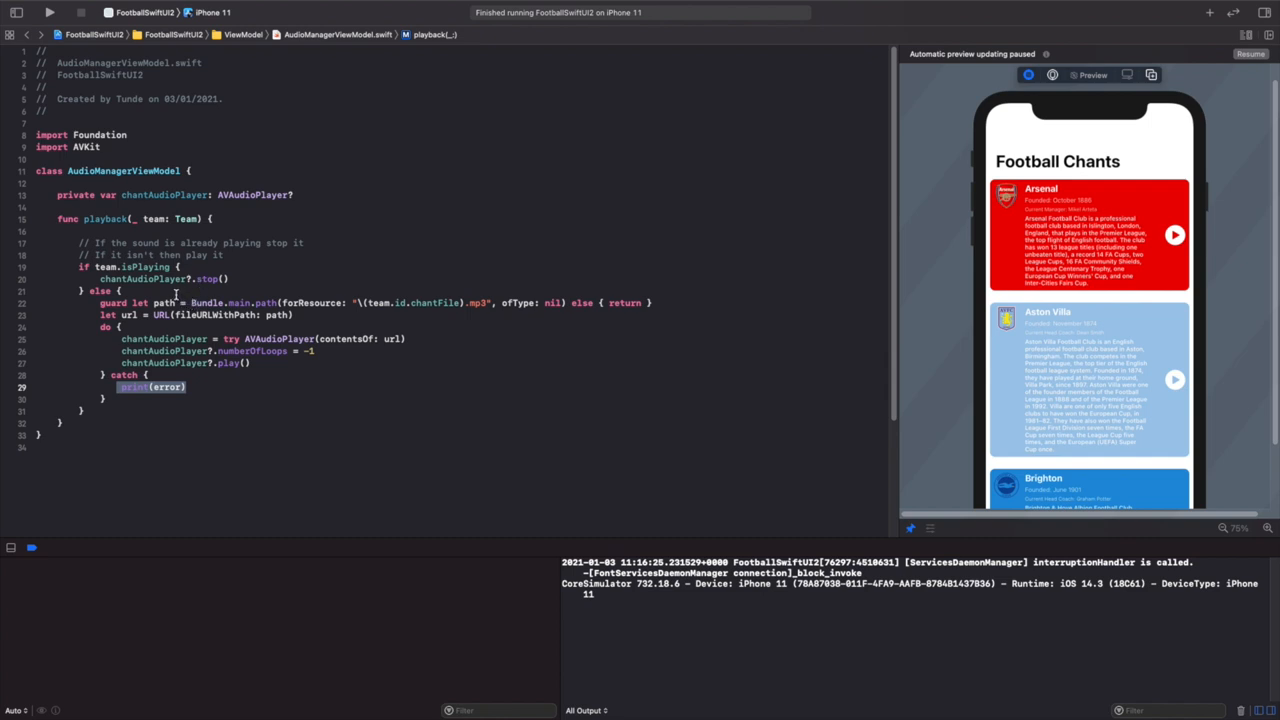
mouse_move(132, 315)
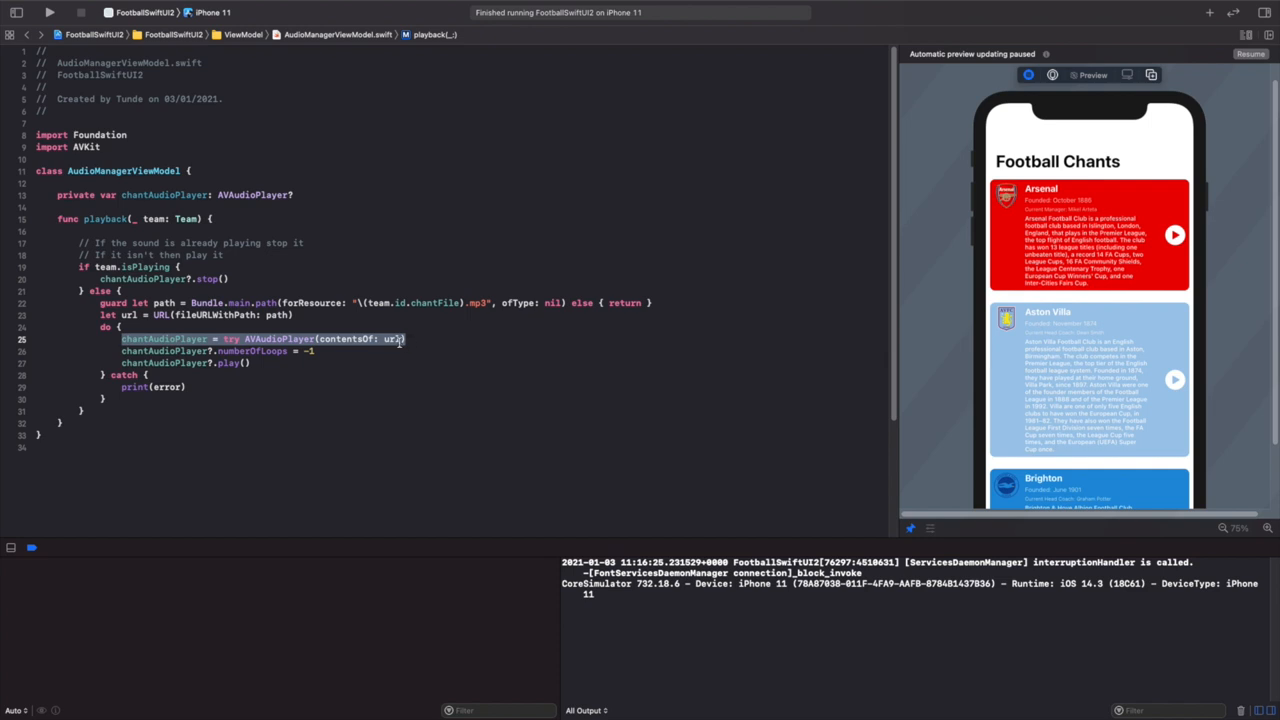
left_click(314, 351)
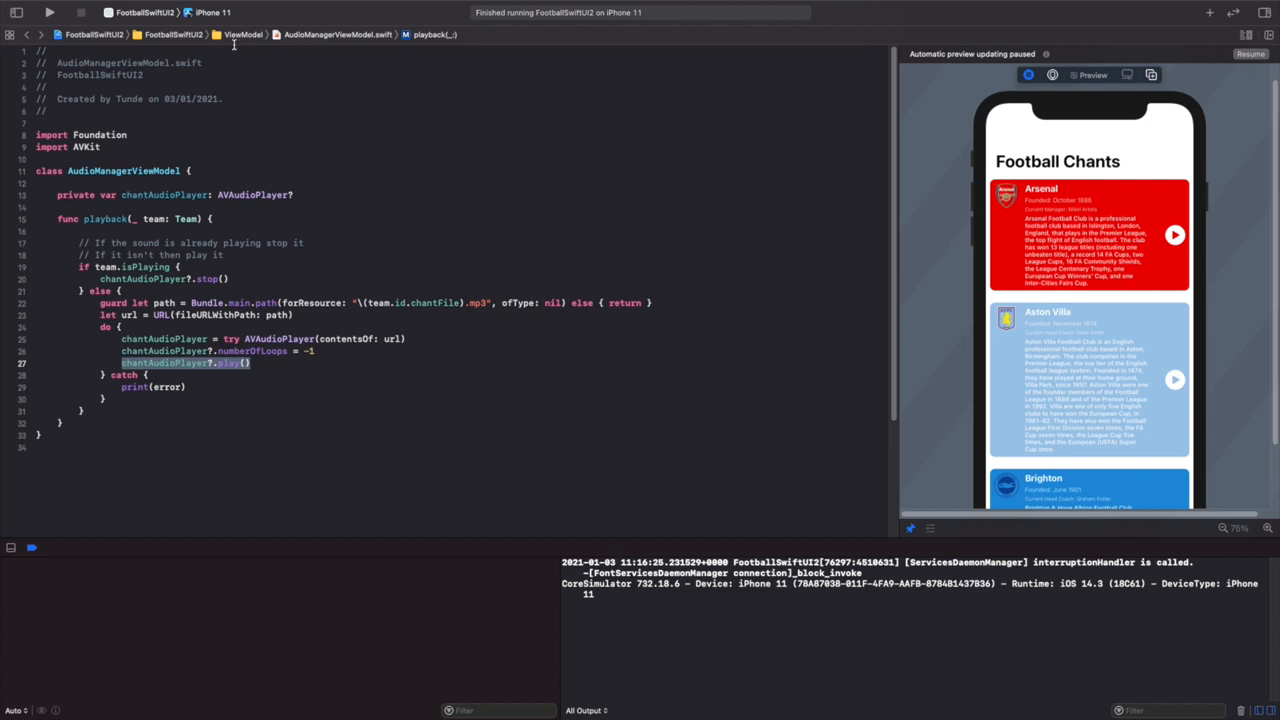
- In ContentView.swift, declare audioManager = AudioManagerViewModel() and open a line in the tap closure
left_click(167, 34)
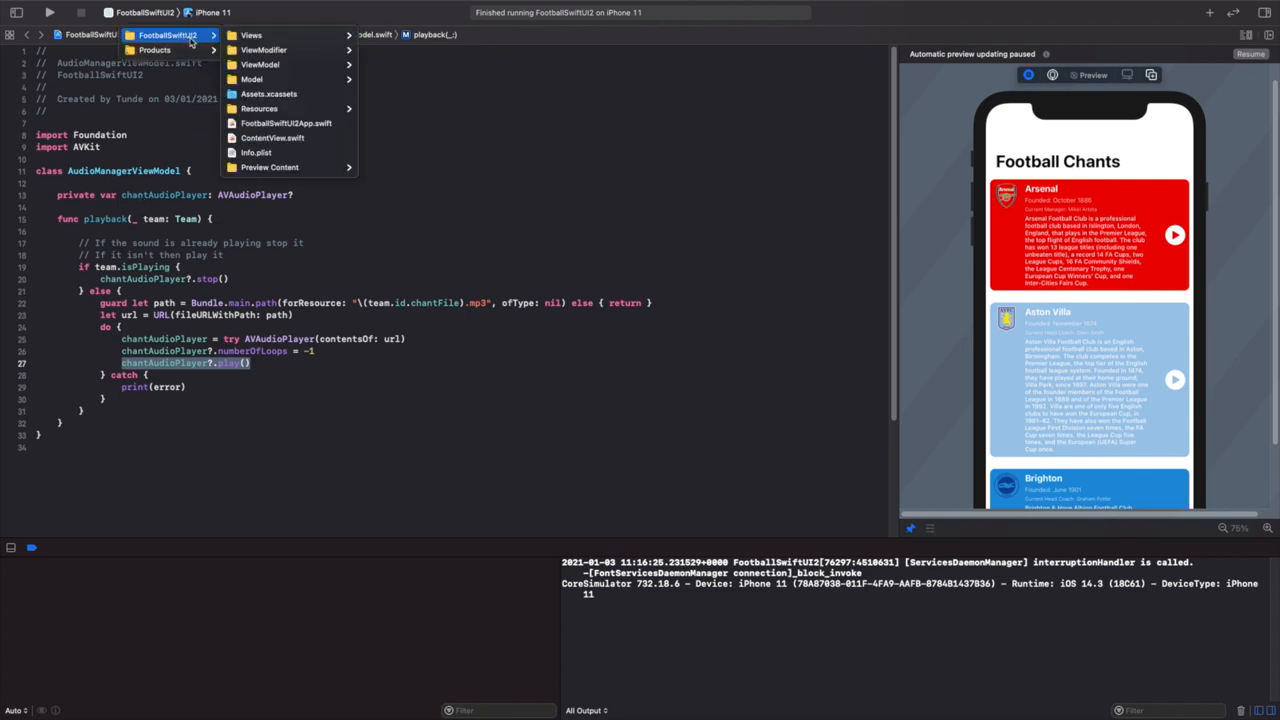
left_click(271, 137)
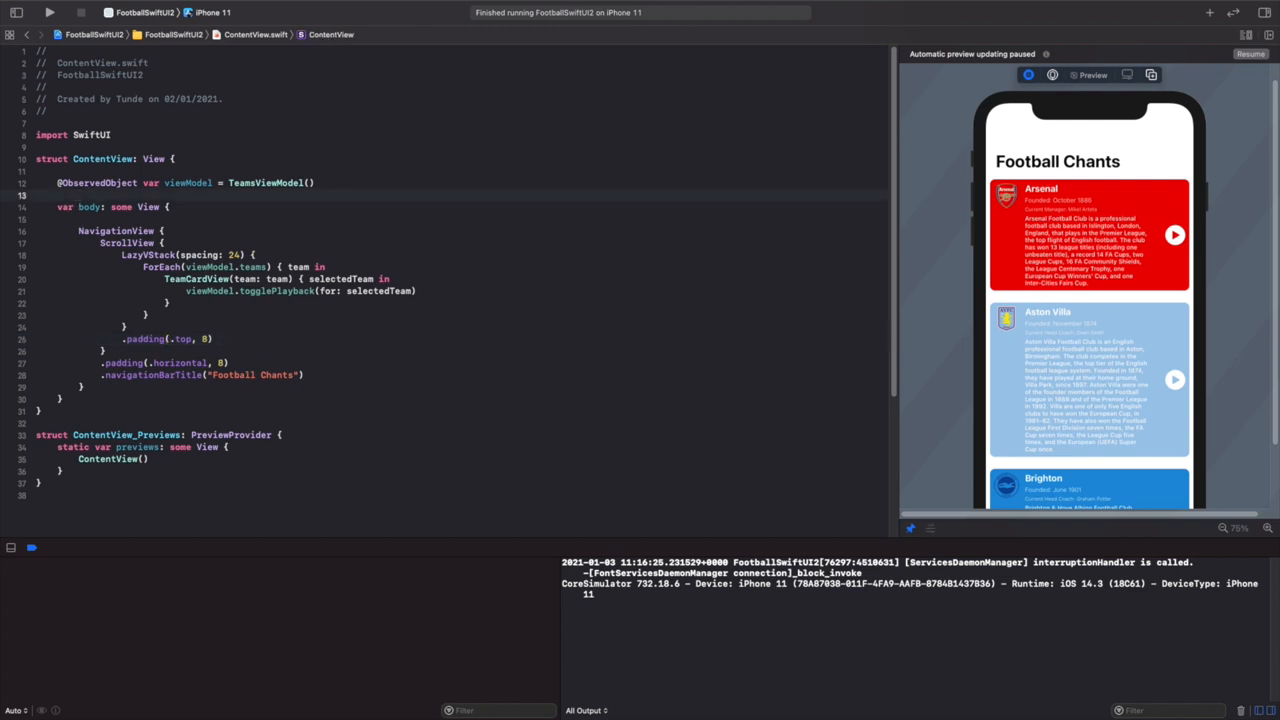
mouse_move(184, 224)
type("private let")
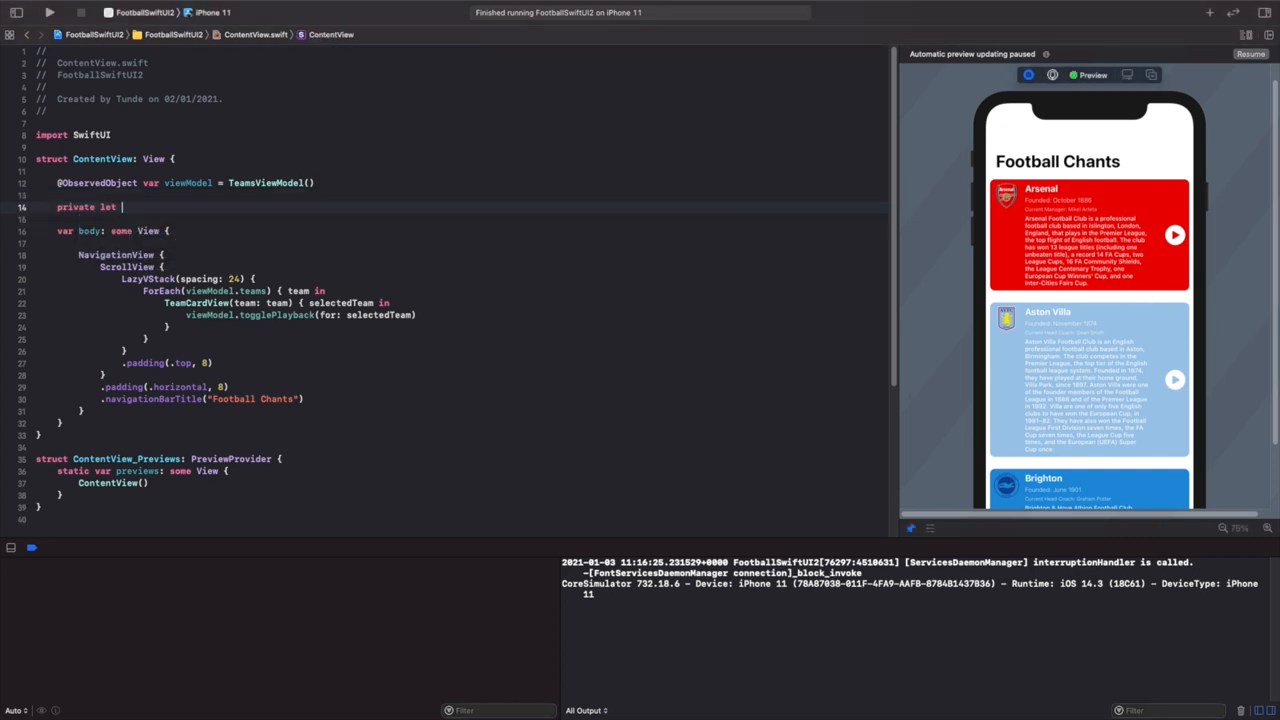
type("audioManager =")
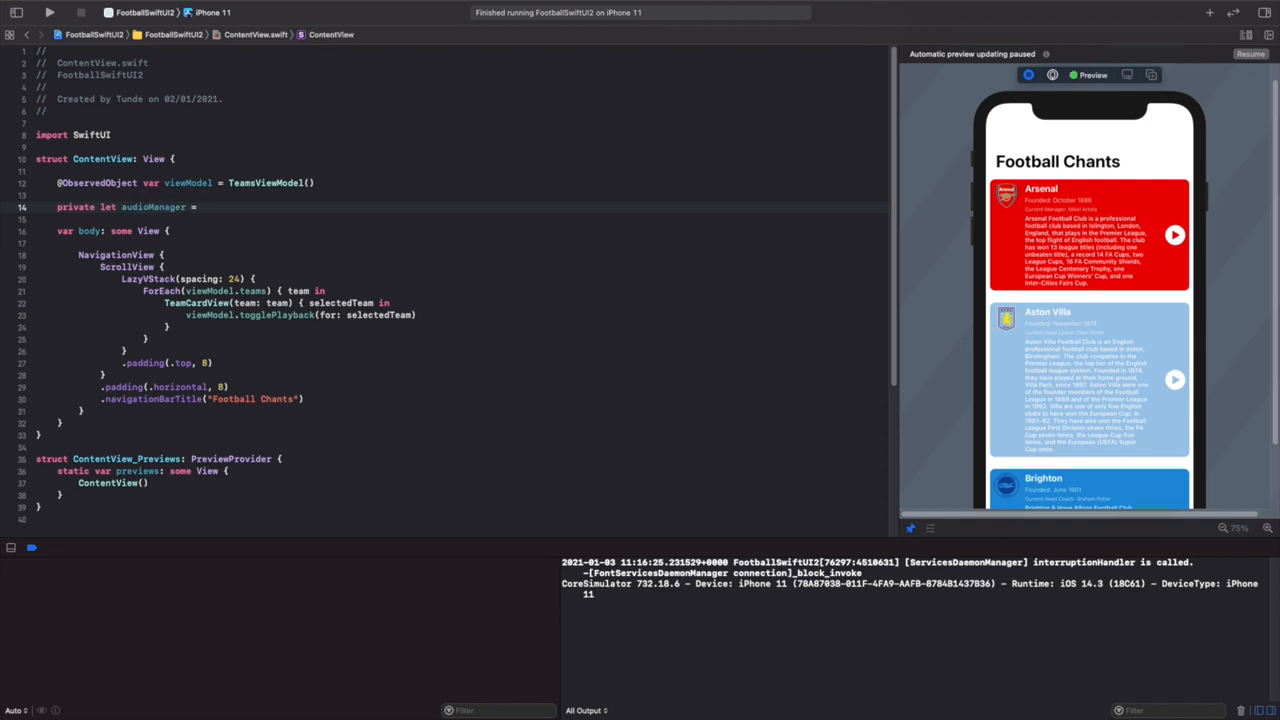
type("AudioManagerViewModel(")
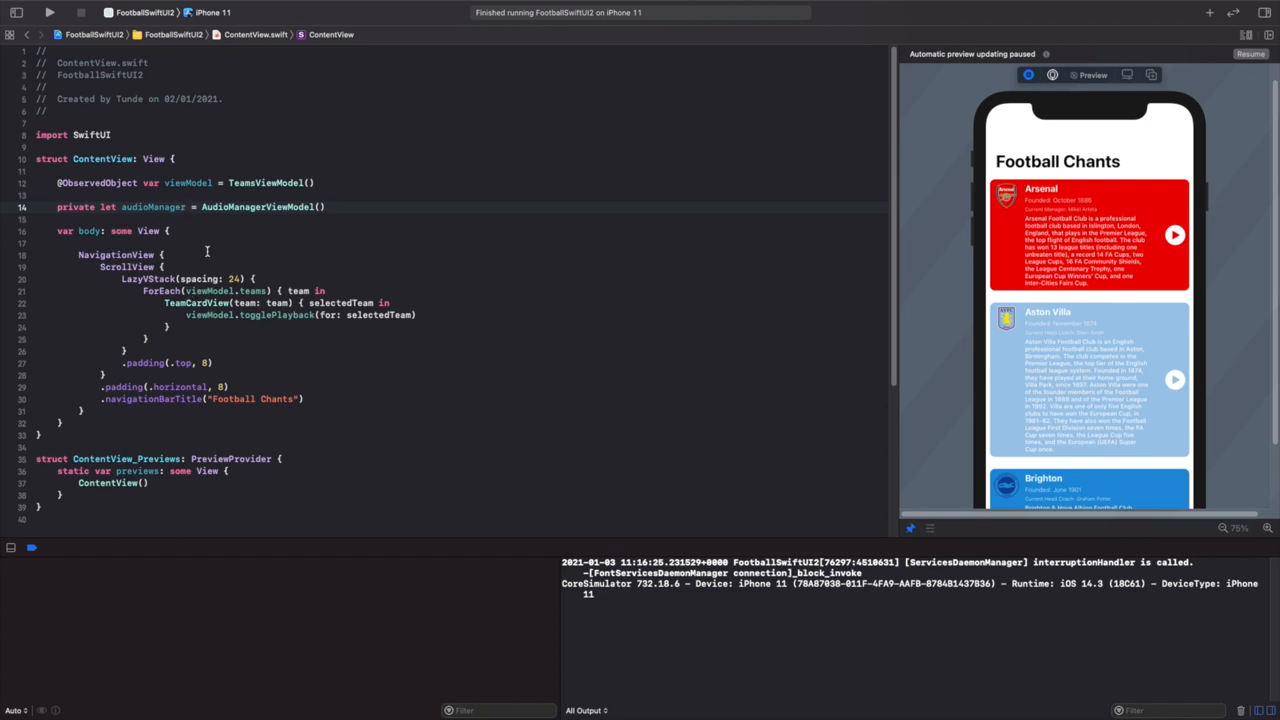
left_click(185, 207)
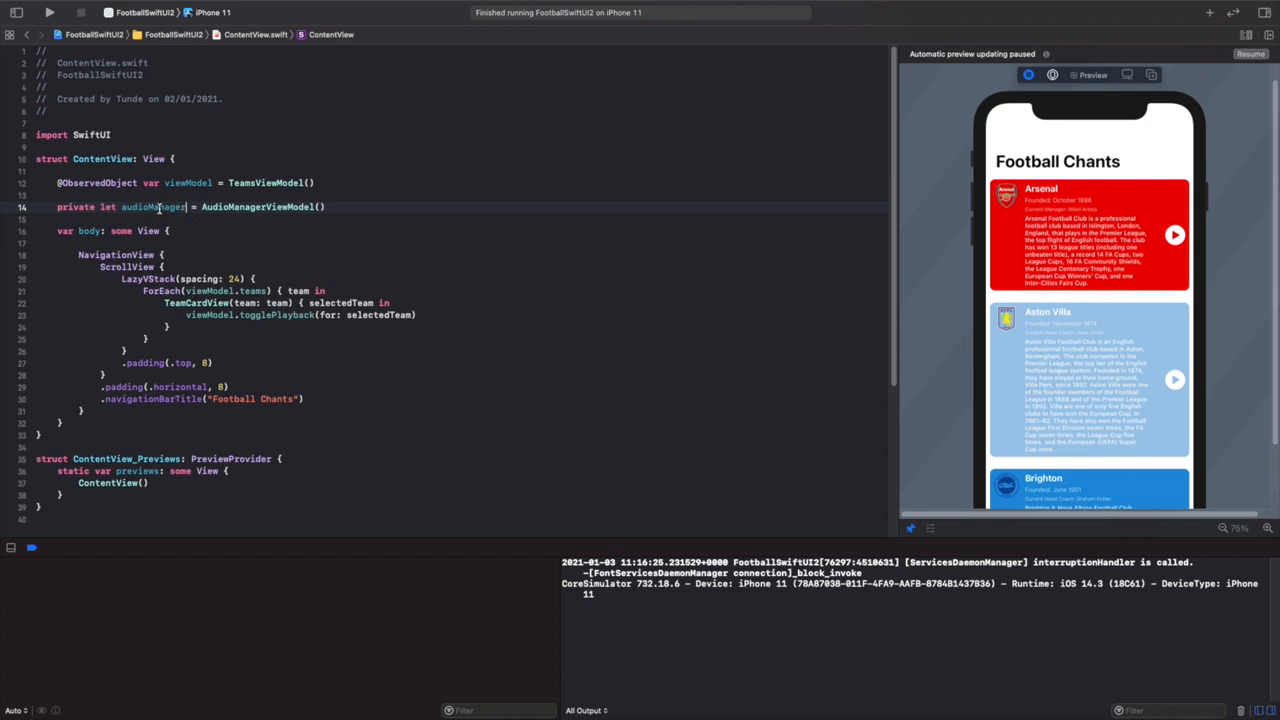
mouse_move(368, 311)
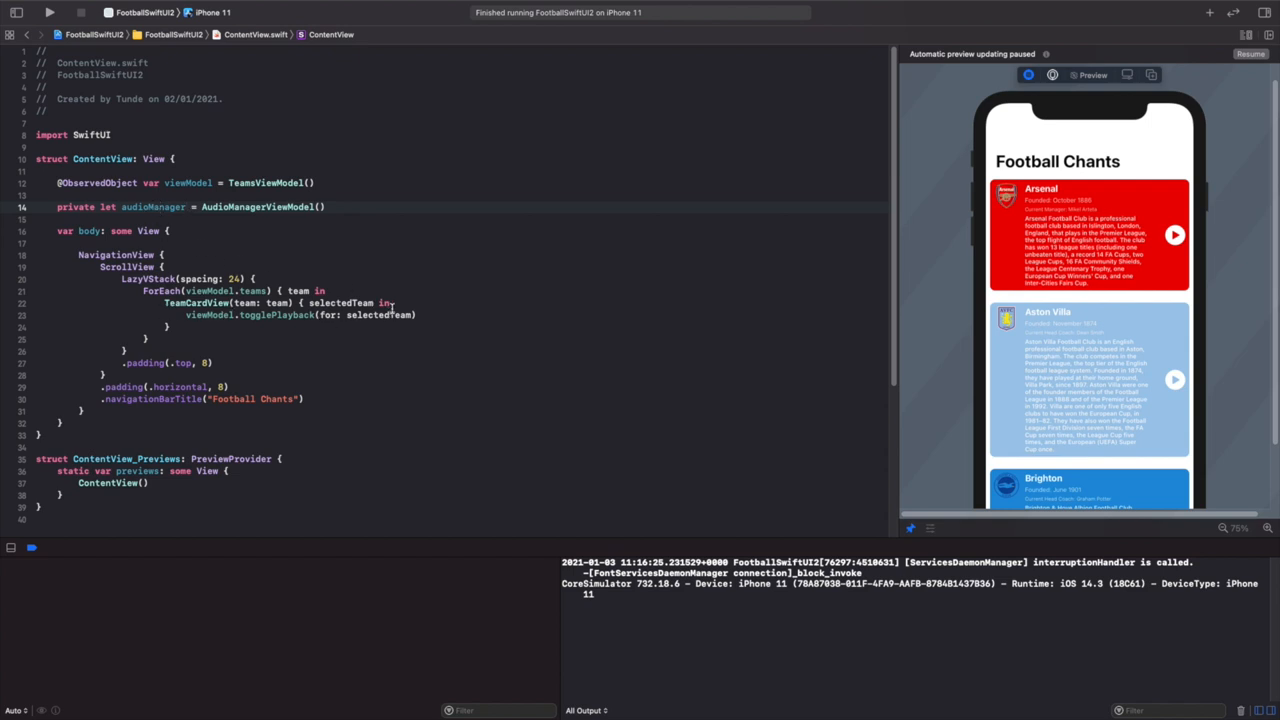
key("enter")
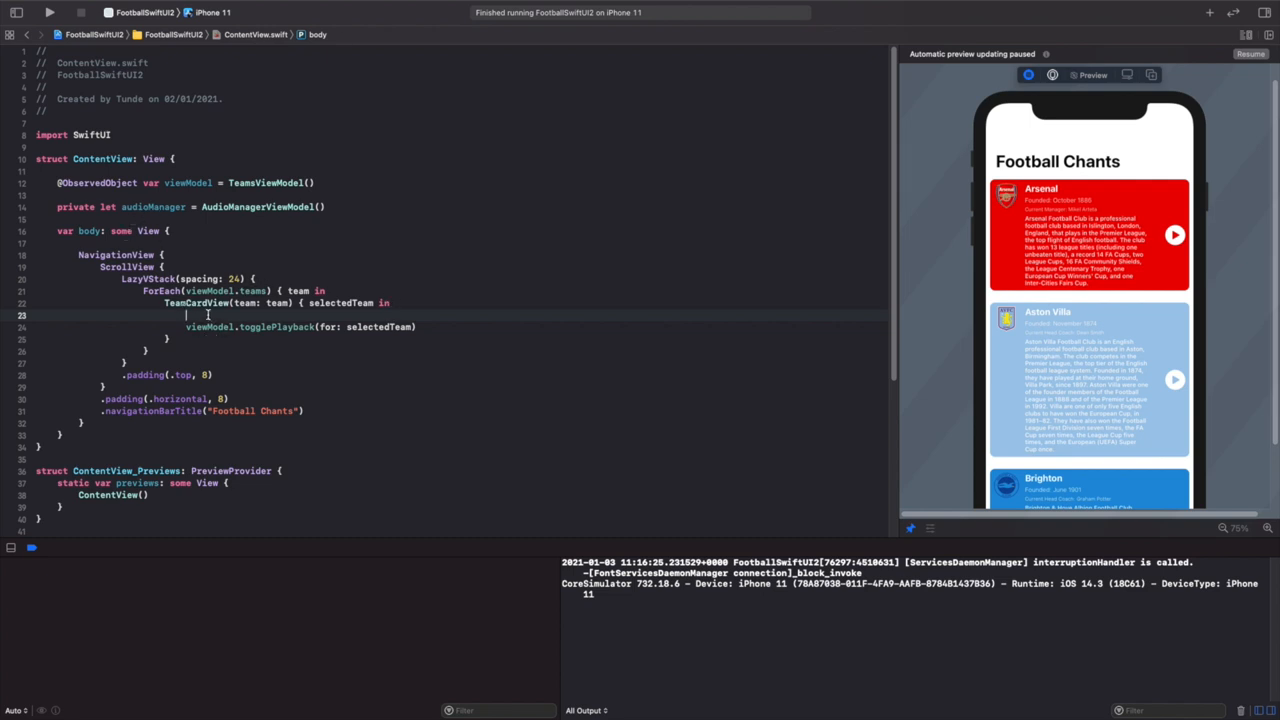
- Call audioManager.playback(selectedTeam) inside the TeamCardView tap closure
type("aud")
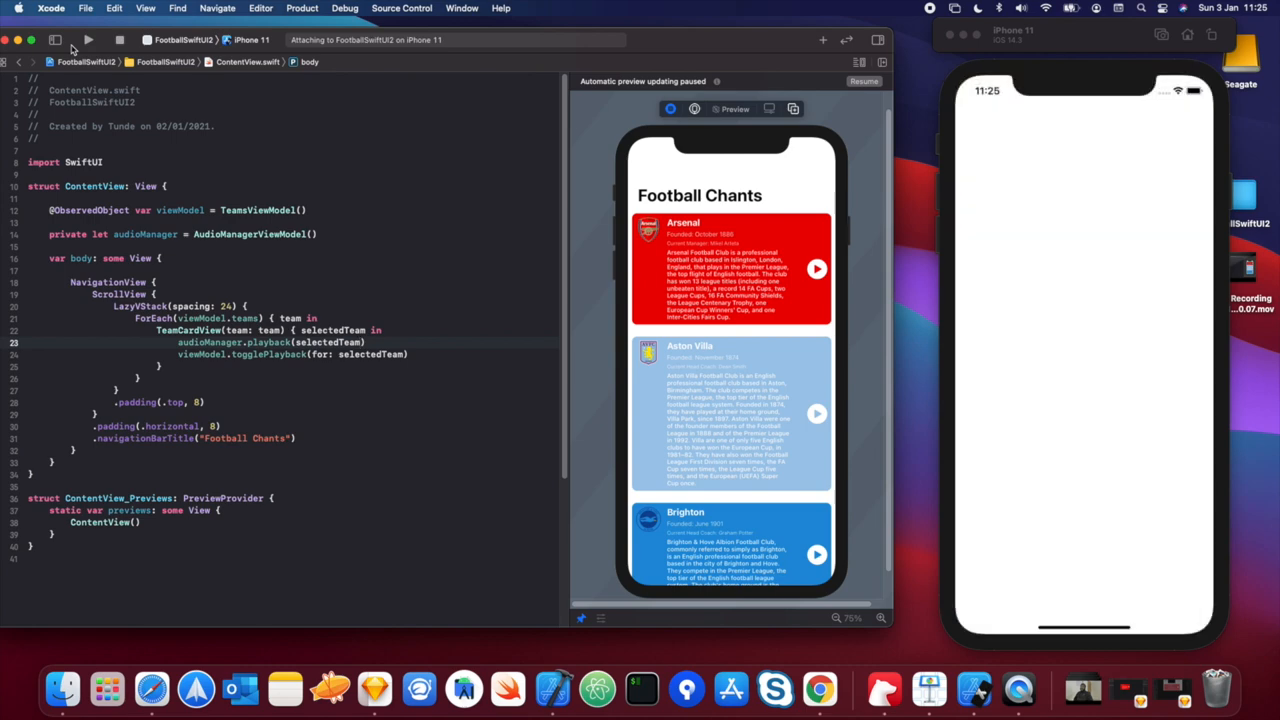
- Bring the Simulator forward, then play and stop Arsenal's chant
left_click(88, 40)
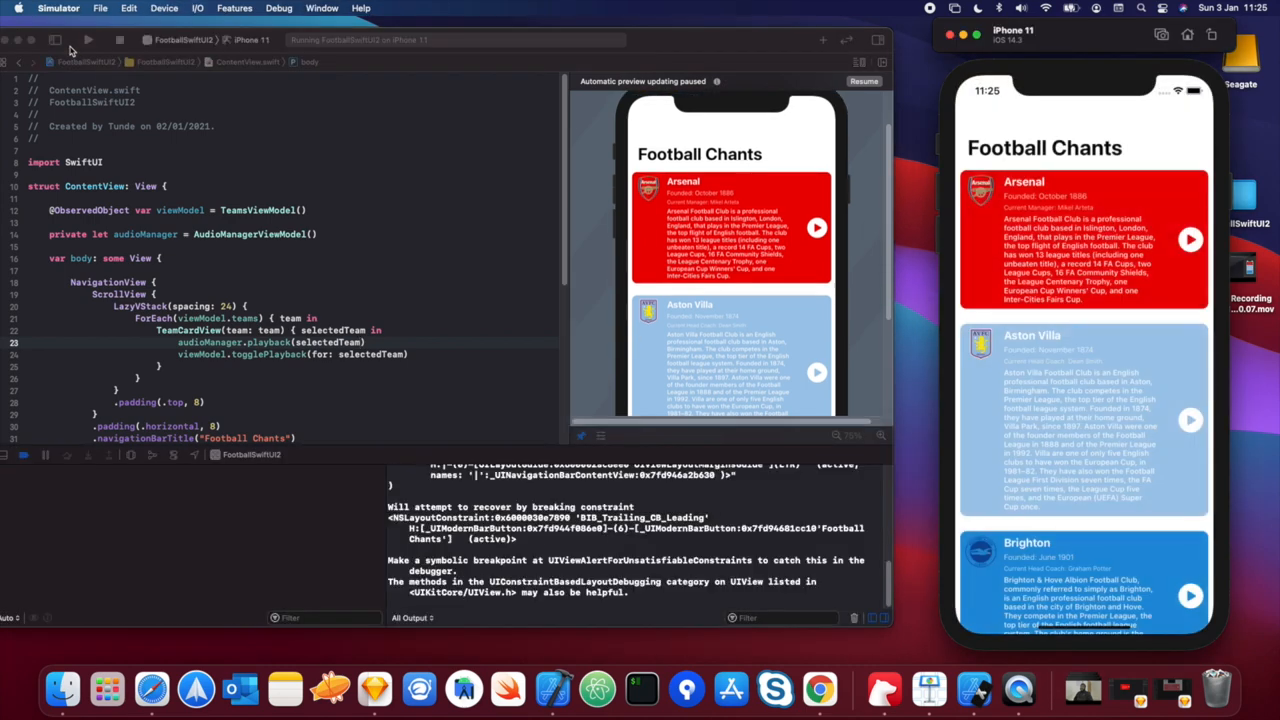
mouse_move(1215, 260)
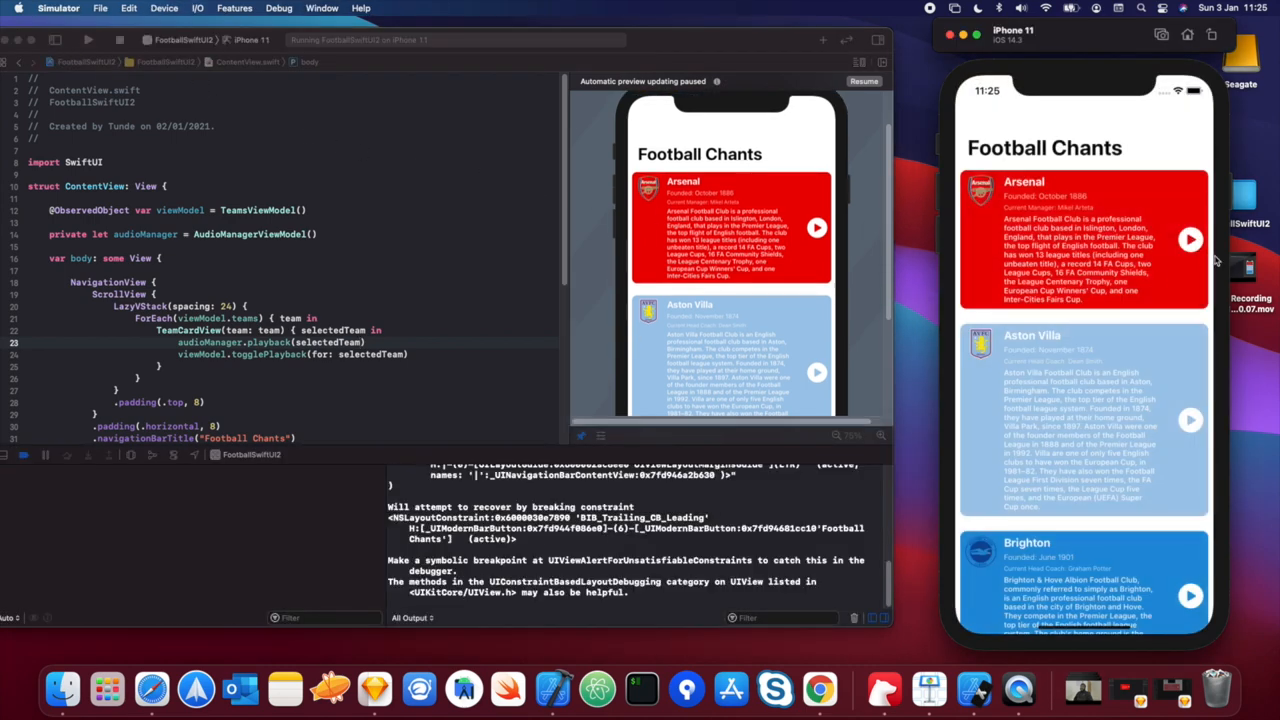
left_click(1190, 239)
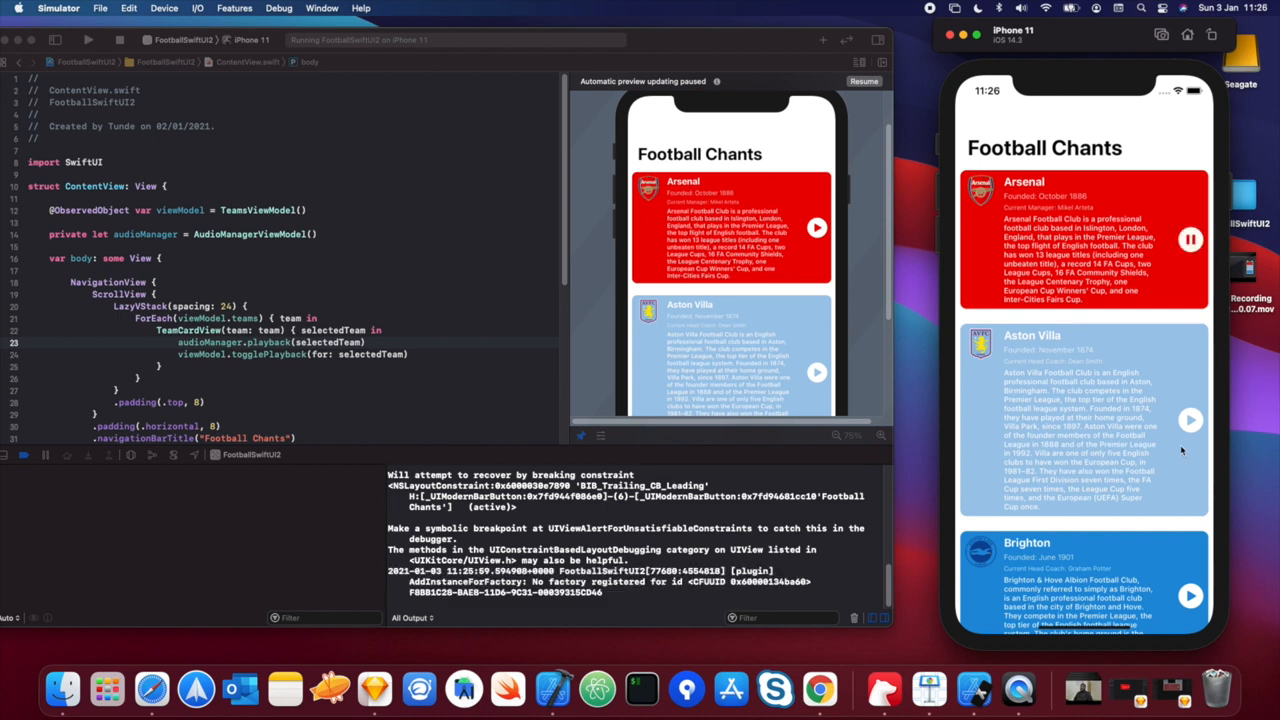
mouse_move(1181, 449)
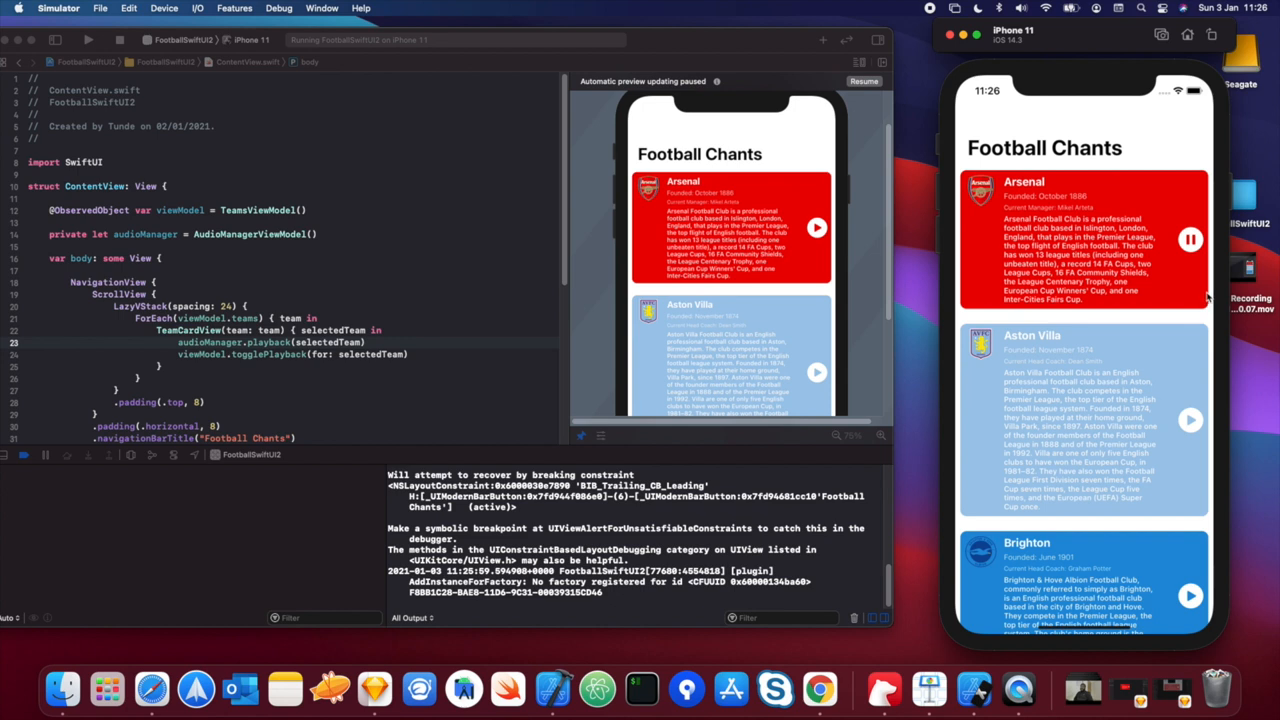
left_click(1190, 239)
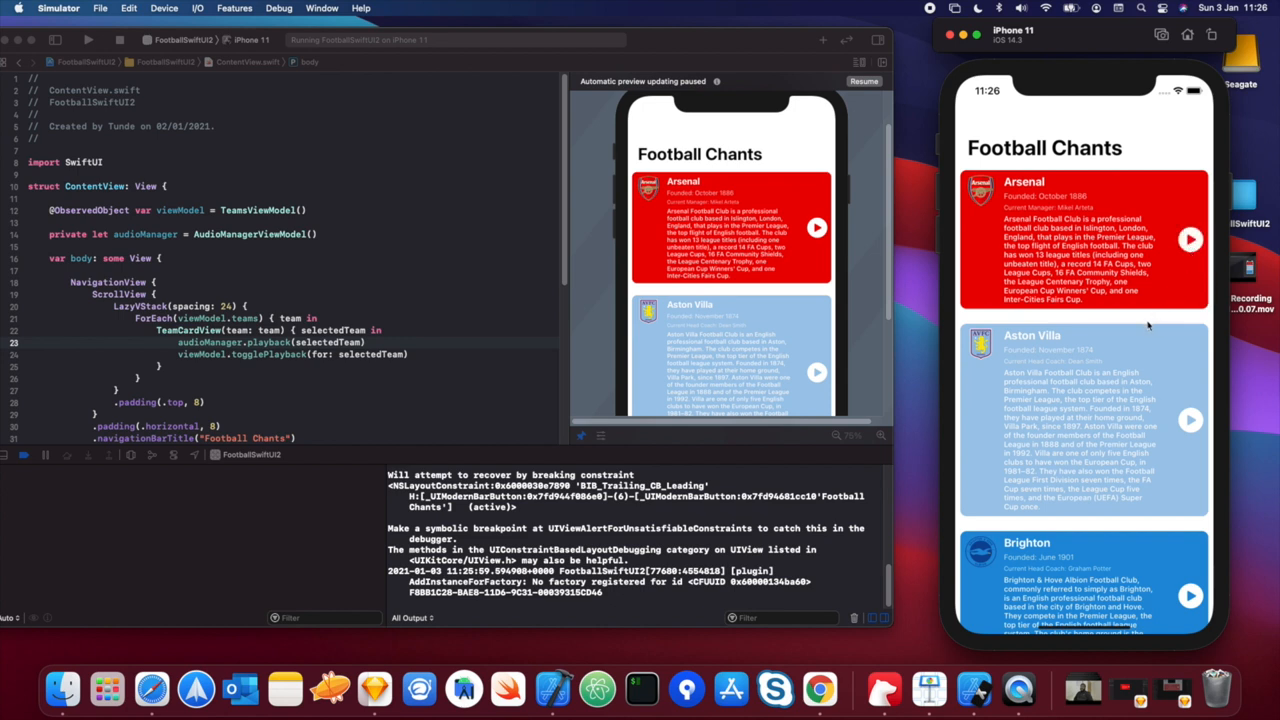
mouse_move(1188, 256)
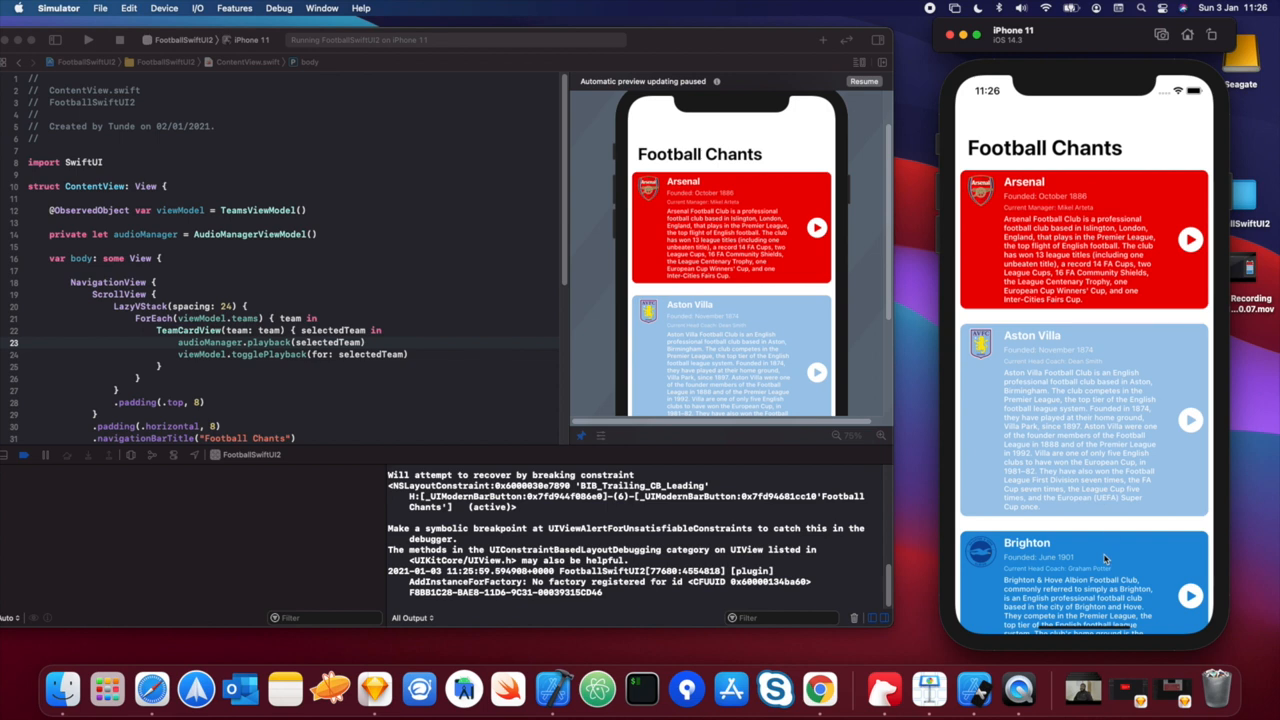
- Play and then stop the Aston Villa chant from its card
scroll("down", 3)
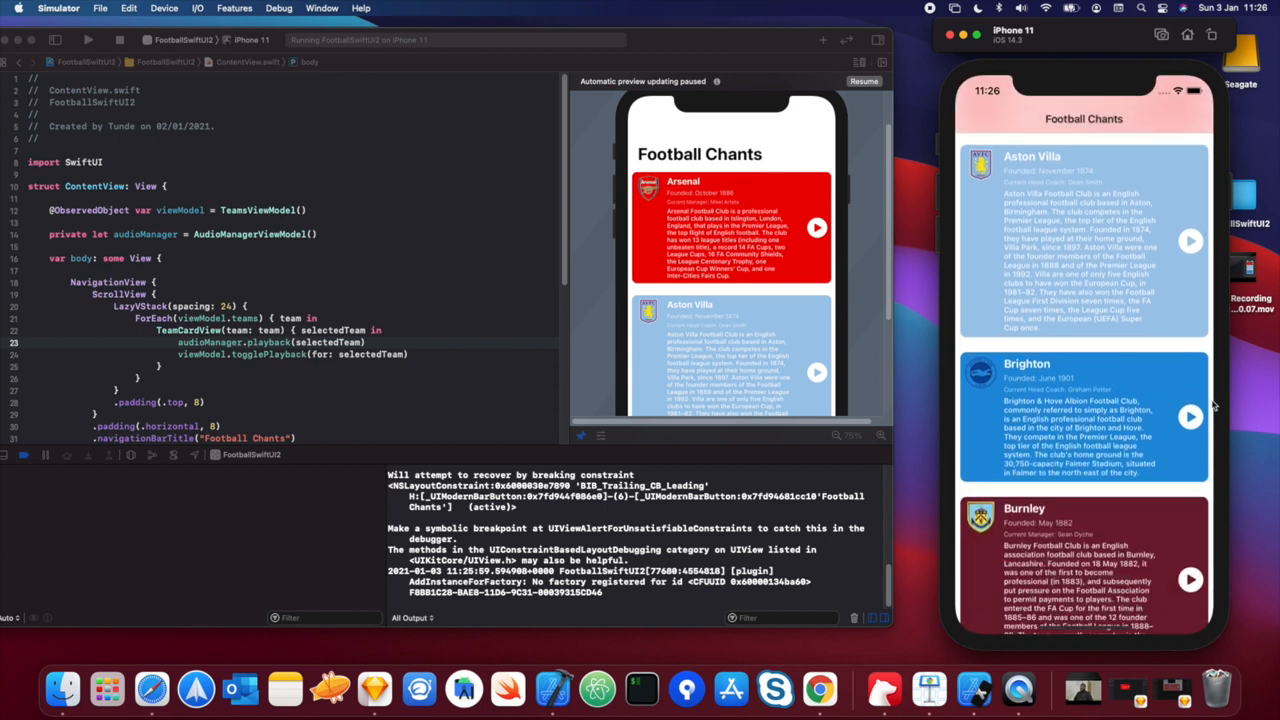
mouse_move(1208, 387)
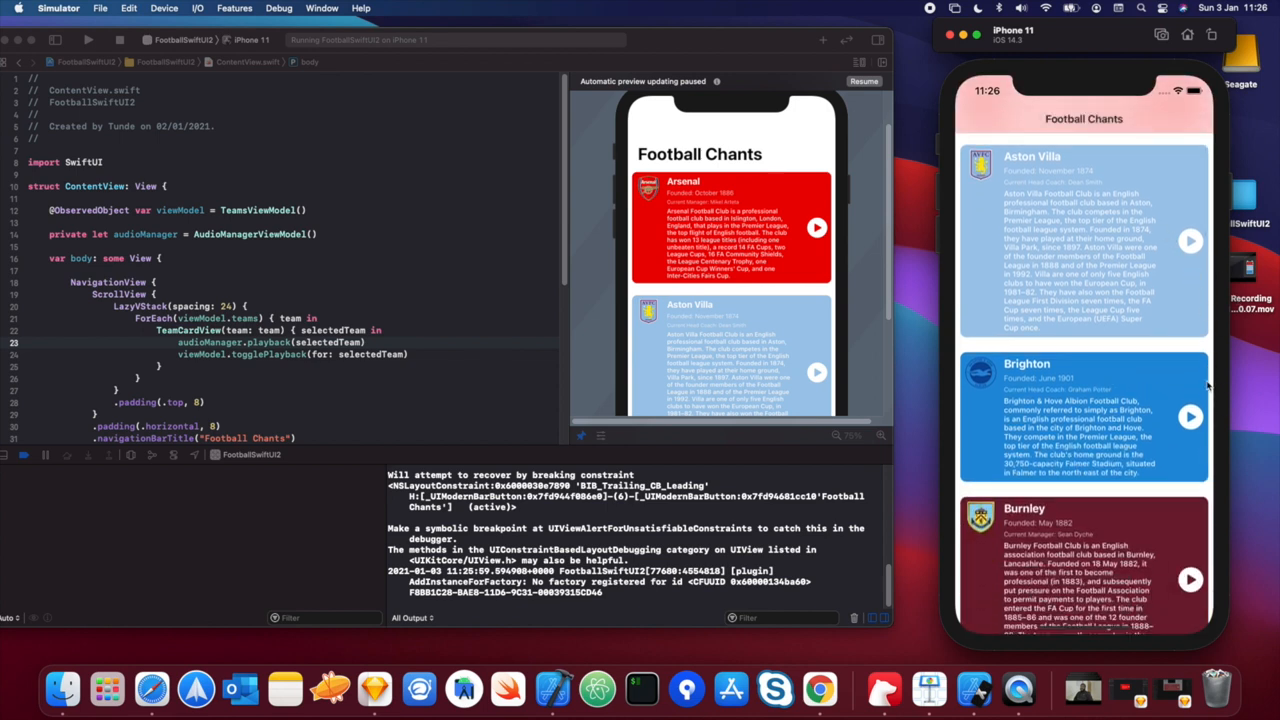
left_click(1190, 416)
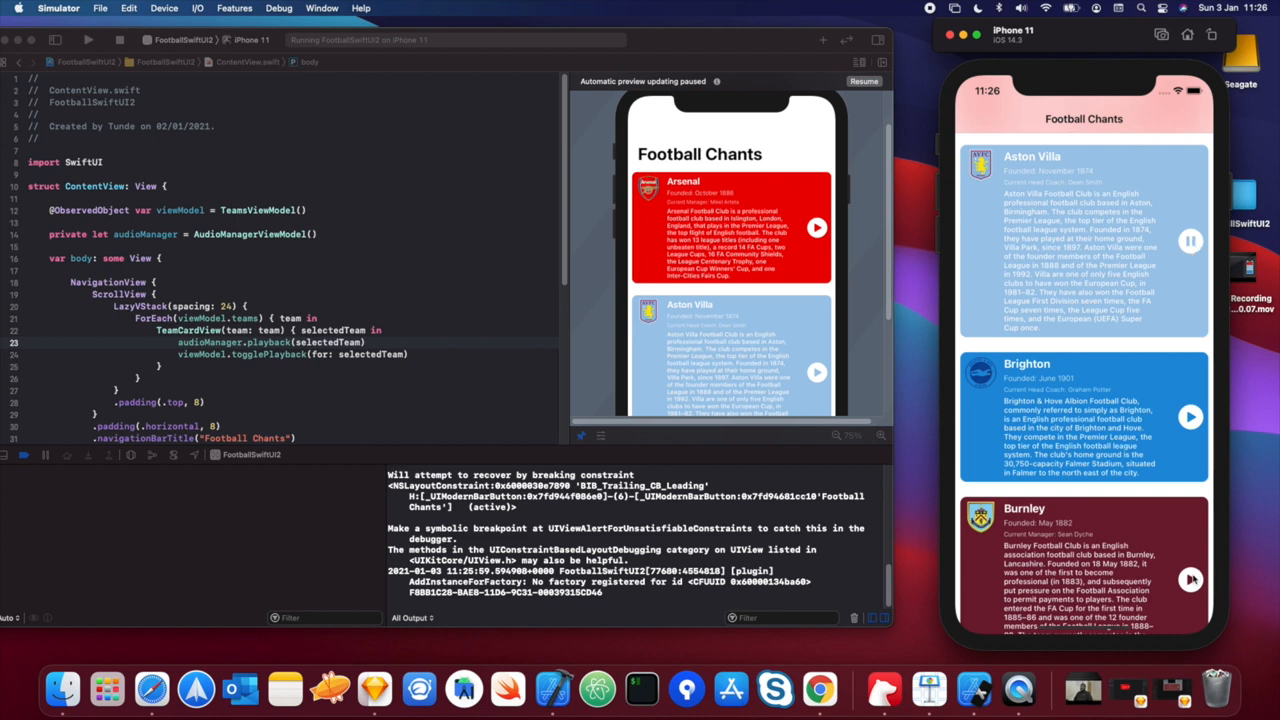
left_click(1190, 580)
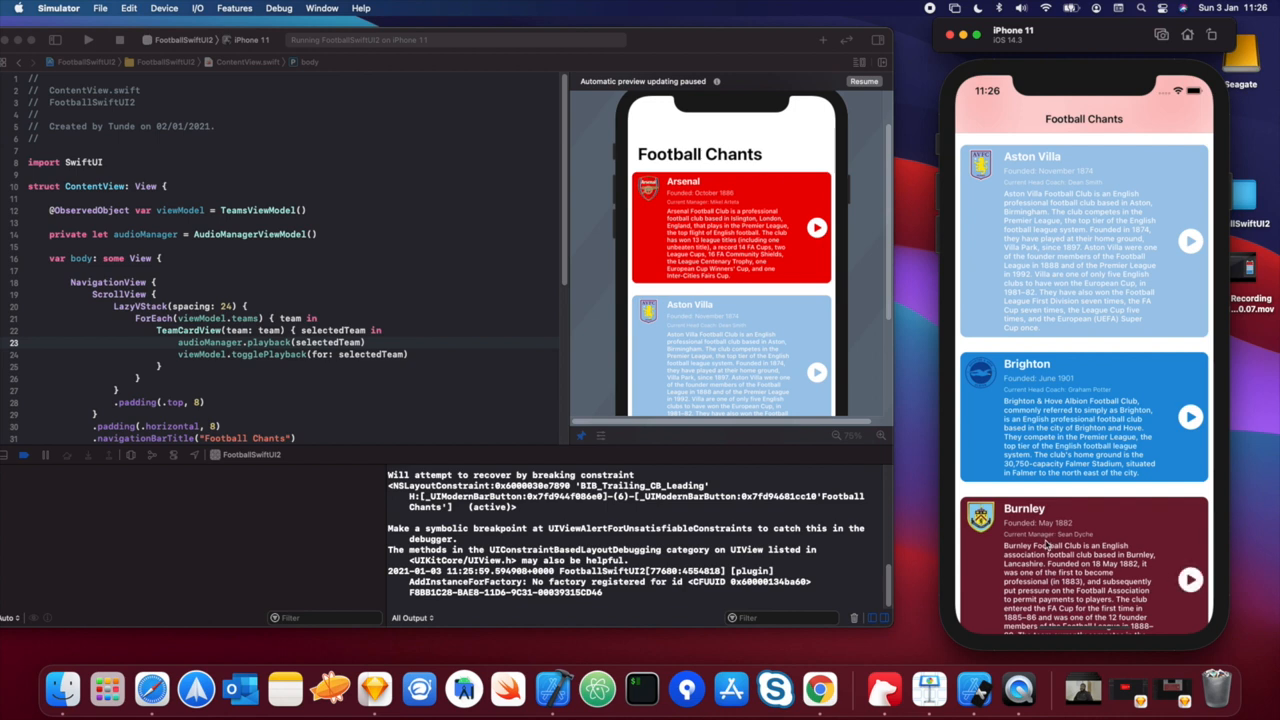
mouse_move(1203, 406)
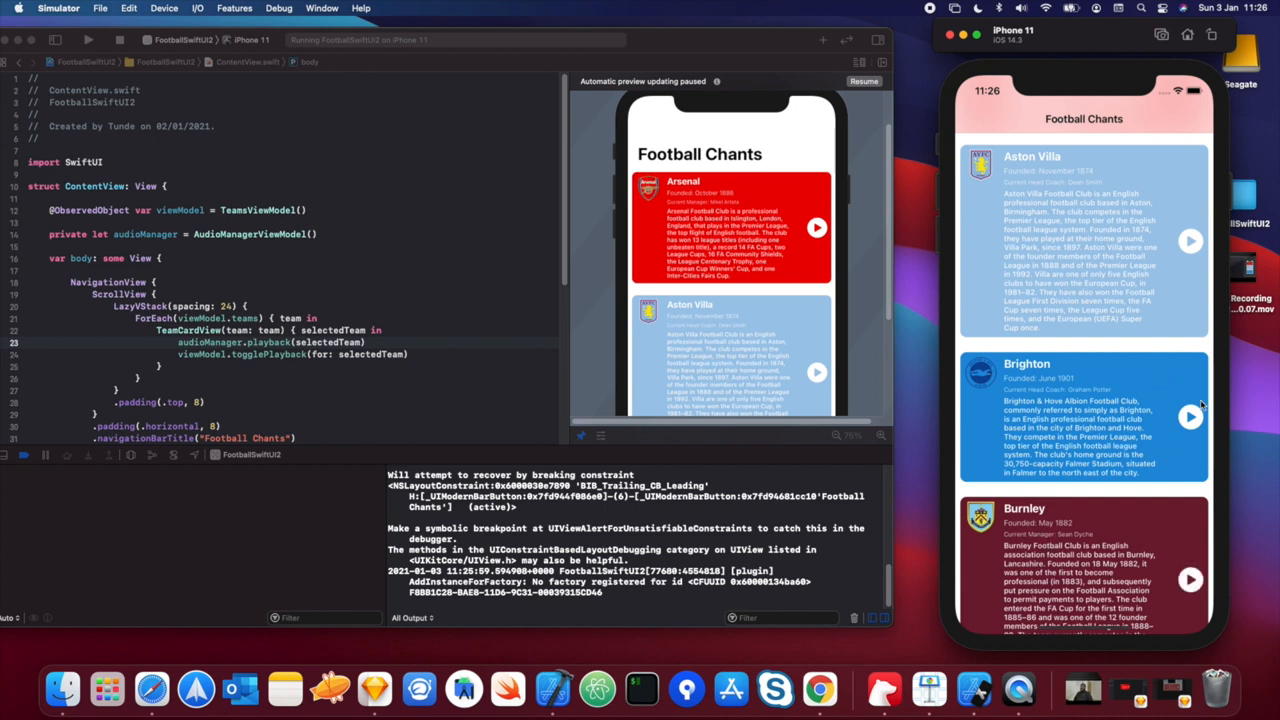
mouse_move(1197, 243)
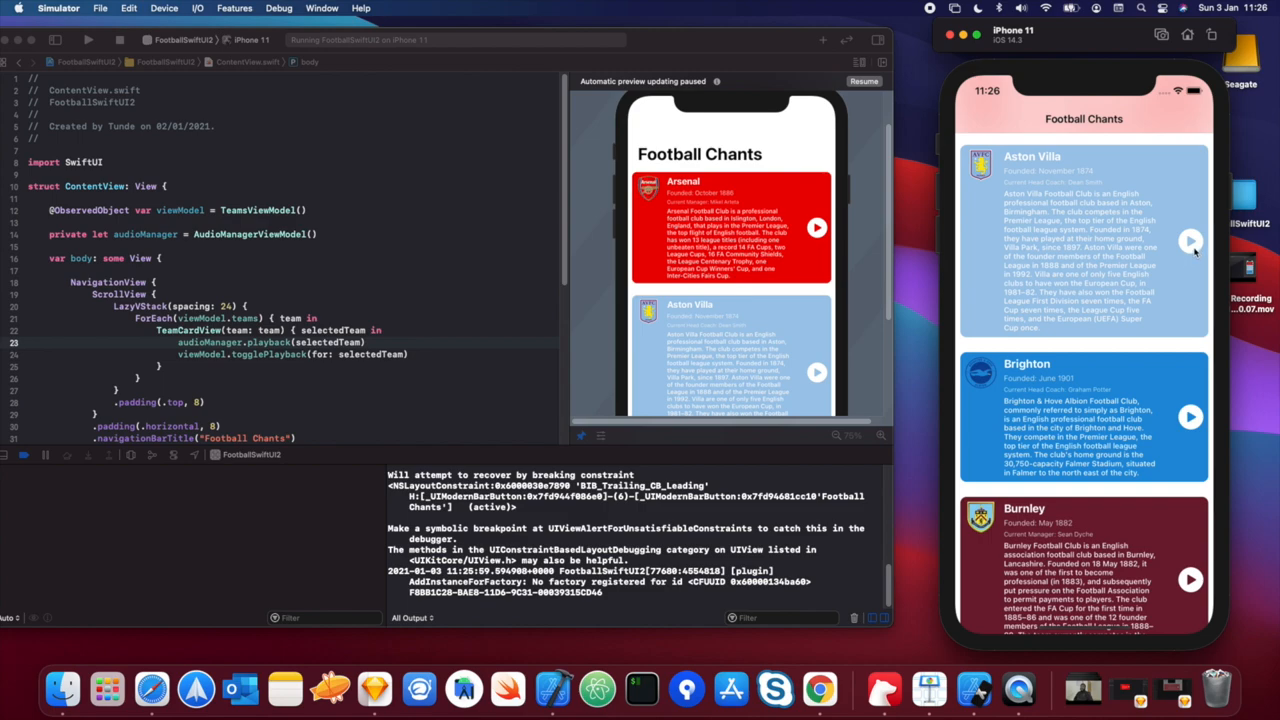
- Start the Wolves chant, leaving Liverpool, Manchester City and Manchester United in view
scroll("down", 3)
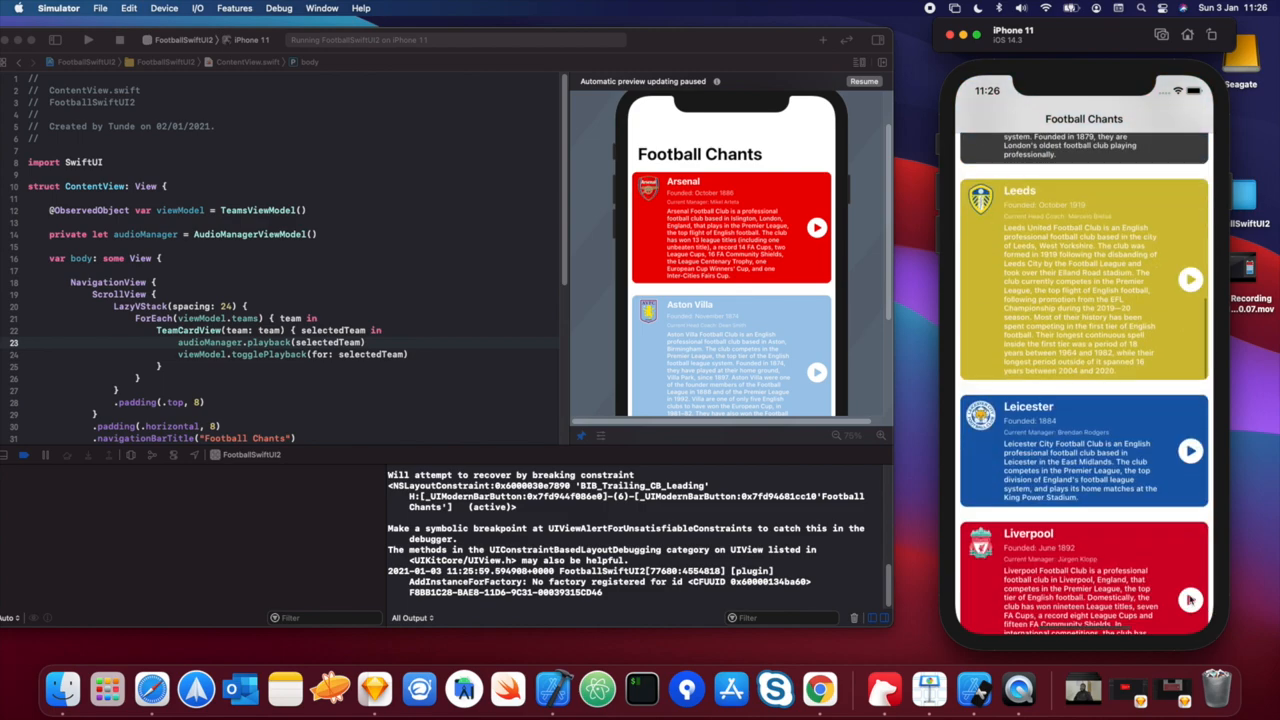
scroll("down", 3)
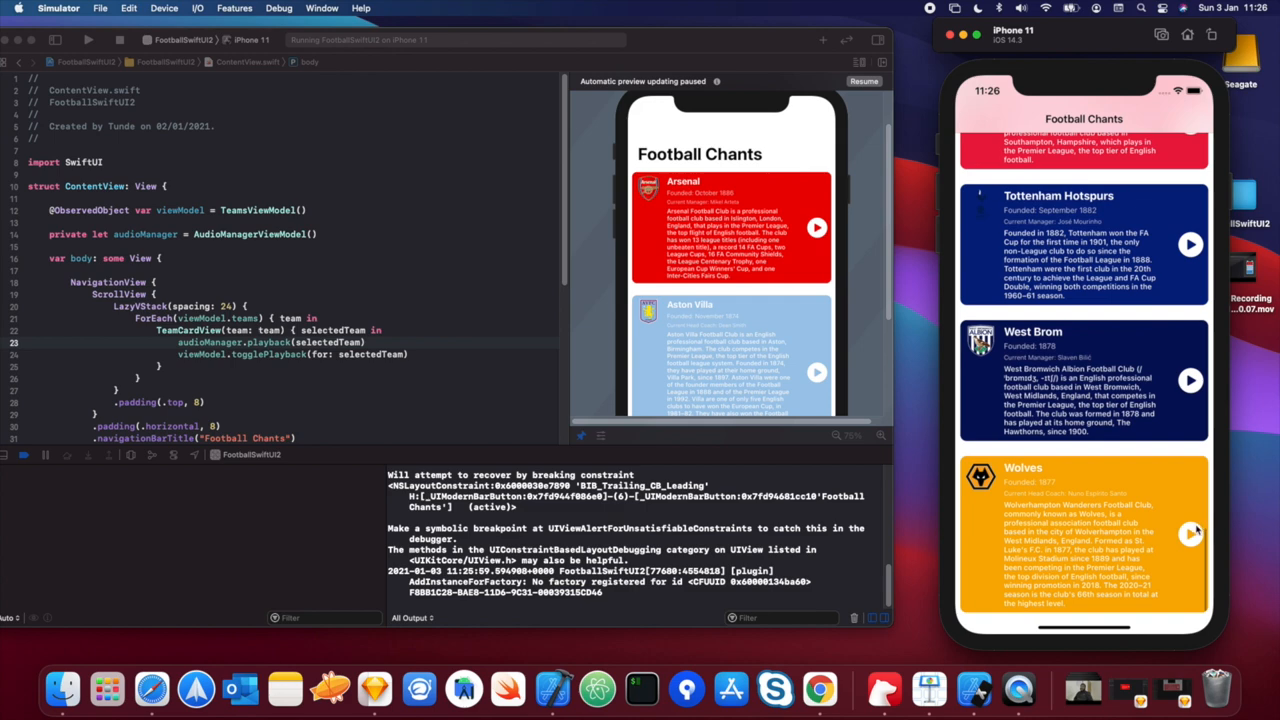
left_click(1190, 533)
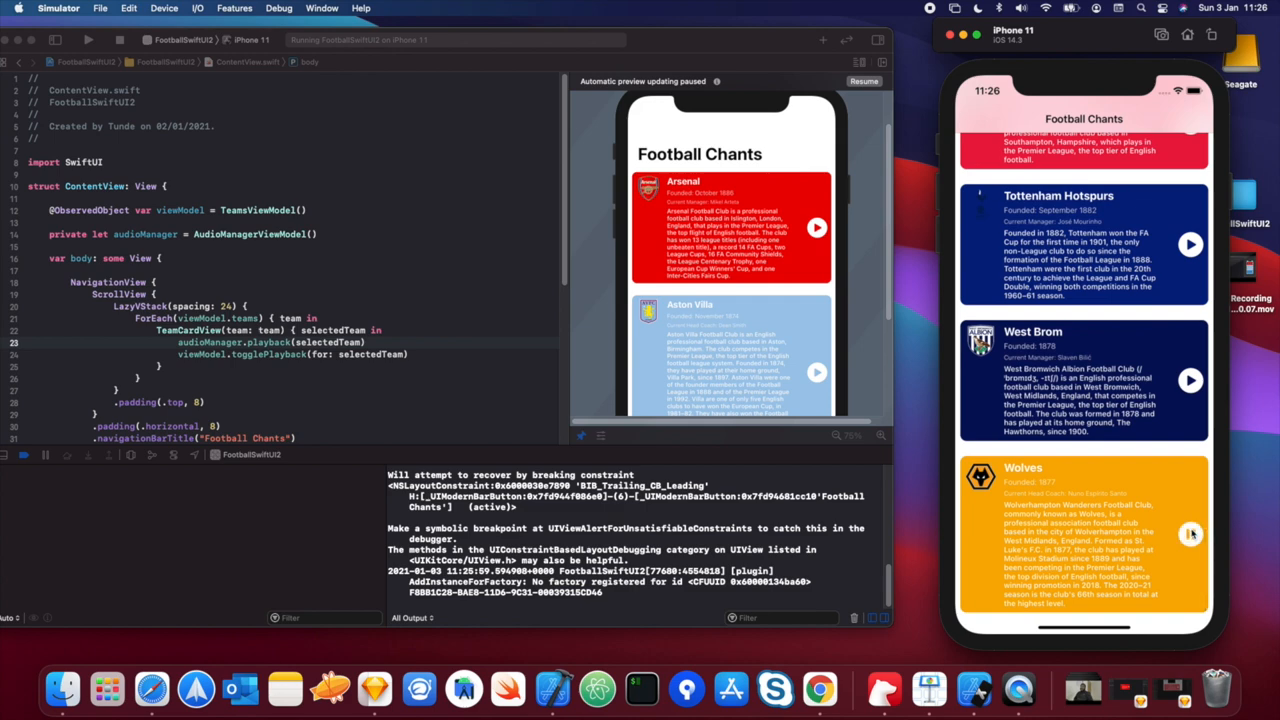
left_click(1190, 533)
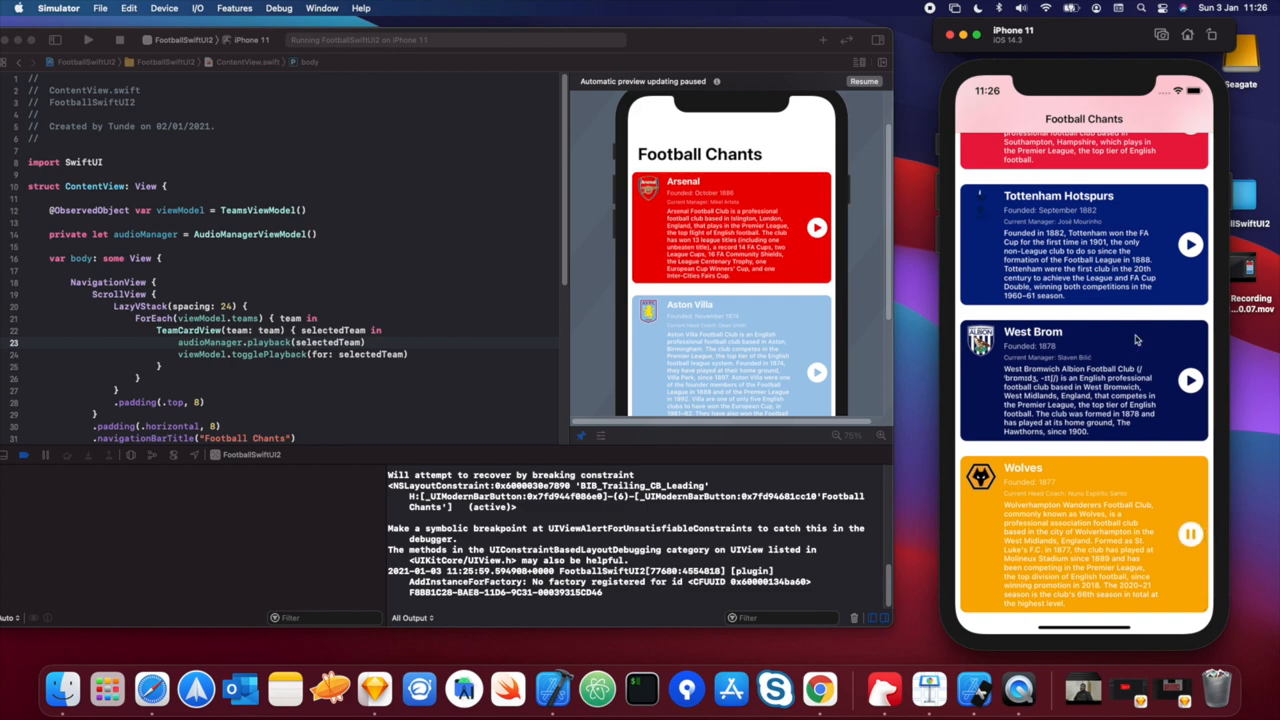
scroll("down", 3)
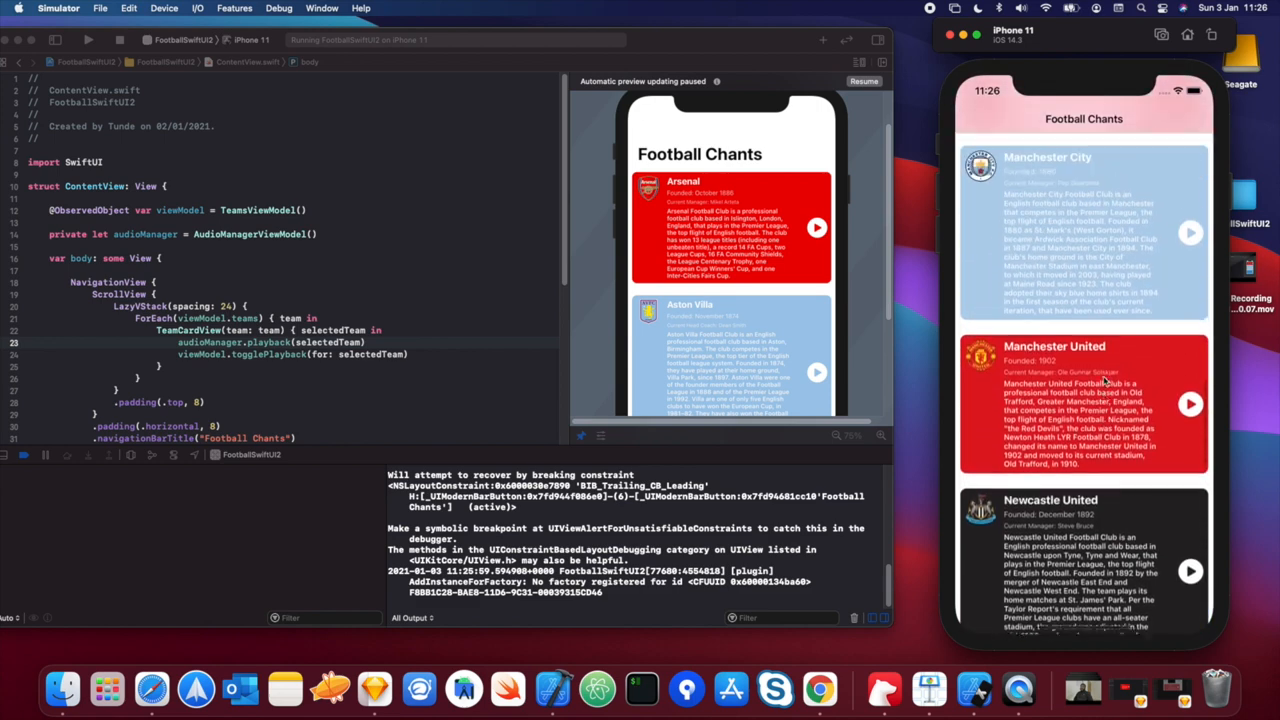
scroll("down", 3)
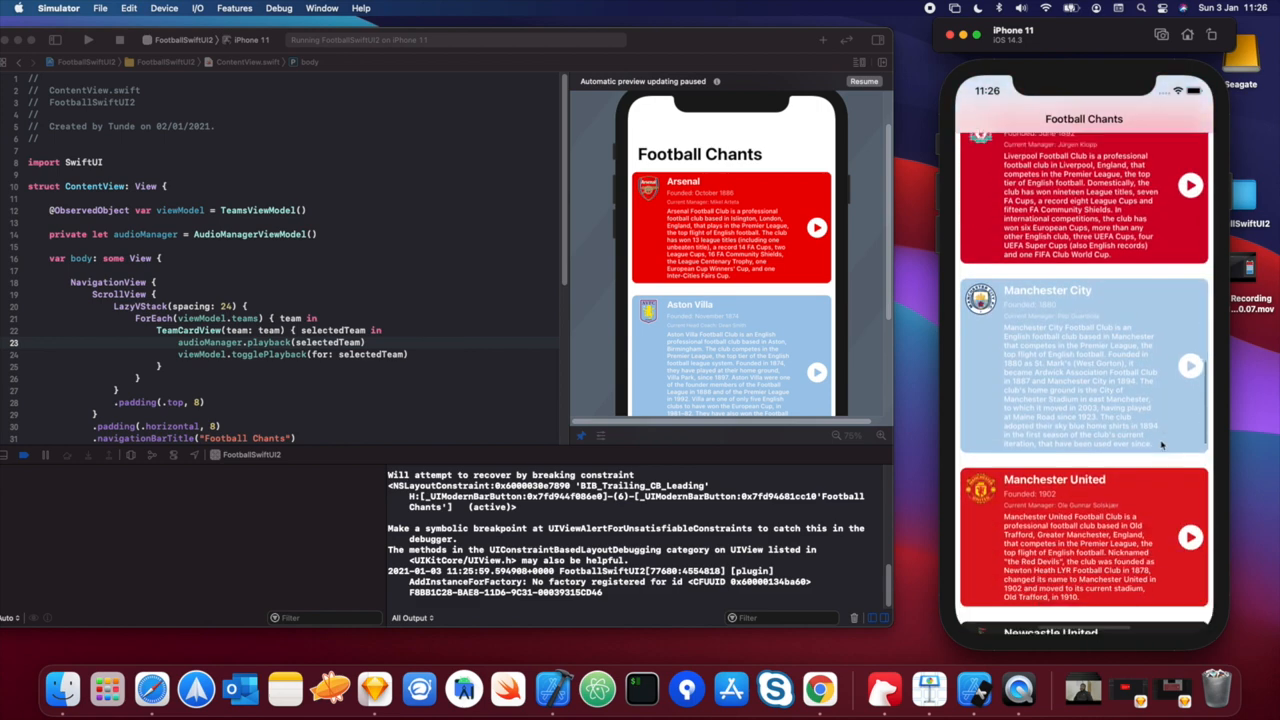
left_click(1190, 537)
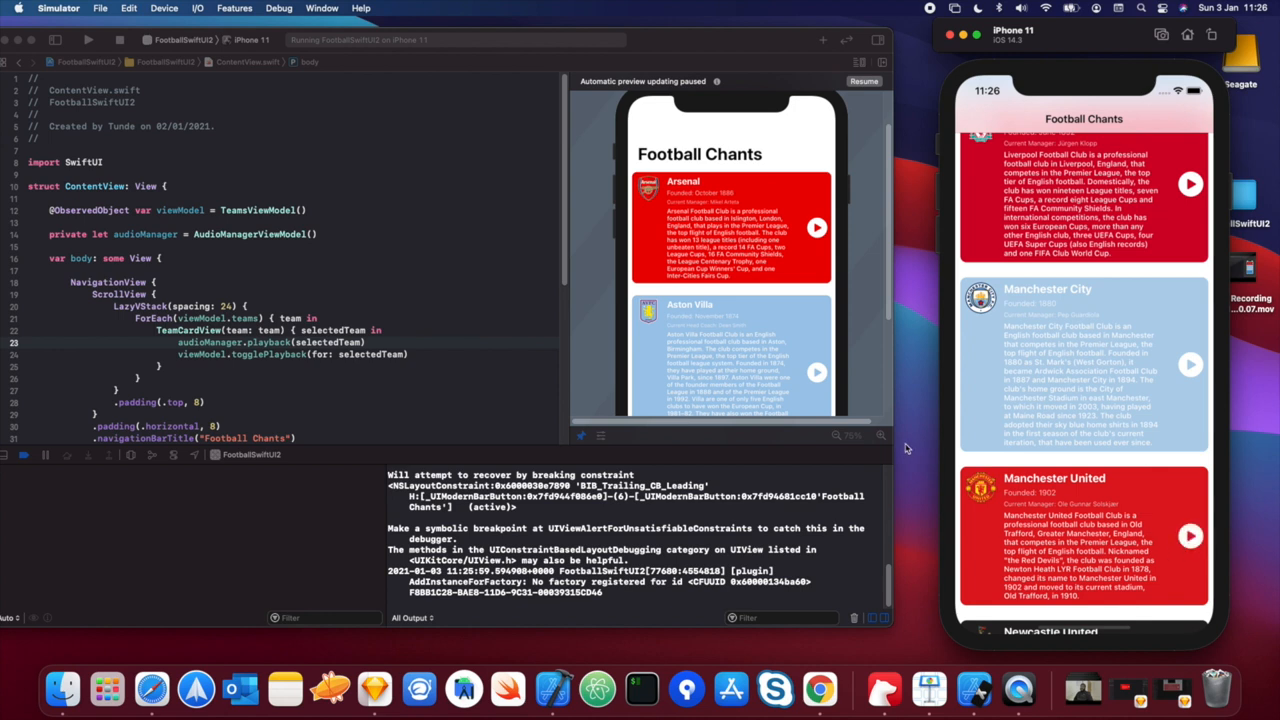
mouse_move(905, 445)
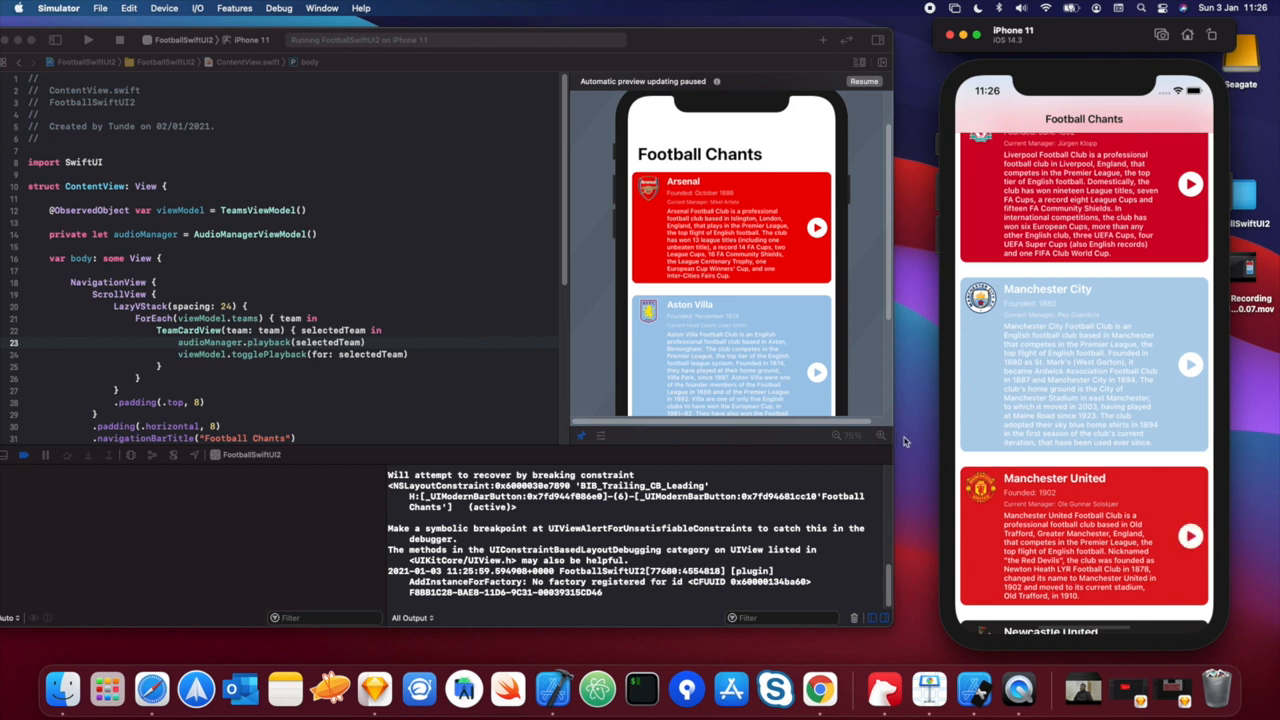
mouse_move(960, 420)
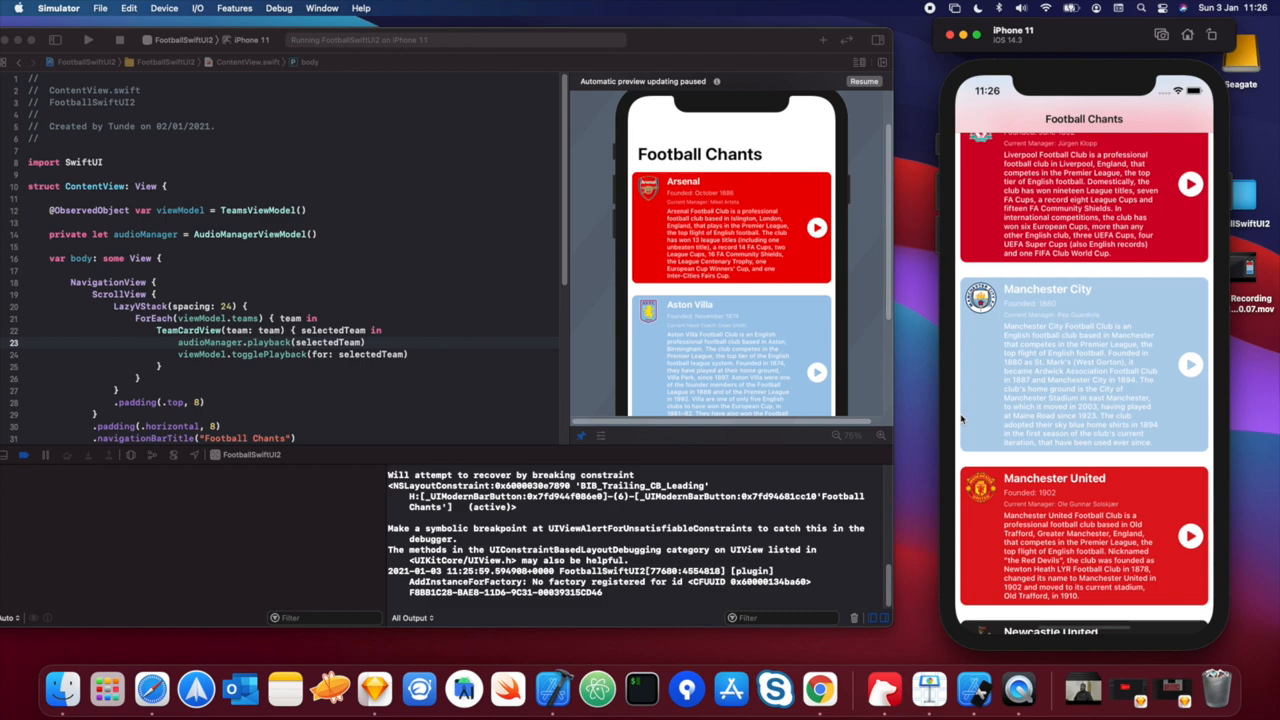